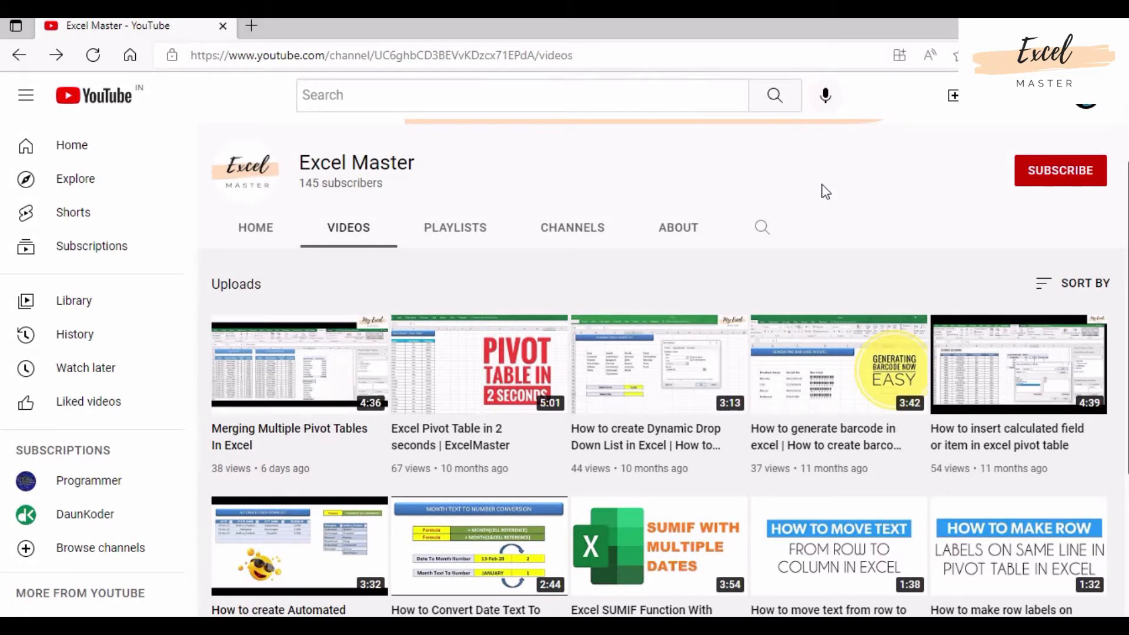
{"action": "mouse_move", "coordinate": [302, 163]}
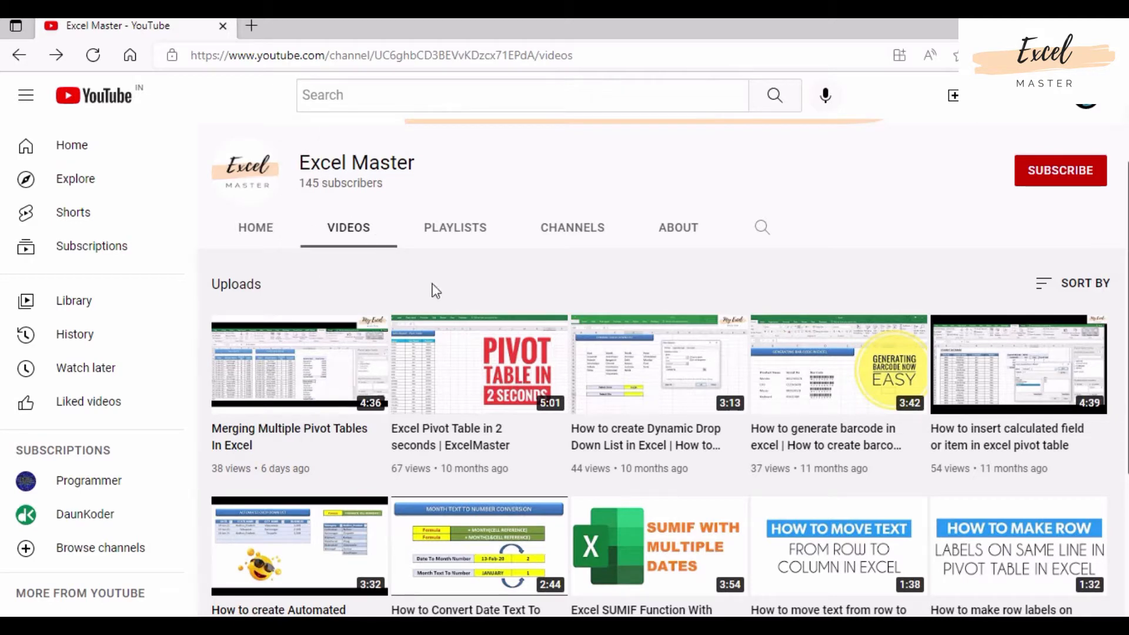
{"action": "mouse_move", "coordinate": [638, 426]}
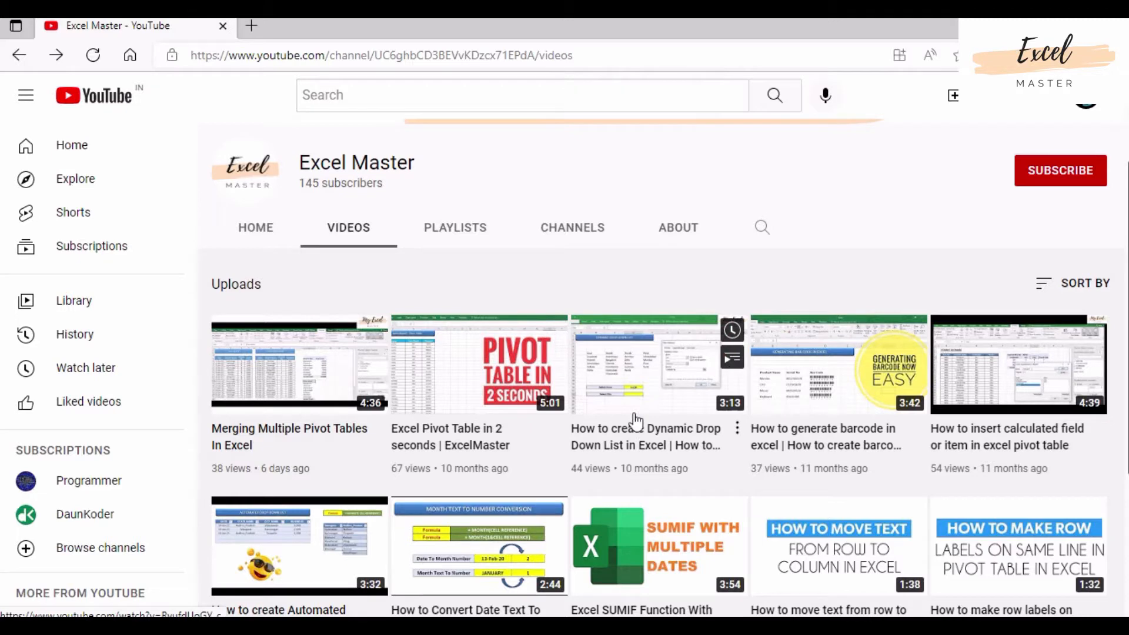
Step: Scroll through the Excel Master channel's uploaded videos on YouTube
{"action": "scroll", "scroll_direction": "down", "scroll_amount": 3}
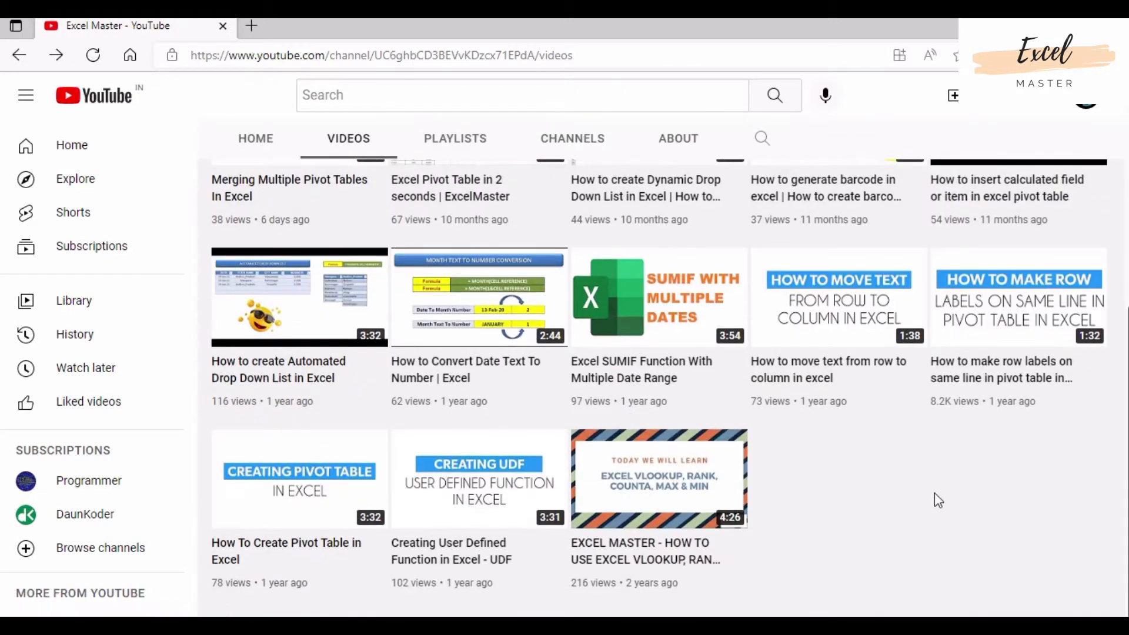
{"action": "mouse_move", "coordinate": [950, 505]}
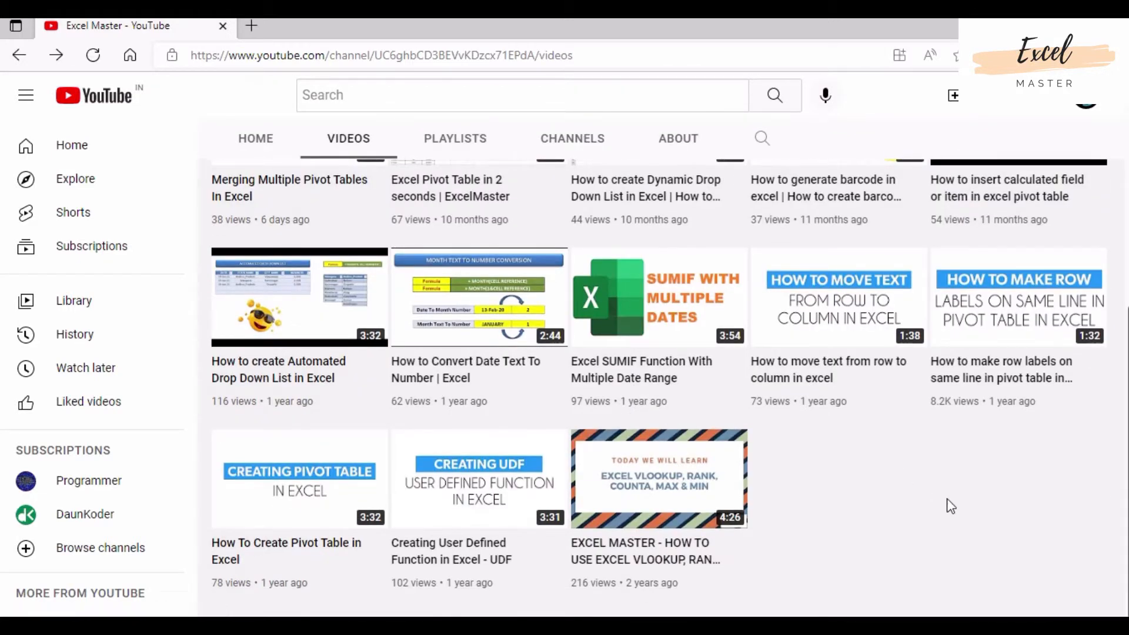
{"action": "mouse_move", "coordinate": [937, 503]}
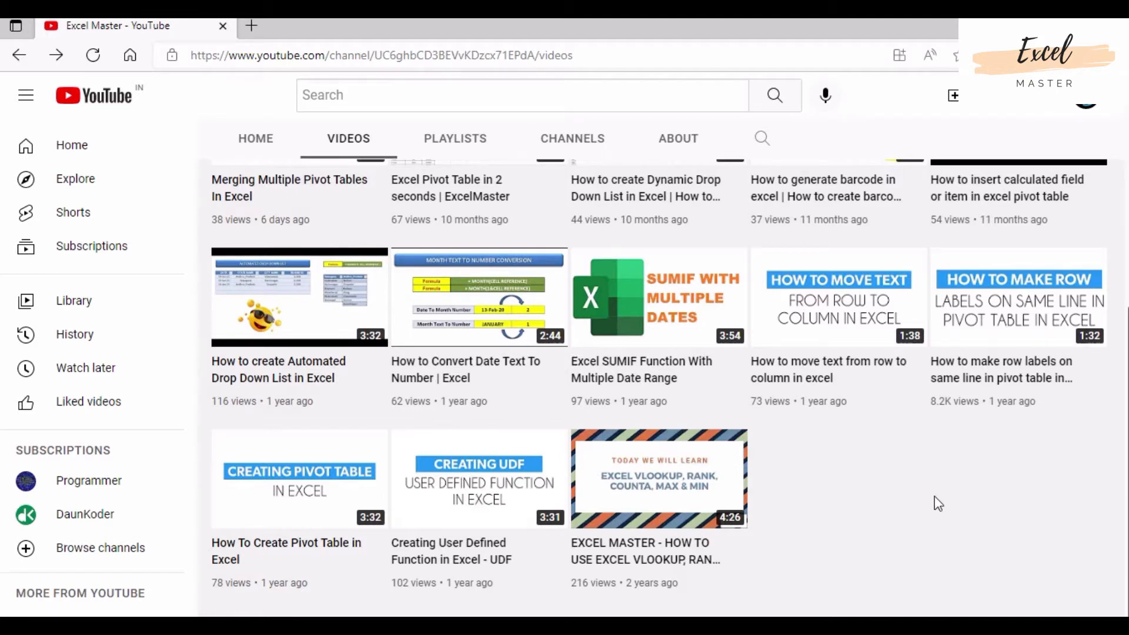
{"action": "mouse_move", "coordinate": [917, 538]}
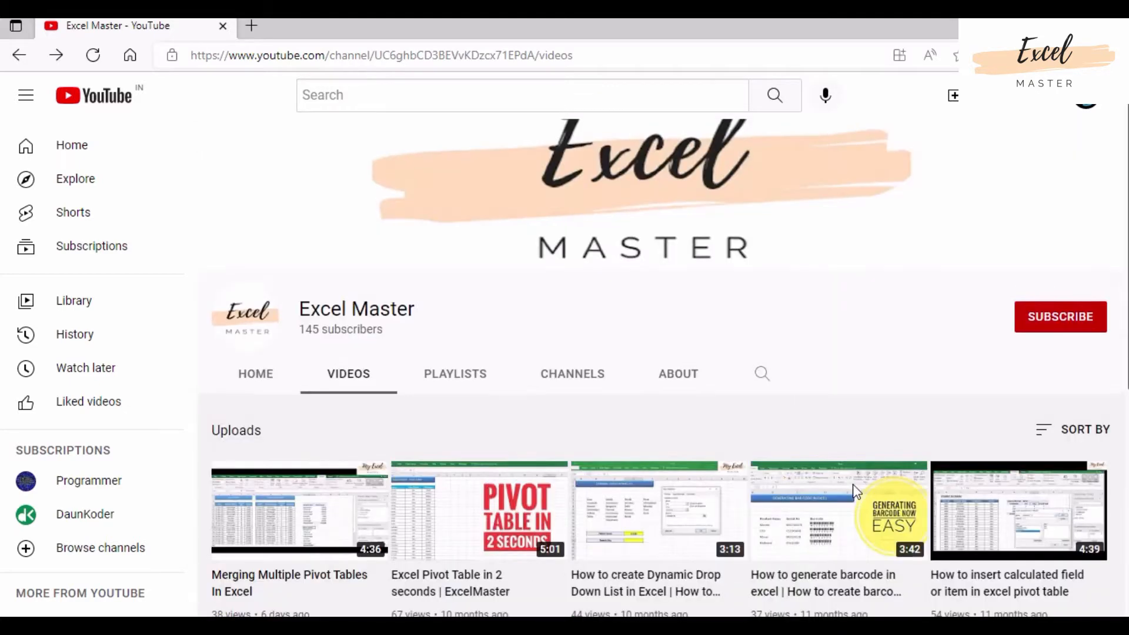
{"action": "scroll", "scroll_direction": "down", "scroll_amount": 3}
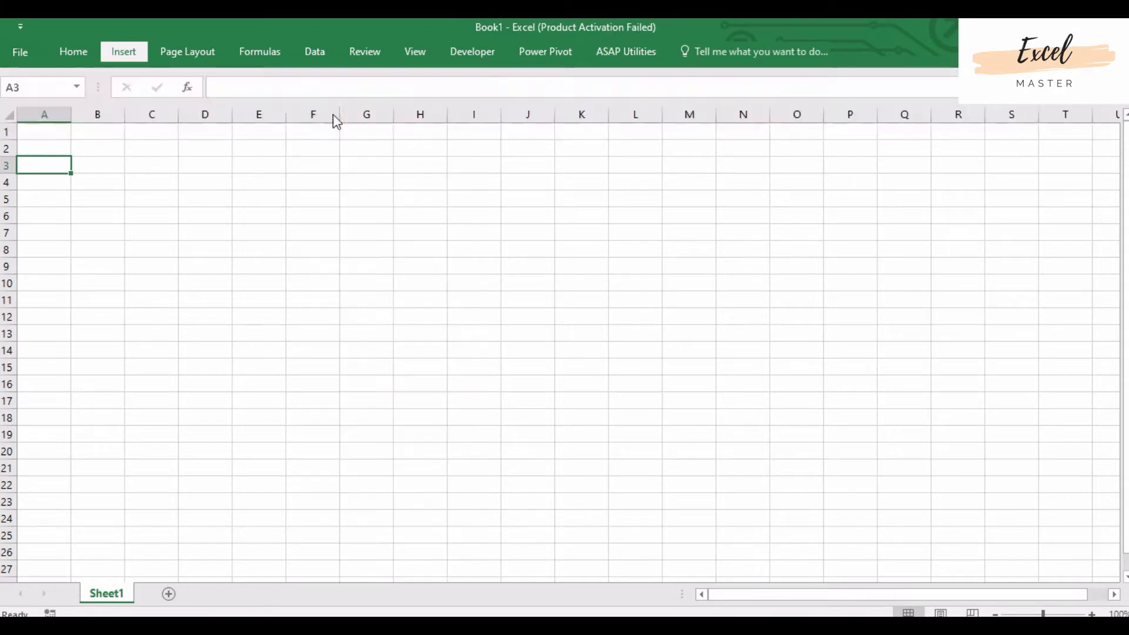
Step: Draw a rounded rectangle over A1:D2 titled 'Sales - 2020', with enlarged, centred text
{"action": "left_click_drag", "start_coordinate": [34, 134], "coordinate": [216, 158]}
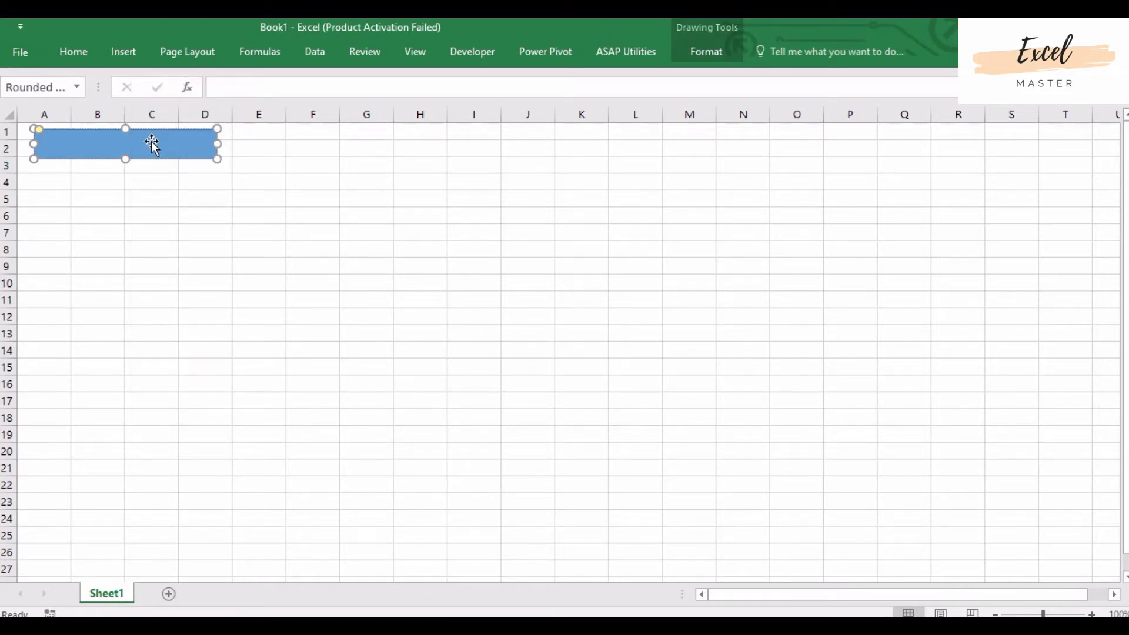
{"action": "type", "text": "SAle"}
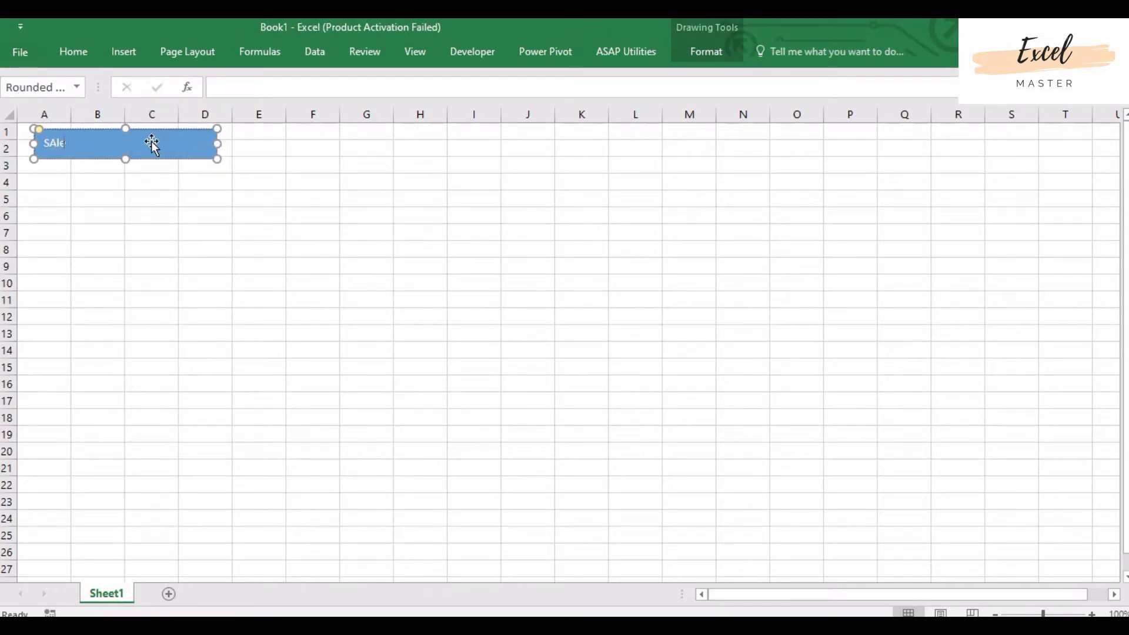
{"action": "type", "text": "Sales"}
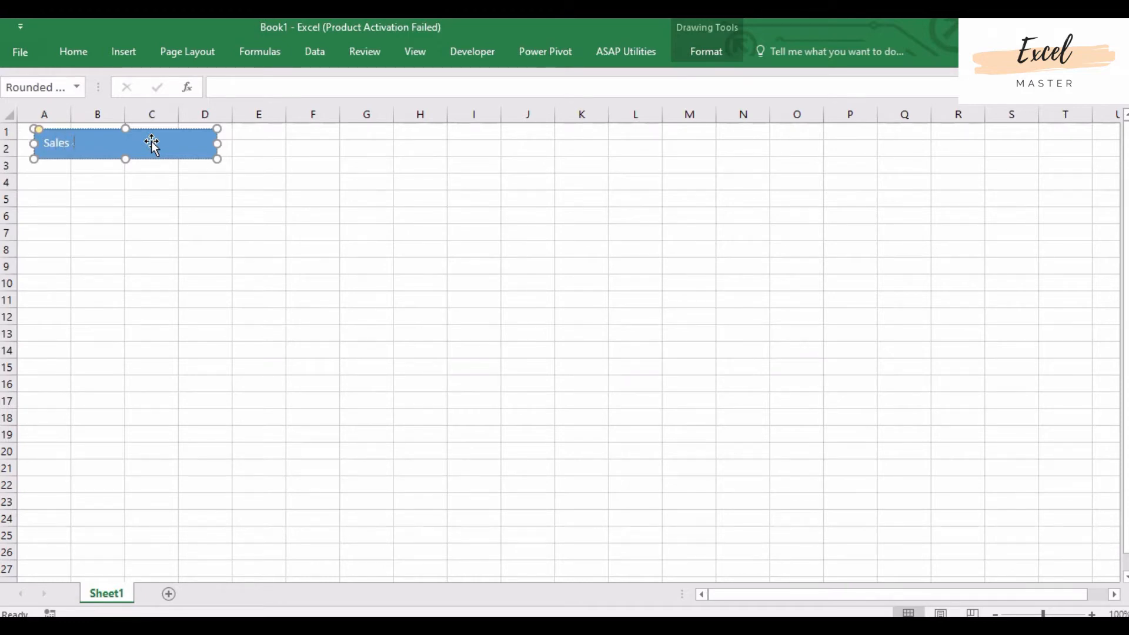
{"action": "type", "text": "- 202"}
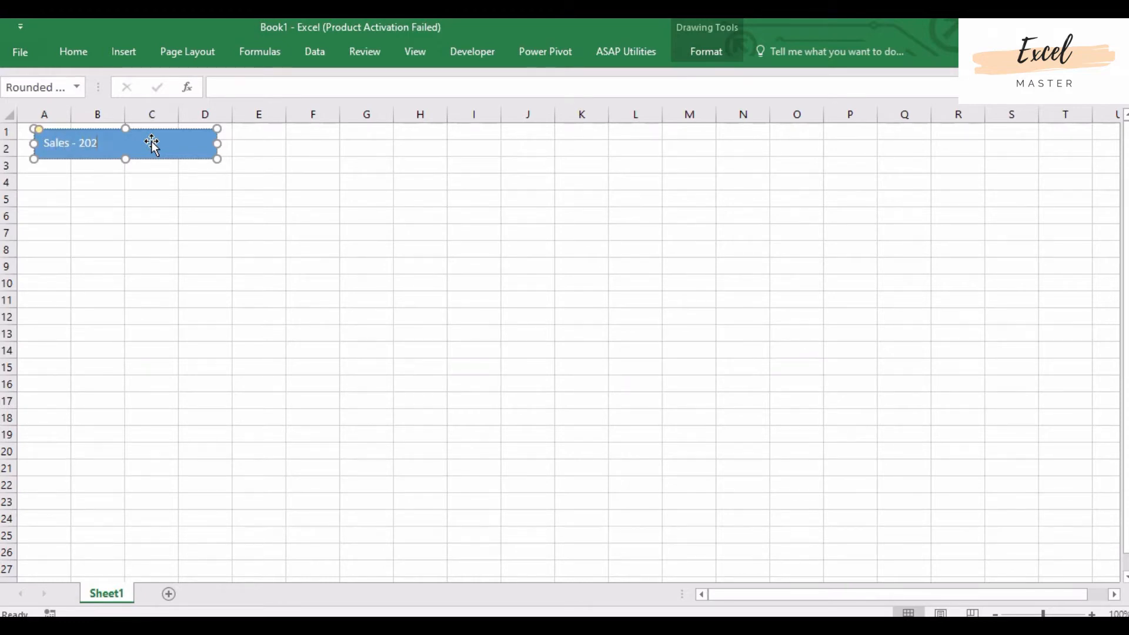
{"action": "double_click", "coordinate": [87, 142]}
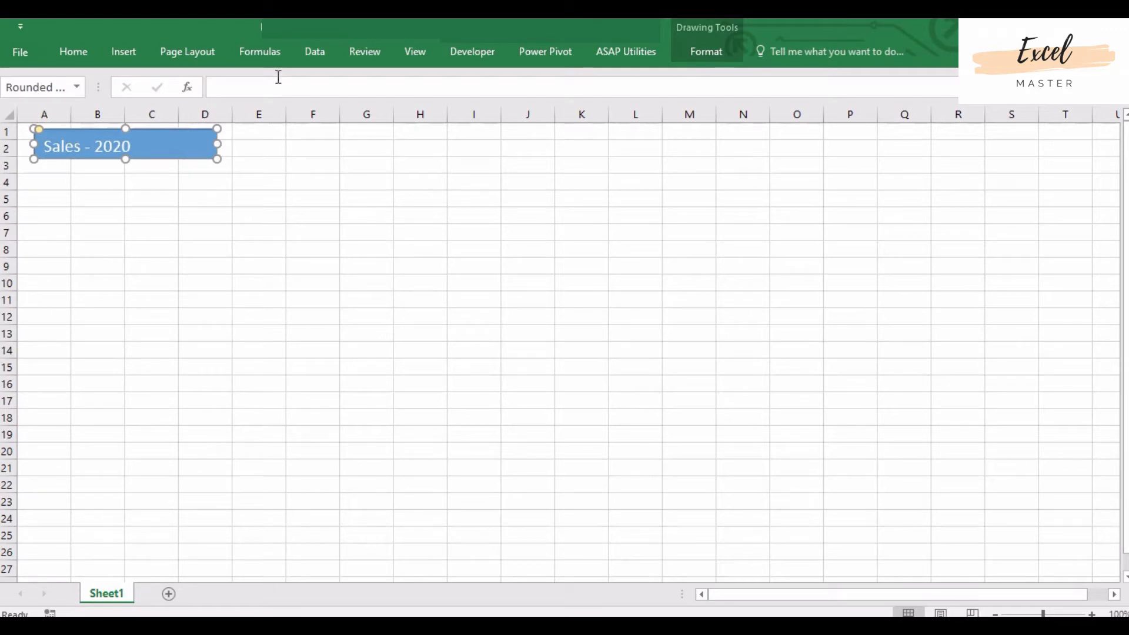
{"action": "left_click", "coordinate": [72, 52]}
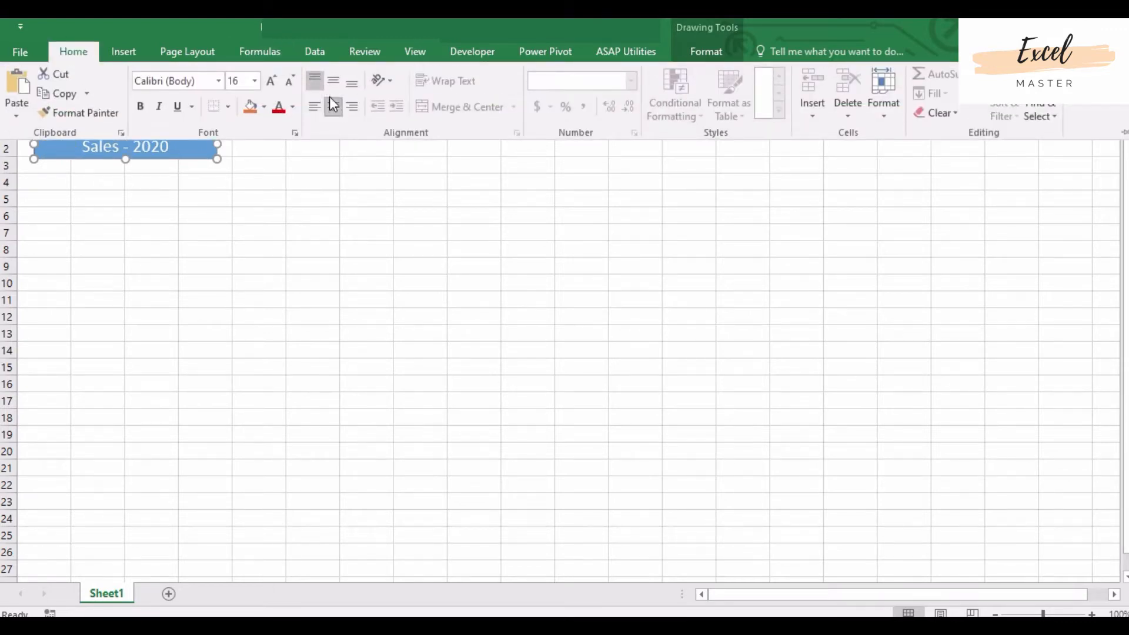
{"action": "left_click", "coordinate": [204, 181]}
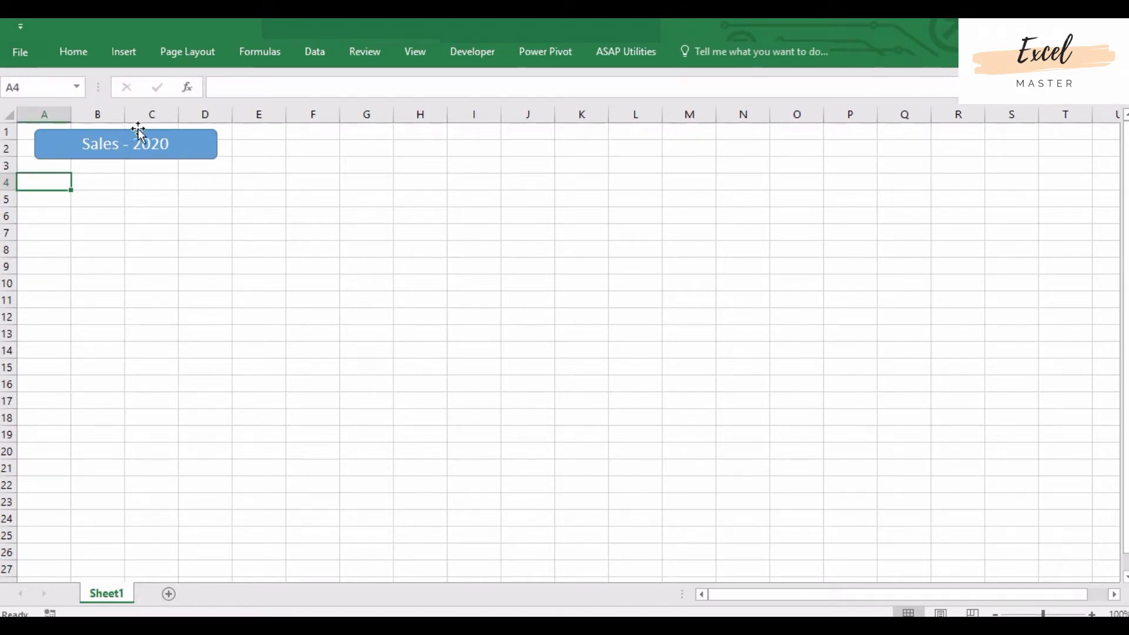
{"action": "mouse_move", "coordinate": [213, 206]}
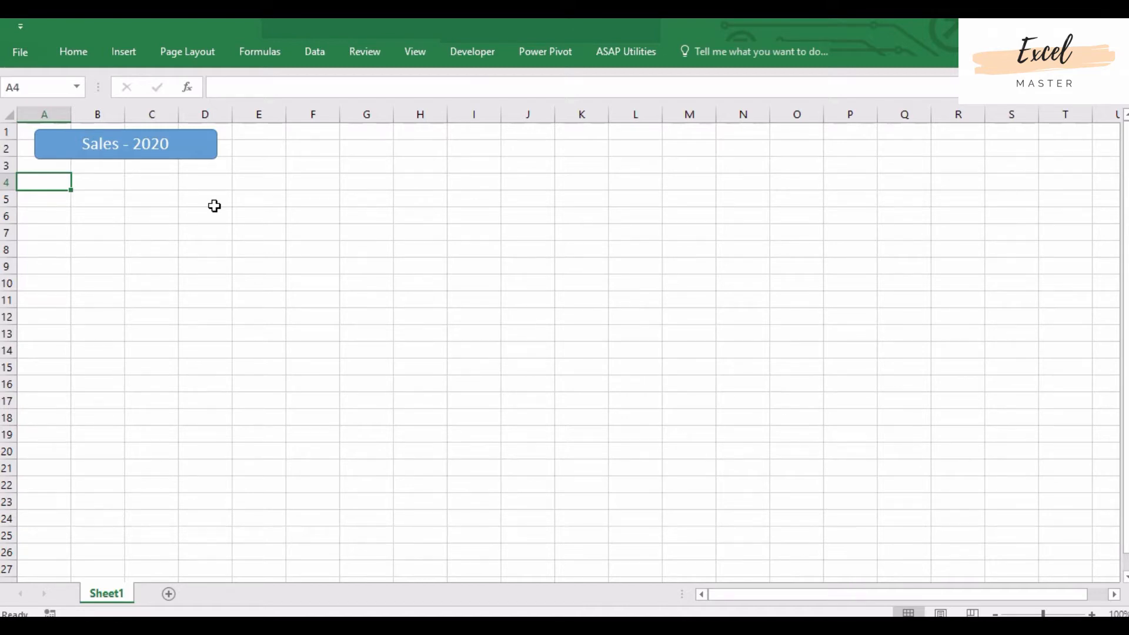
Step: Enter headers Invoice No, Invoice Date, Location and Amount in A4:D4
{"action": "type", "text": "Invoice No"}
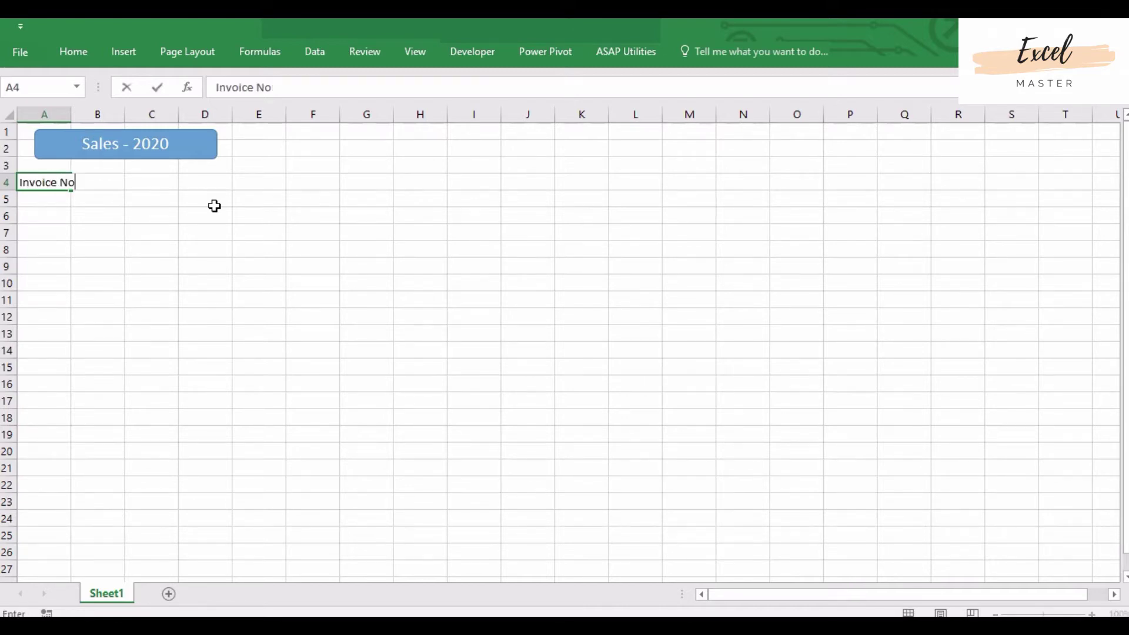
{"action": "type", "text": "Inv"}
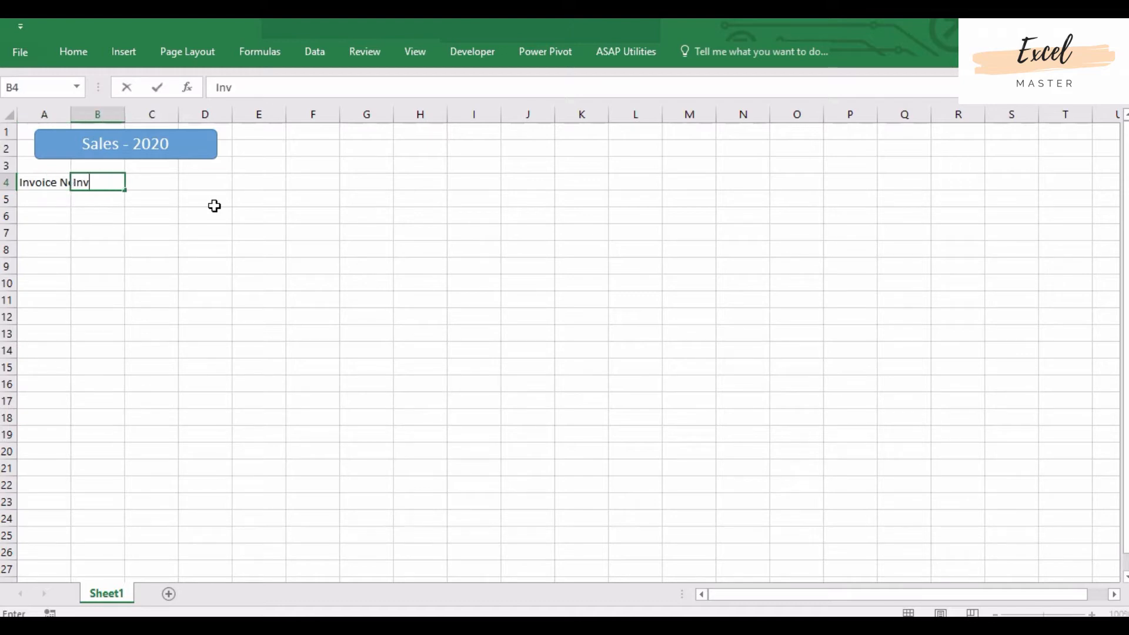
{"action": "type", "text": "oide"}
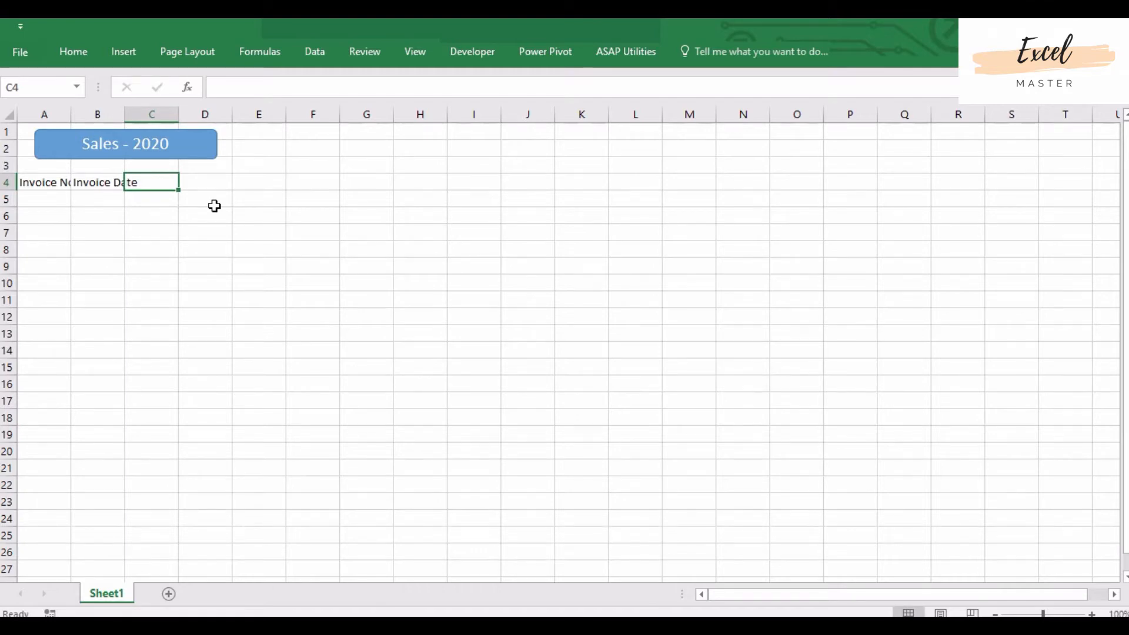
{"action": "type", "text": "Location N"}
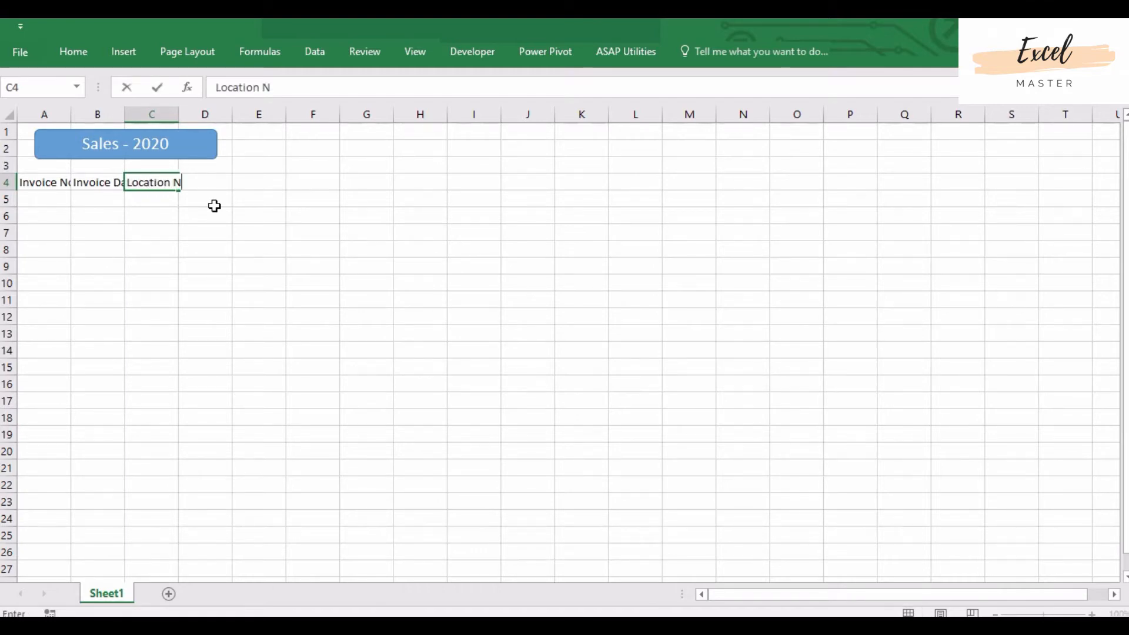
{"action": "type", "text": "Amount"}
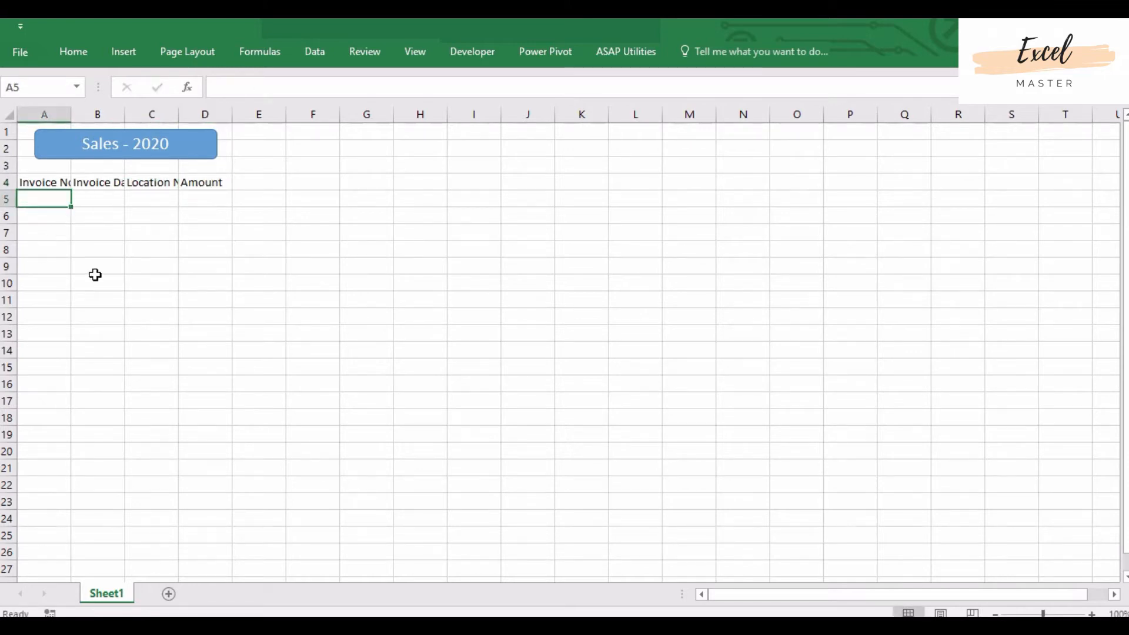
{"action": "mouse_move", "coordinate": [116, 272]}
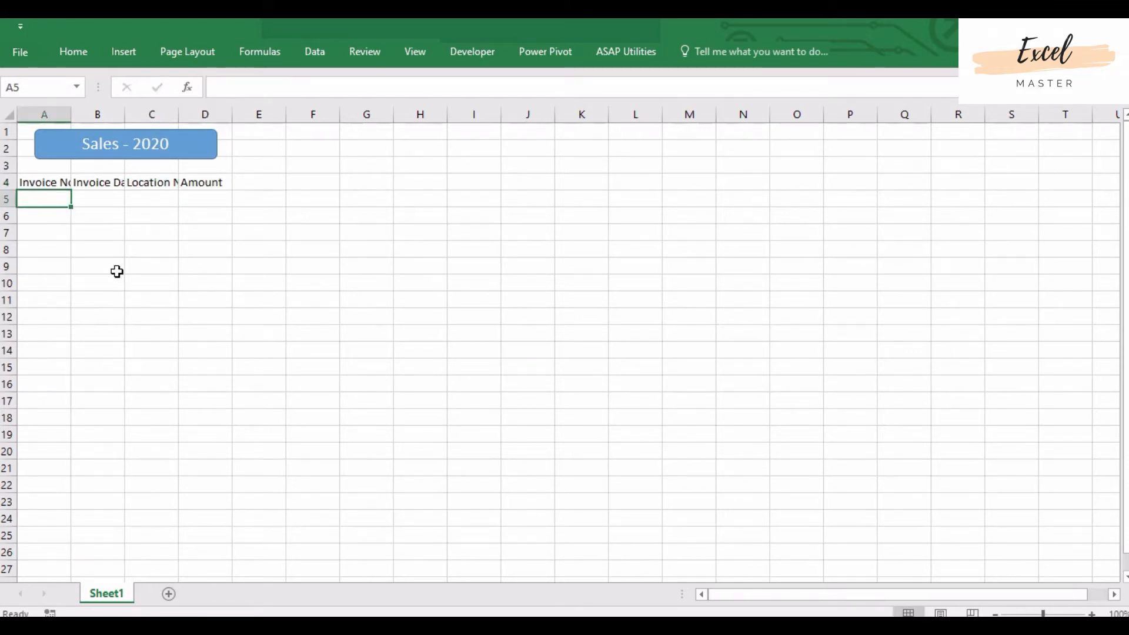
Step: Enter the first record: 1, 1-Apr-20, Karimnagar, 5000, fixing the misplaced date
{"action": "type", "text": "1/4/2020"}
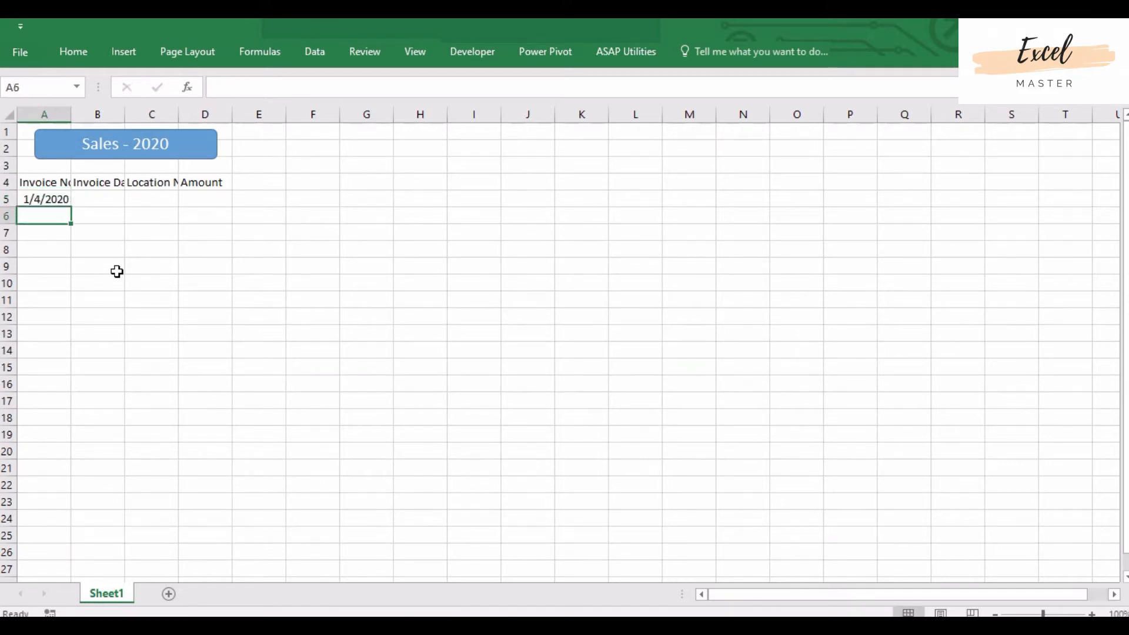
{"action": "left_click", "coordinate": [44, 199]}
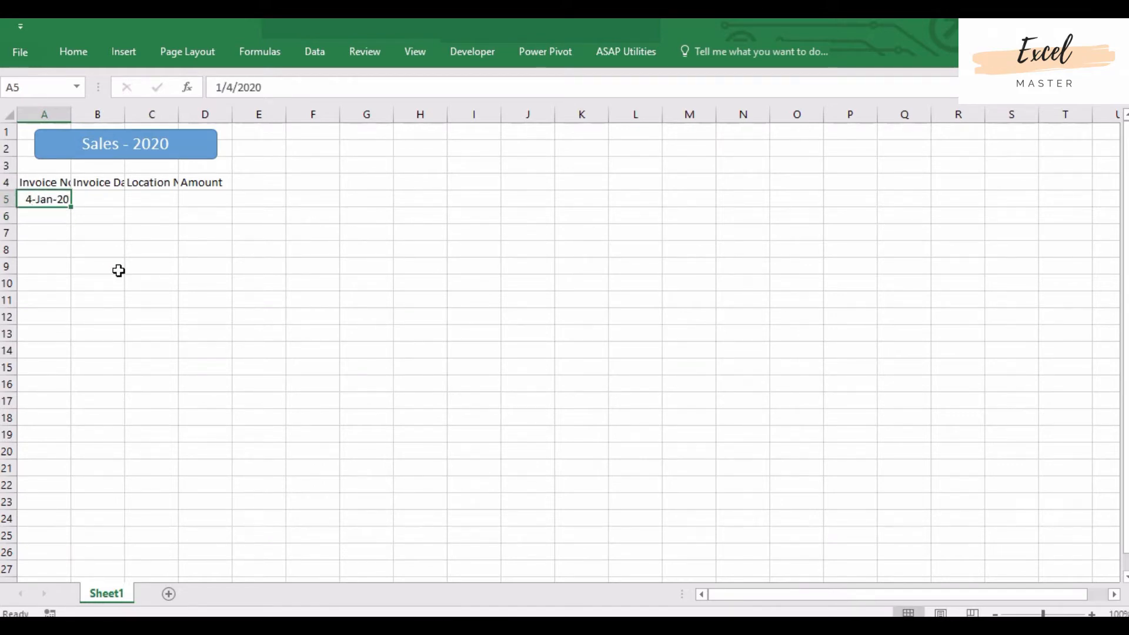
{"action": "type", "text": "4/1"}
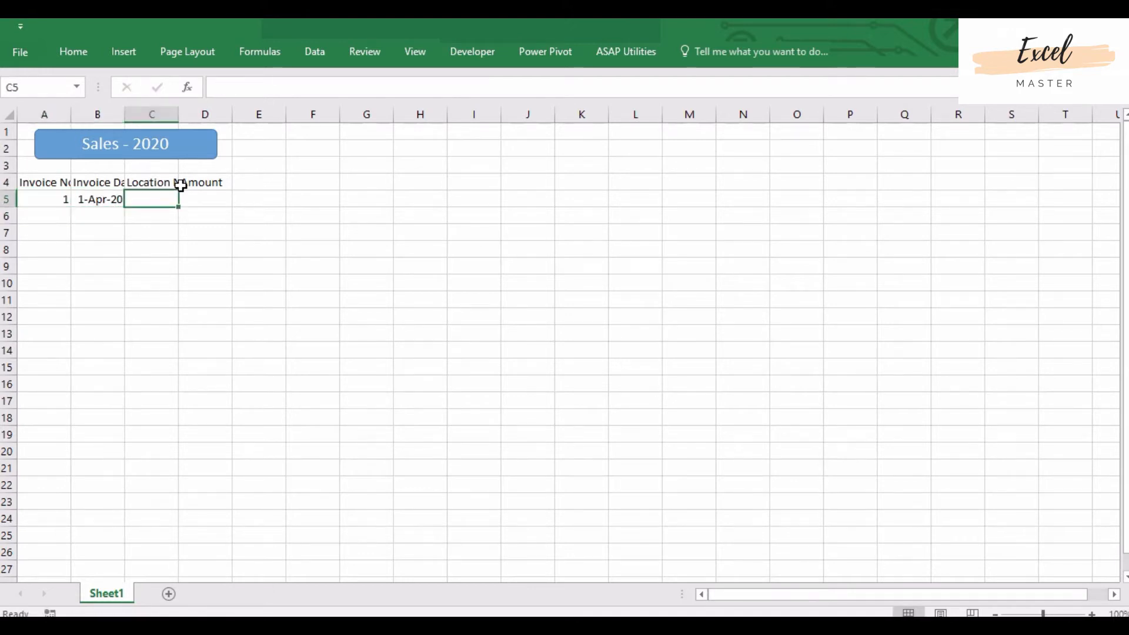
{"action": "type", "text": "Karimnaga"}
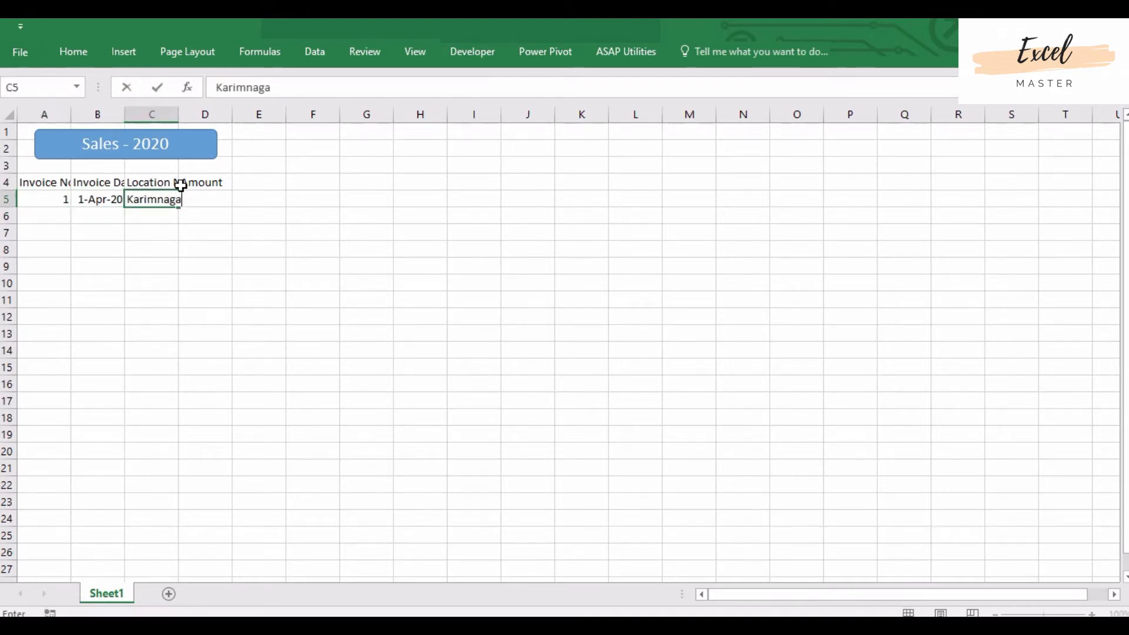
{"action": "type", "text": "5000"}
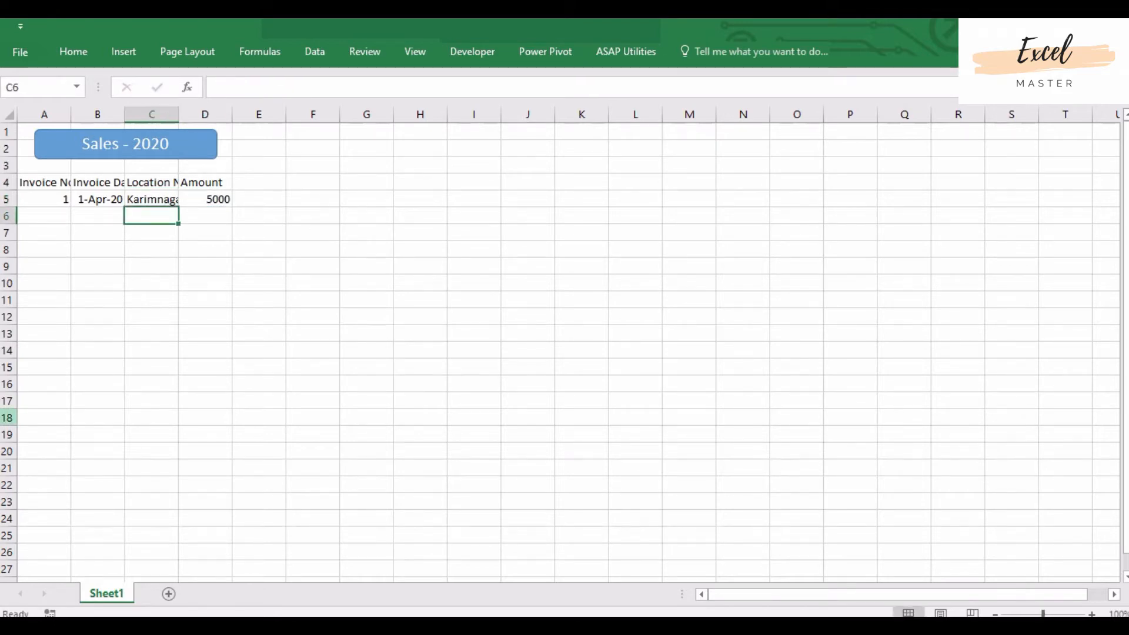
{"action": "left_click", "coordinate": [44, 199]}
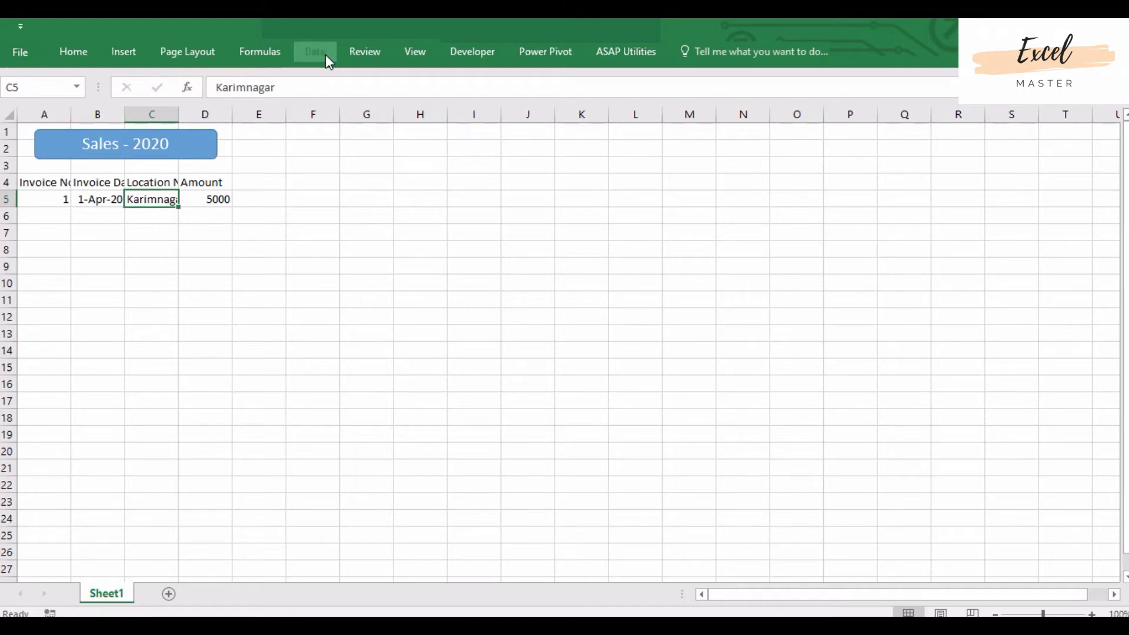
Step: Convert the A4:D5 range into a table with headers via Insert > Table
{"action": "left_click", "coordinate": [314, 52]}
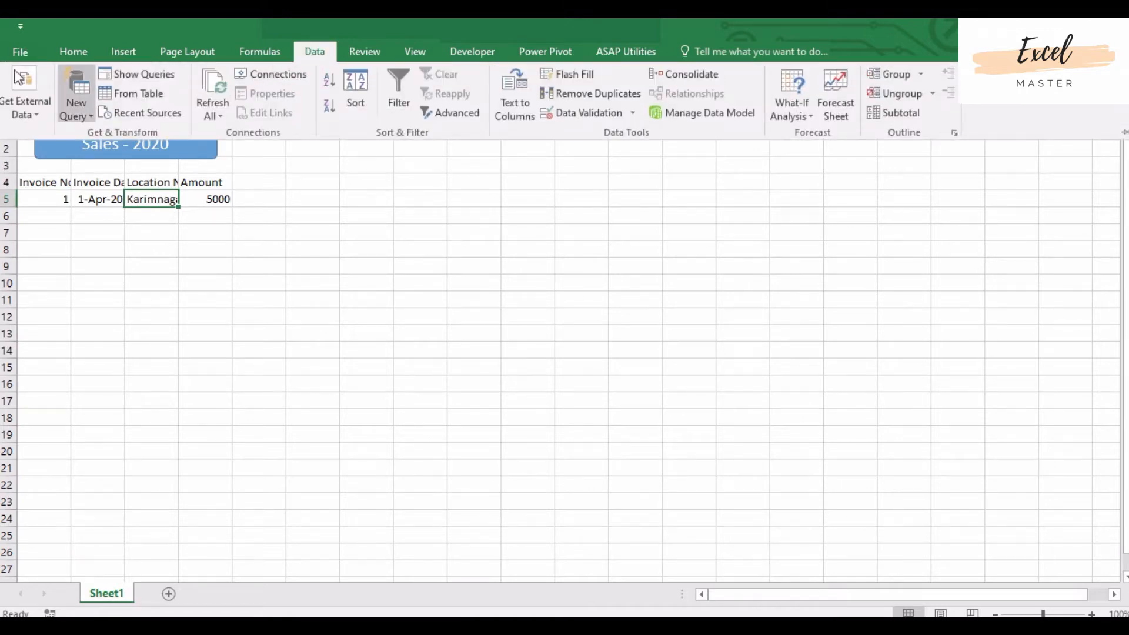
{"action": "mouse_move", "coordinate": [72, 51]}
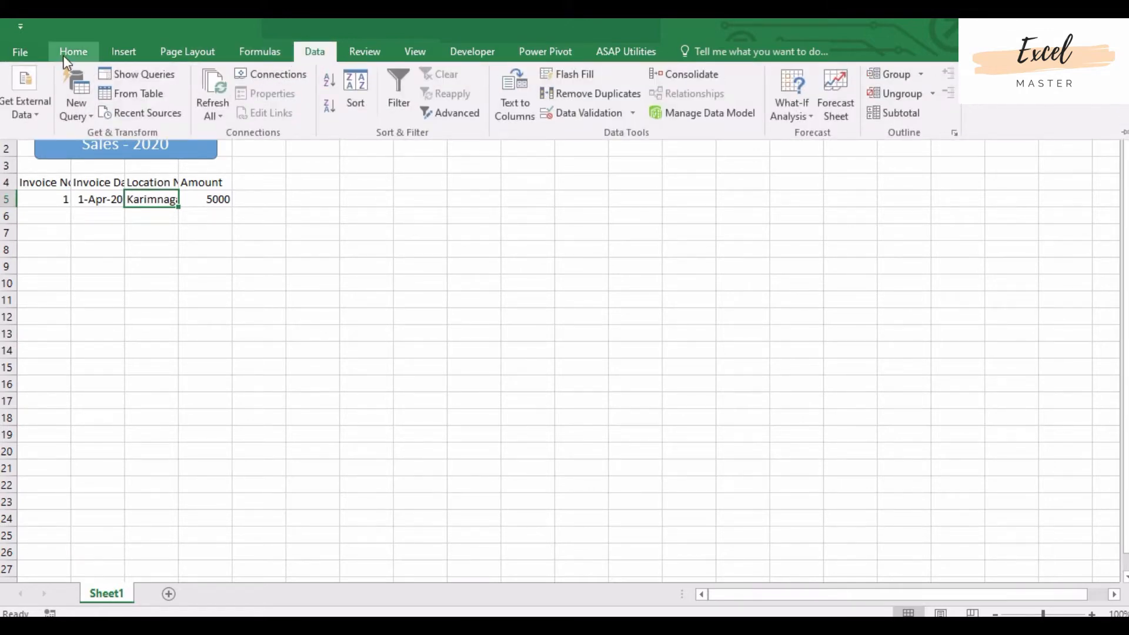
{"action": "left_click", "coordinate": [123, 52]}
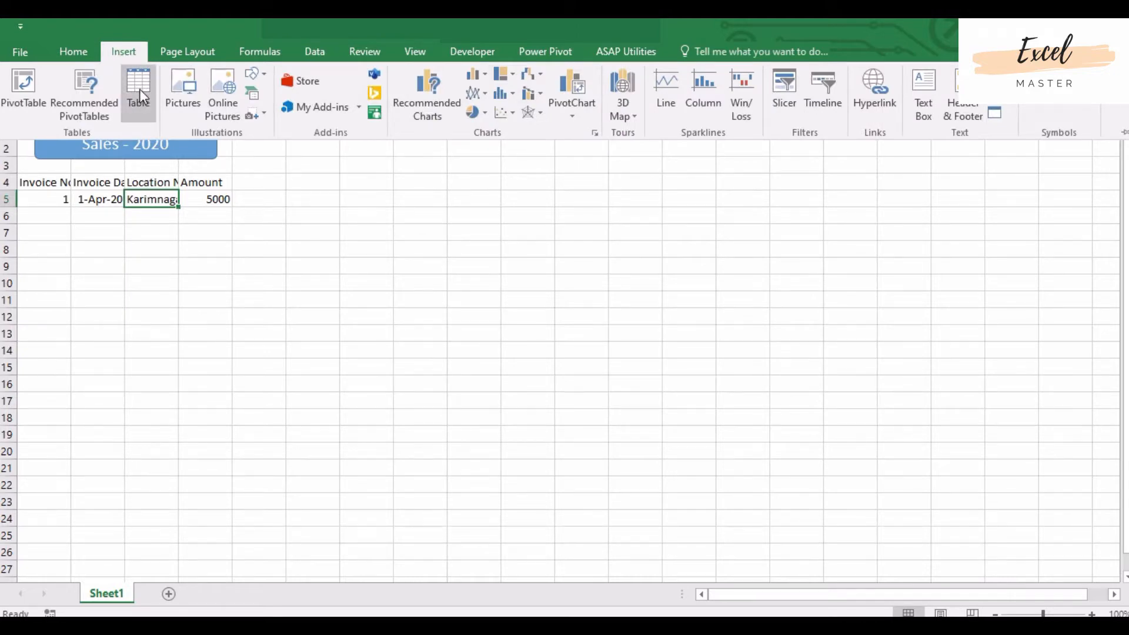
{"action": "mouse_move", "coordinate": [139, 95]}
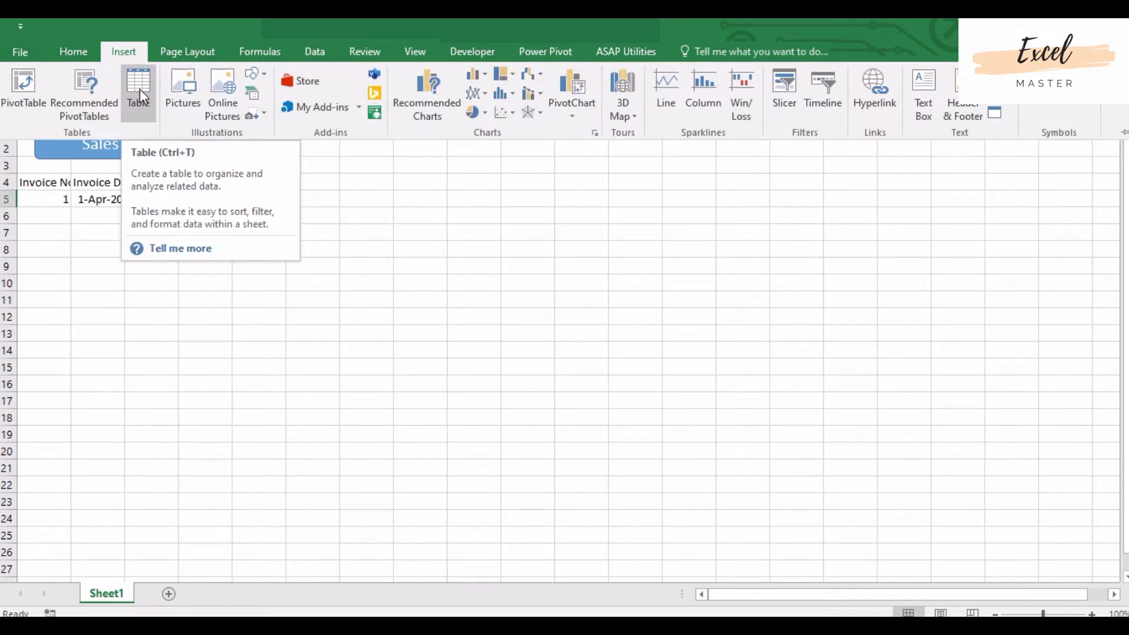
{"action": "left_click", "coordinate": [138, 91]}
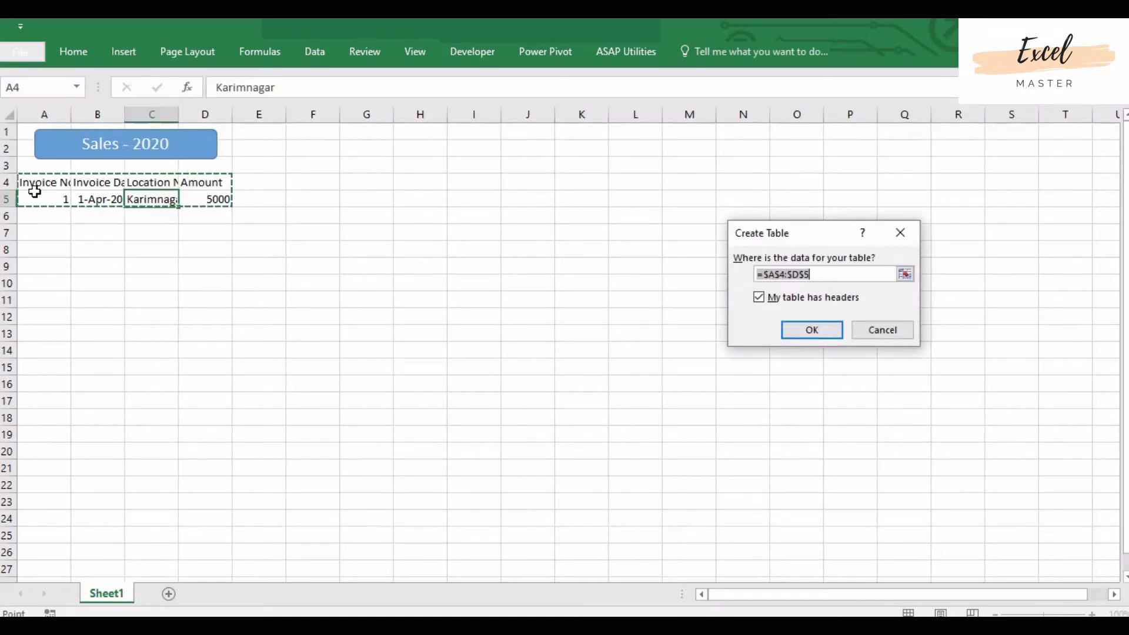
{"action": "mouse_move", "coordinate": [204, 182]}
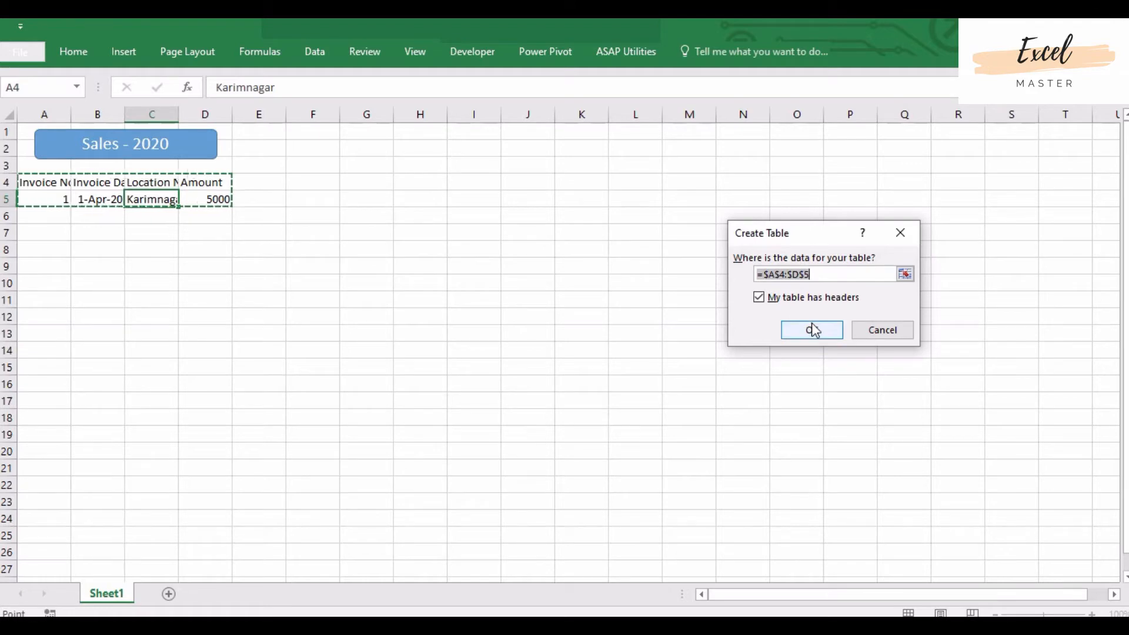
{"action": "left_click", "coordinate": [812, 330]}
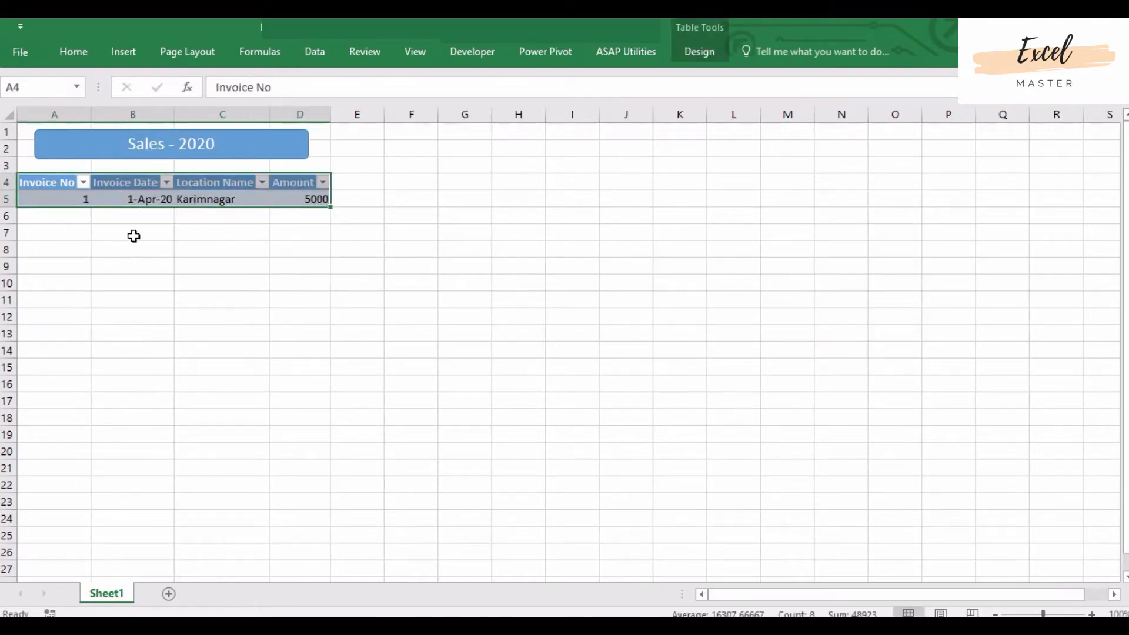
{"action": "left_click", "coordinate": [132, 199]}
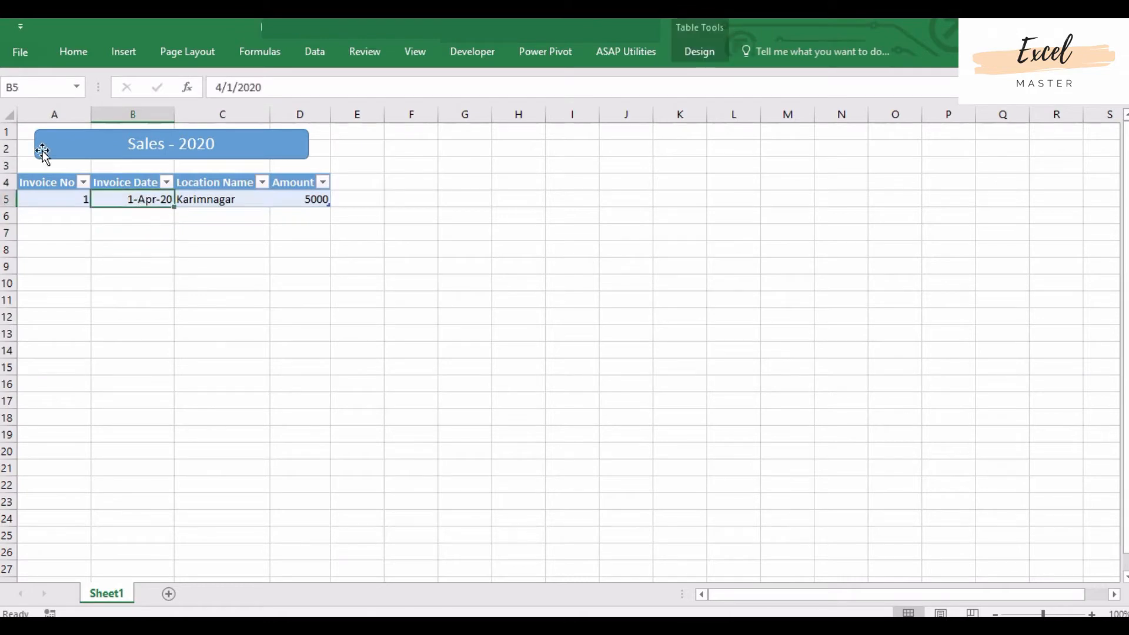
Step: Centre the sheet, apply Comma Style to 5,000, and fill invoice numbers 1 to 17
{"action": "left_click", "coordinate": [73, 52]}
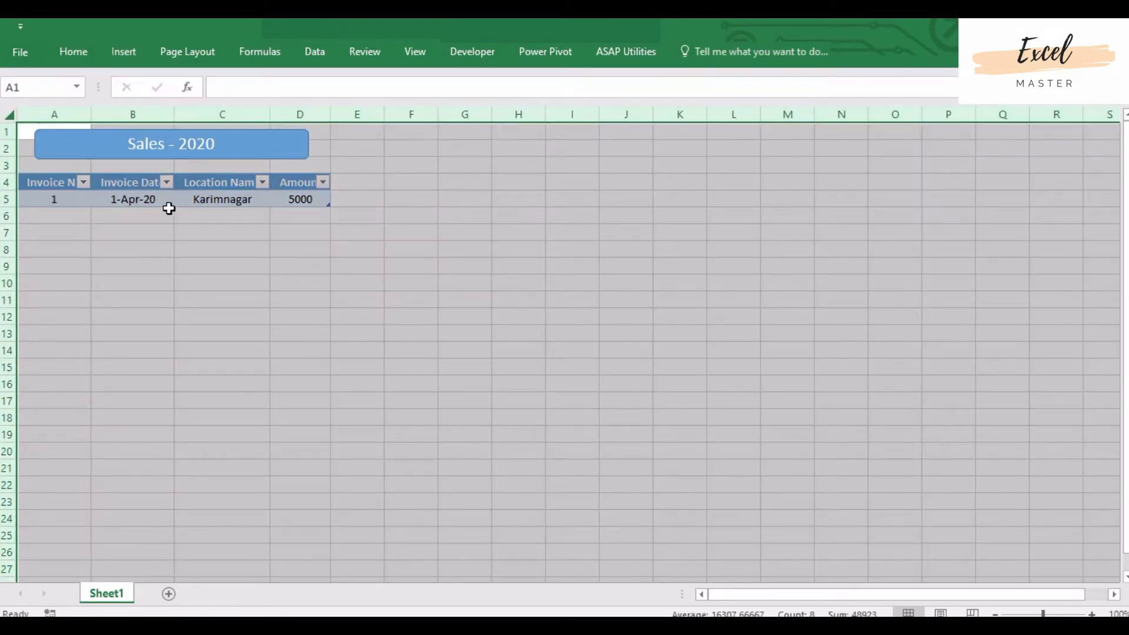
{"action": "left_click", "coordinate": [300, 199]}
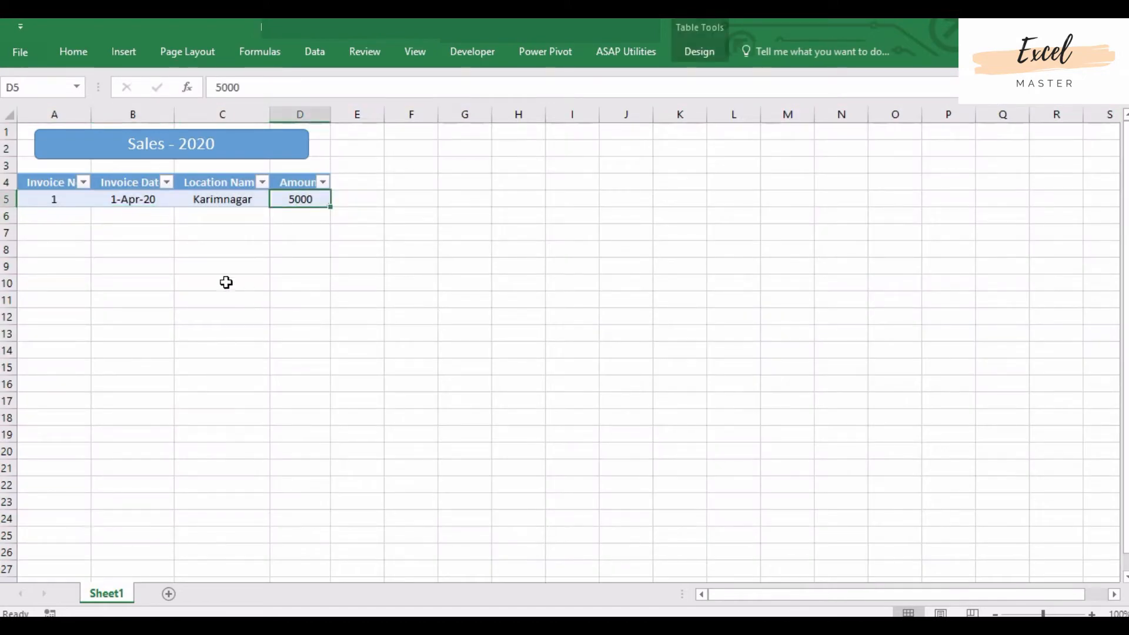
{"action": "left_click", "coordinate": [73, 52]}
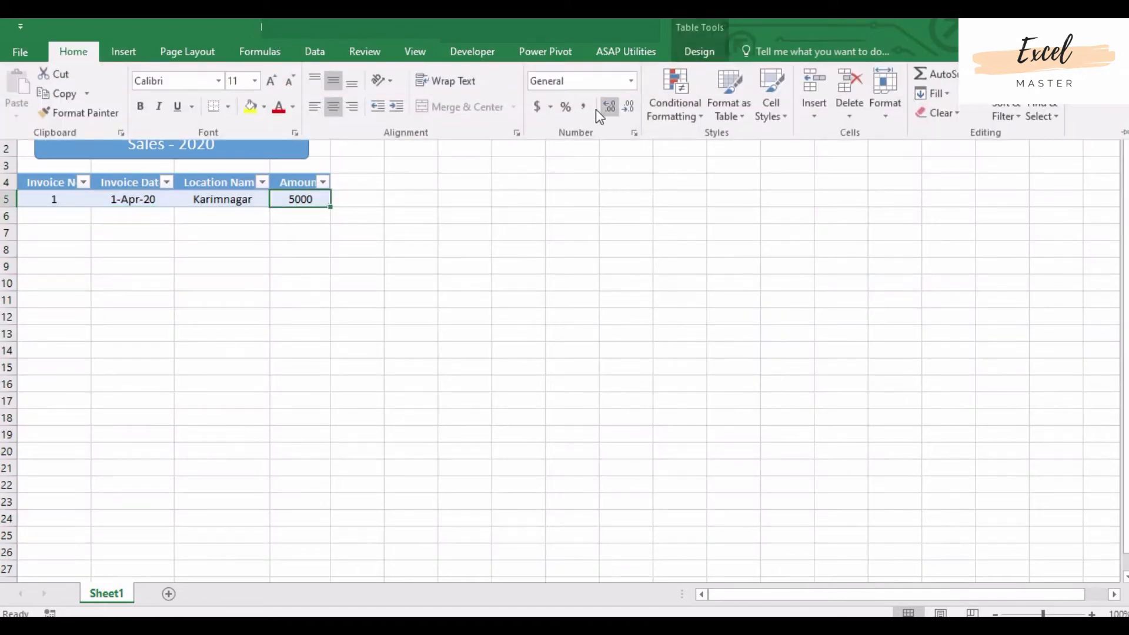
{"action": "left_click", "coordinate": [583, 106]}
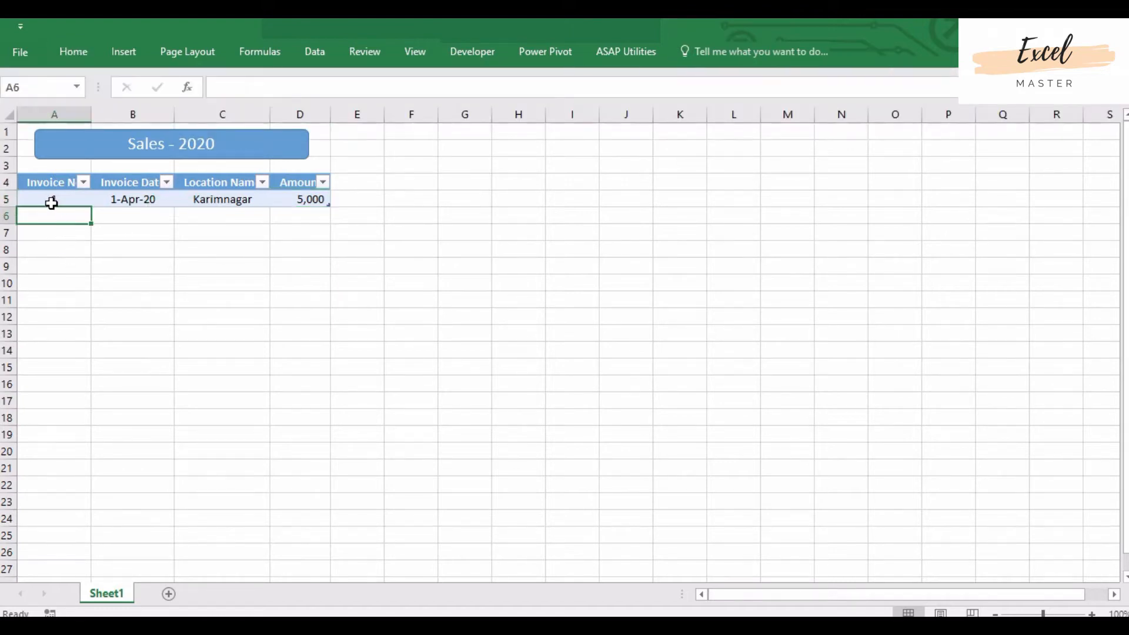
{"action": "type", "text": "1"}
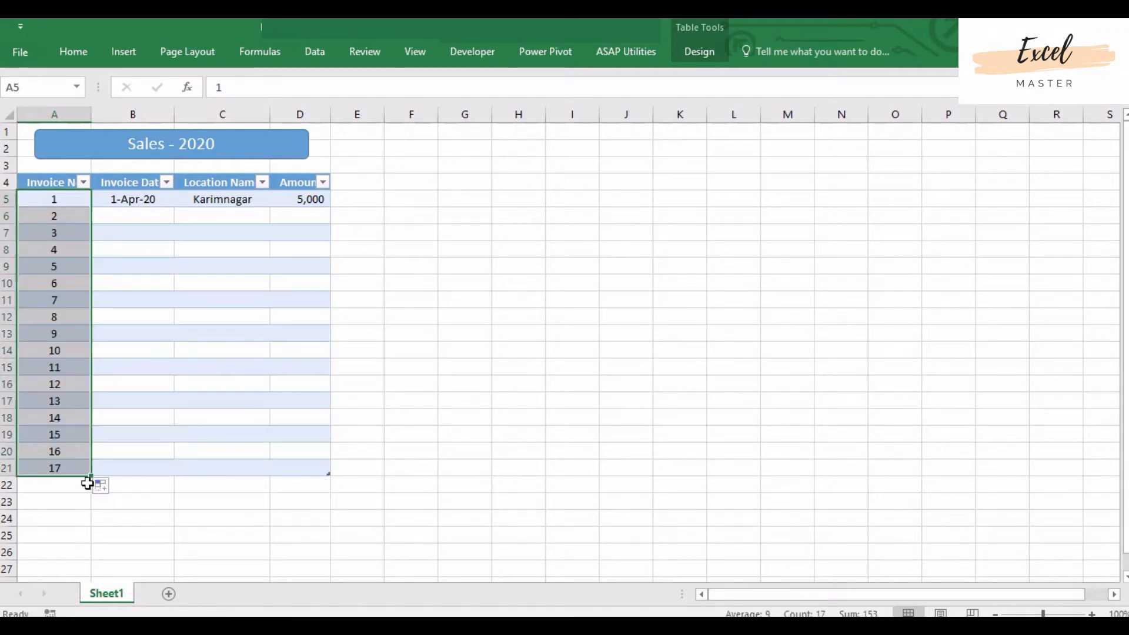
Step: Fill invoice dates down to 17-Apr-20 and type location names like Hyderabad and Delhi
{"action": "left_click", "coordinate": [132, 199]}
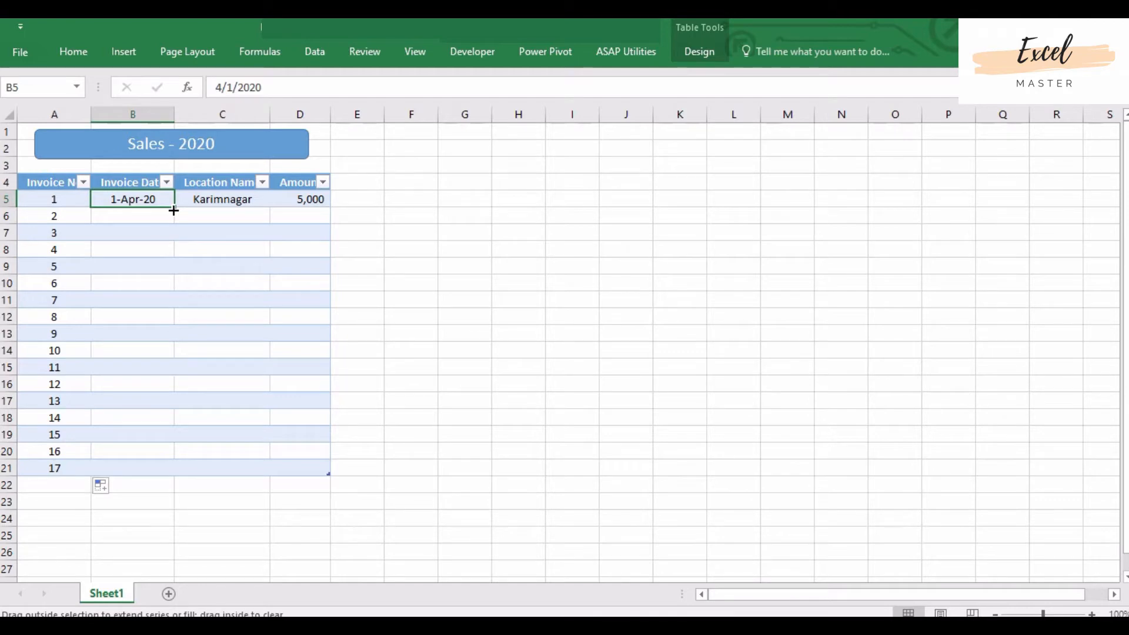
{"action": "left_click_drag", "start_coordinate": [173, 210], "coordinate": [172, 303]}
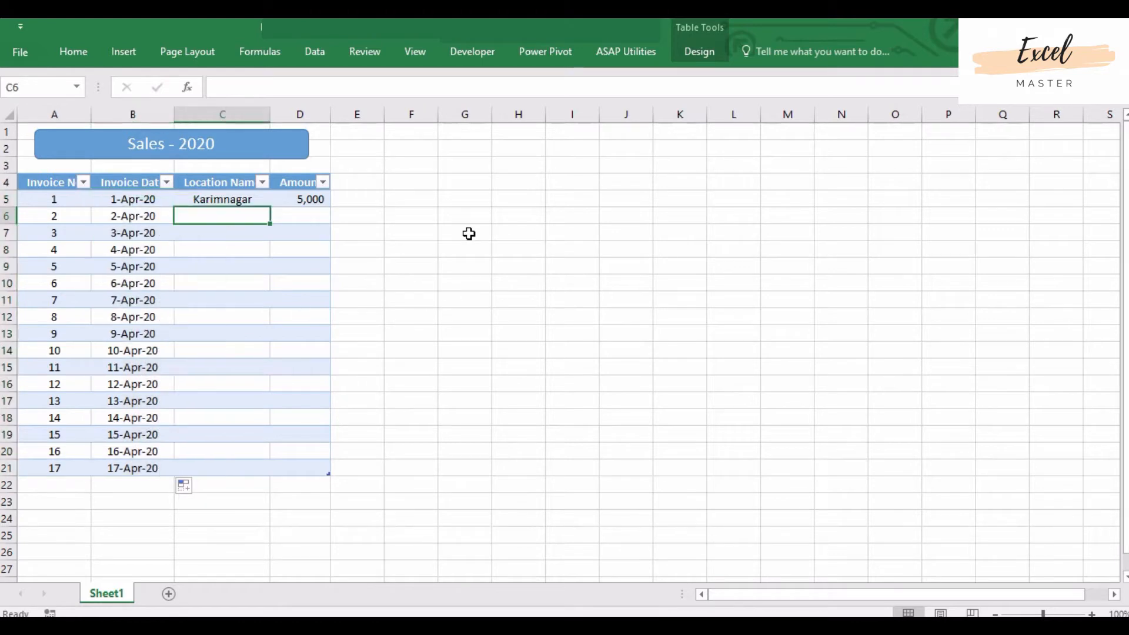
{"action": "type", "text": "Hyderabad"}
{"action": "left_click", "coordinate": [222, 282]}
{"action": "type", "text": "Chenna"}
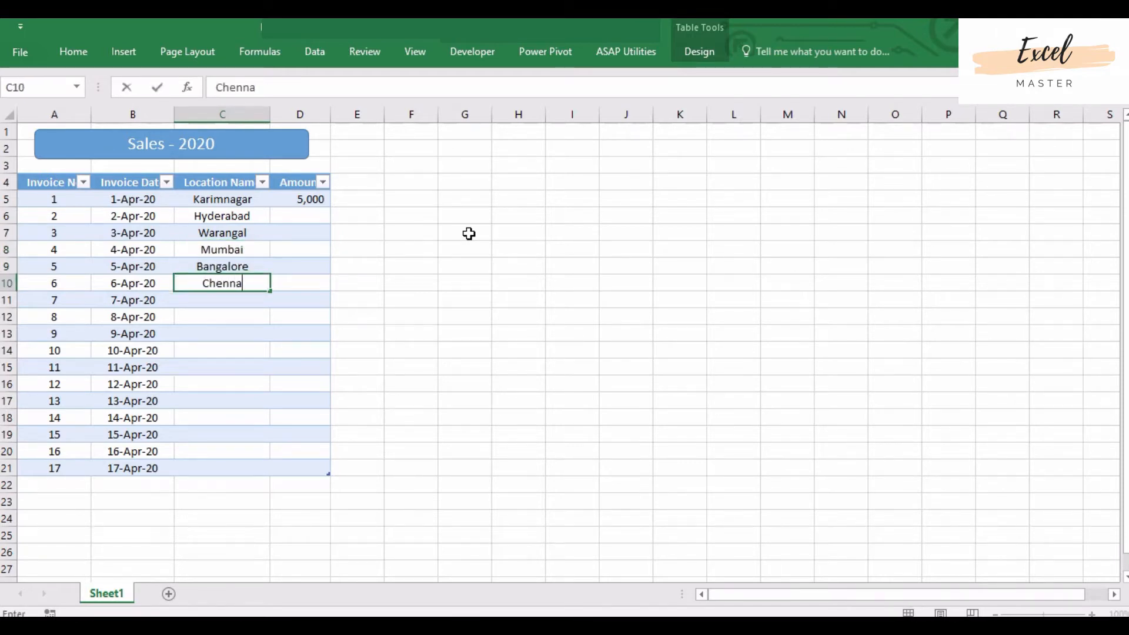
{"action": "type", "text": "Kolkata"}
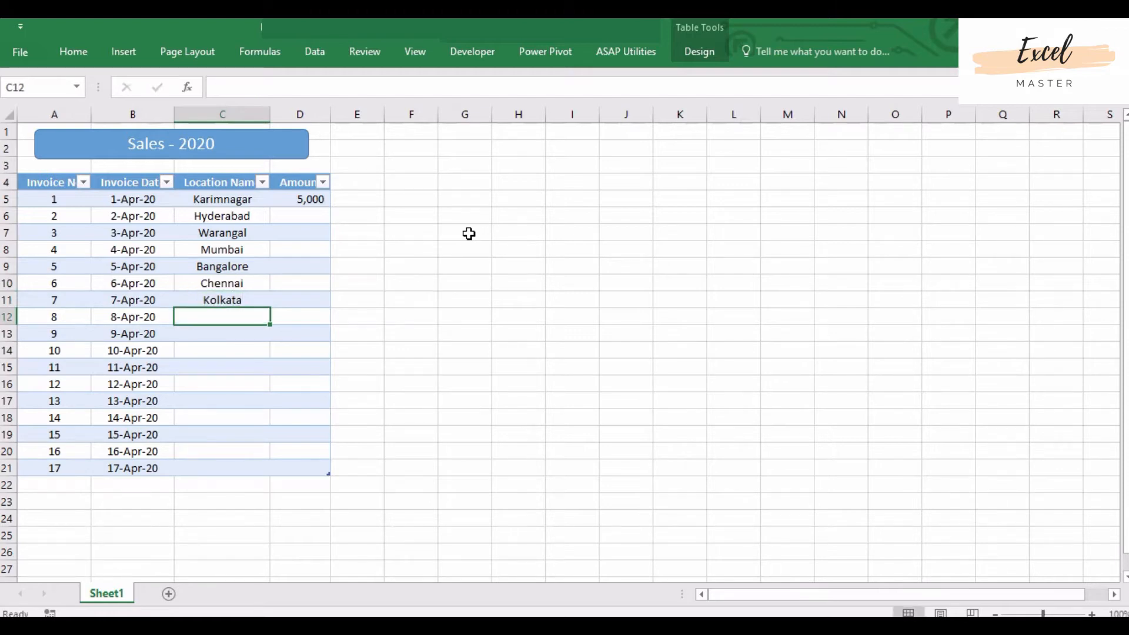
{"action": "type", "text": "Delhi"}
{"action": "left_click", "coordinate": [222, 468]}
{"action": "type", "text": "Kar"}
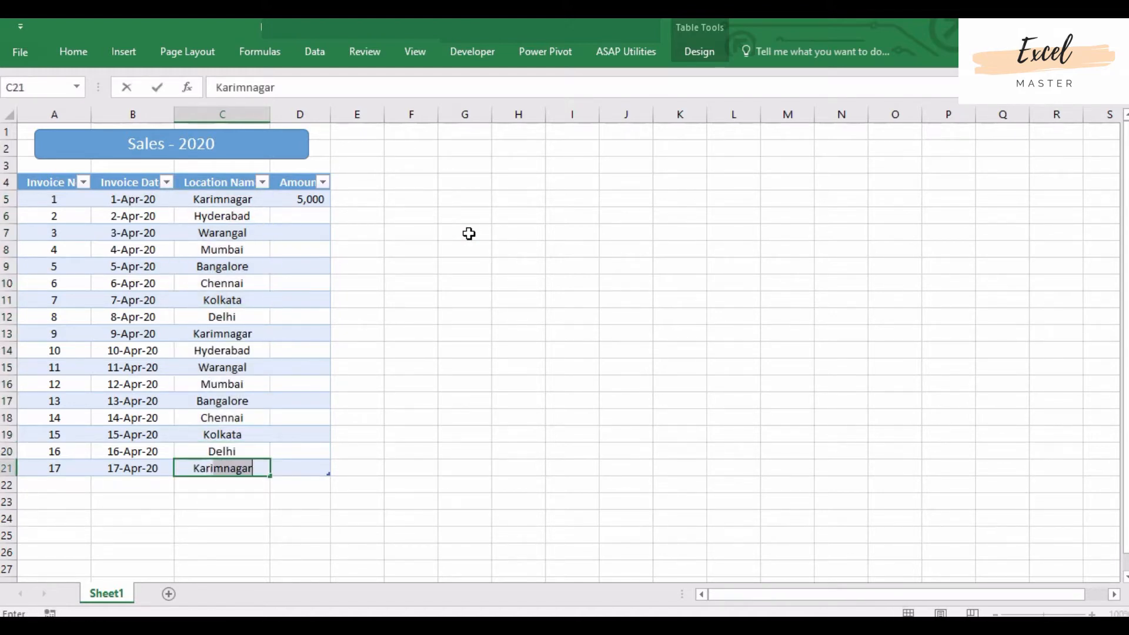
Step: Fill amounts in 1,000 steps from 5,000 to 21,000 through row 21
{"action": "left_click", "coordinate": [299, 216]}
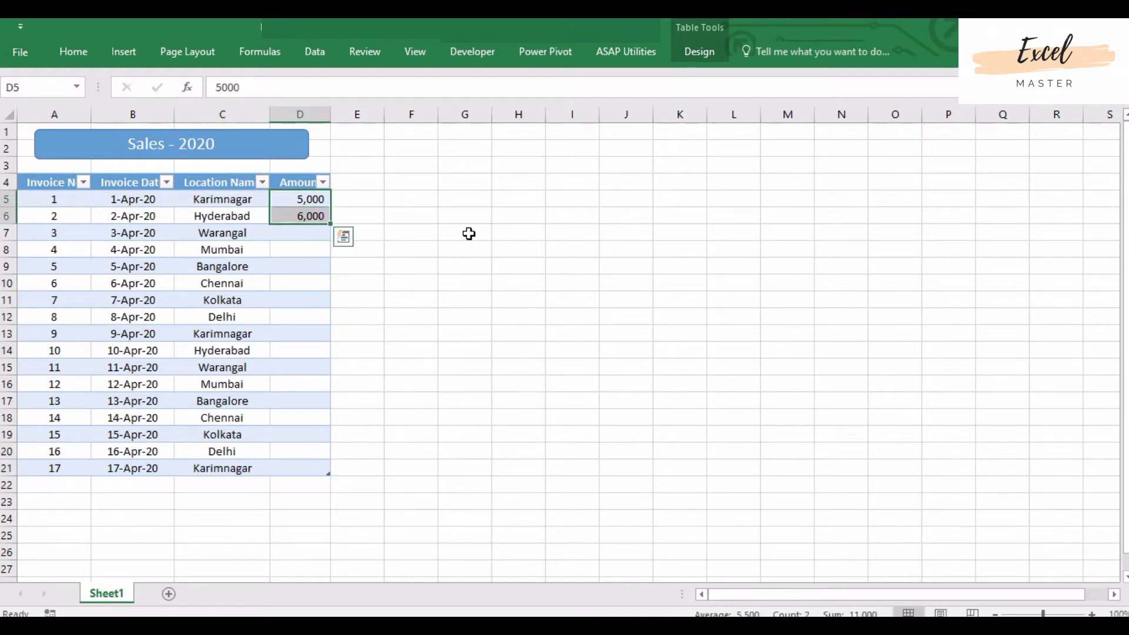
{"action": "mouse_move", "coordinate": [325, 221]}
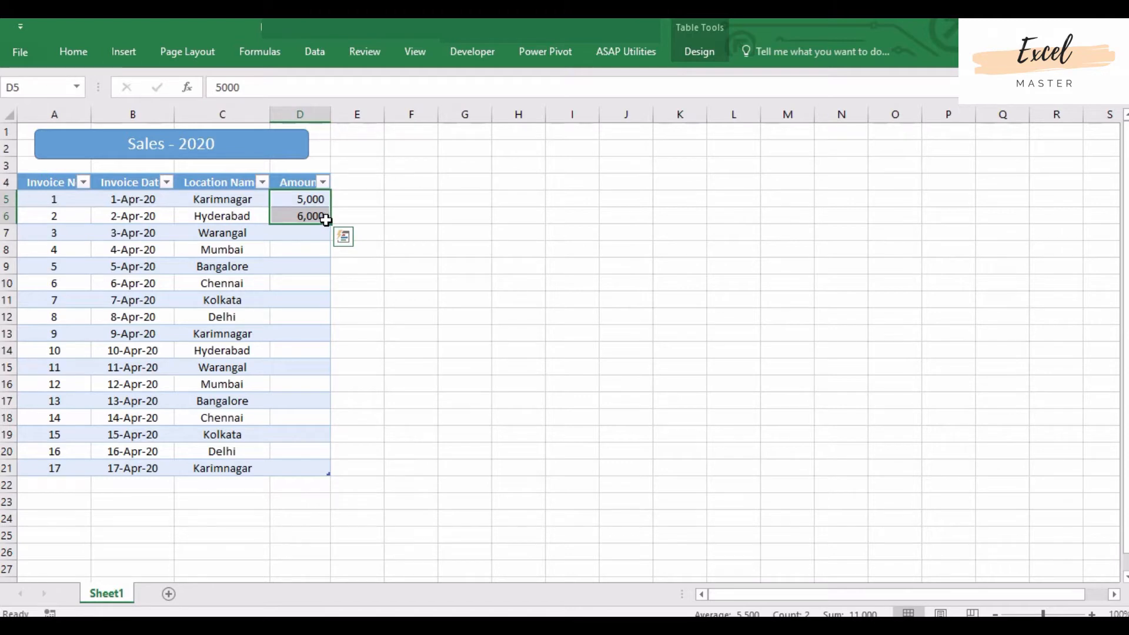
{"action": "left_click_drag", "start_coordinate": [322, 215], "coordinate": [322, 468]}
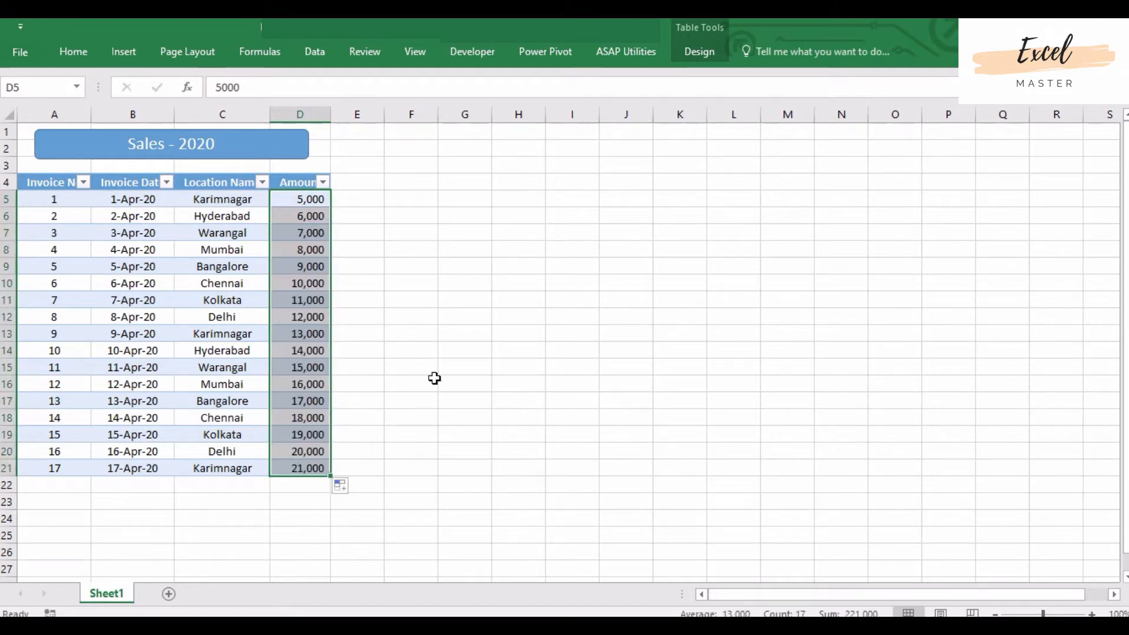
{"action": "left_click", "coordinate": [221, 249]}
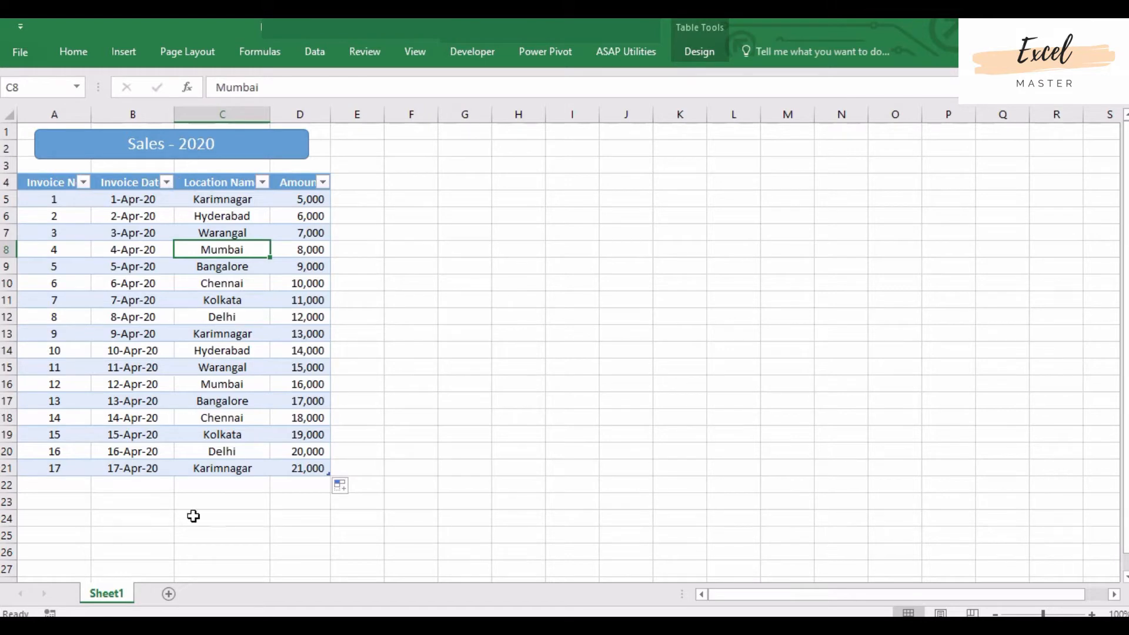
{"action": "mouse_move", "coordinate": [168, 594]}
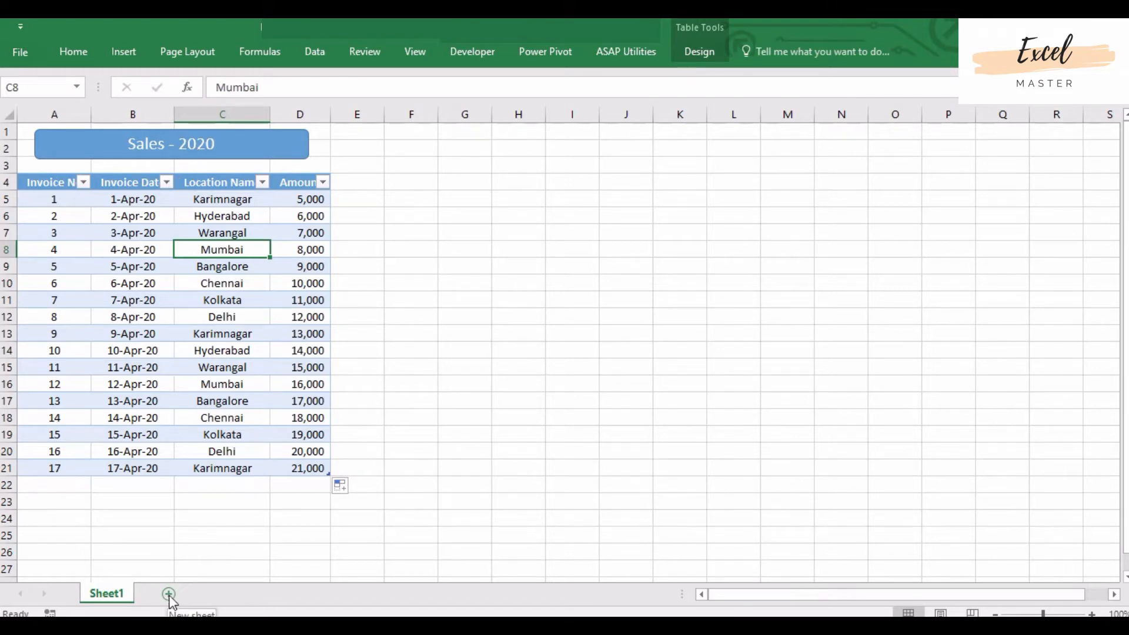
Step: Add Sheet2 and copy the Sales title box and header row from Sheet1
{"action": "left_click", "coordinate": [168, 594]}
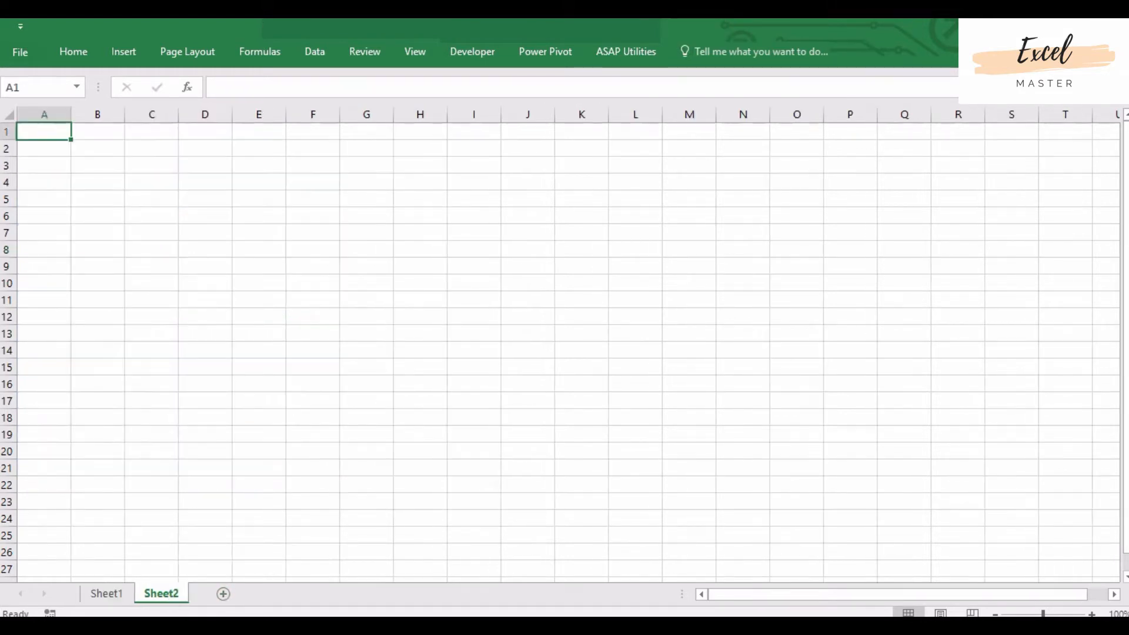
{"action": "left_click", "coordinate": [107, 593]}
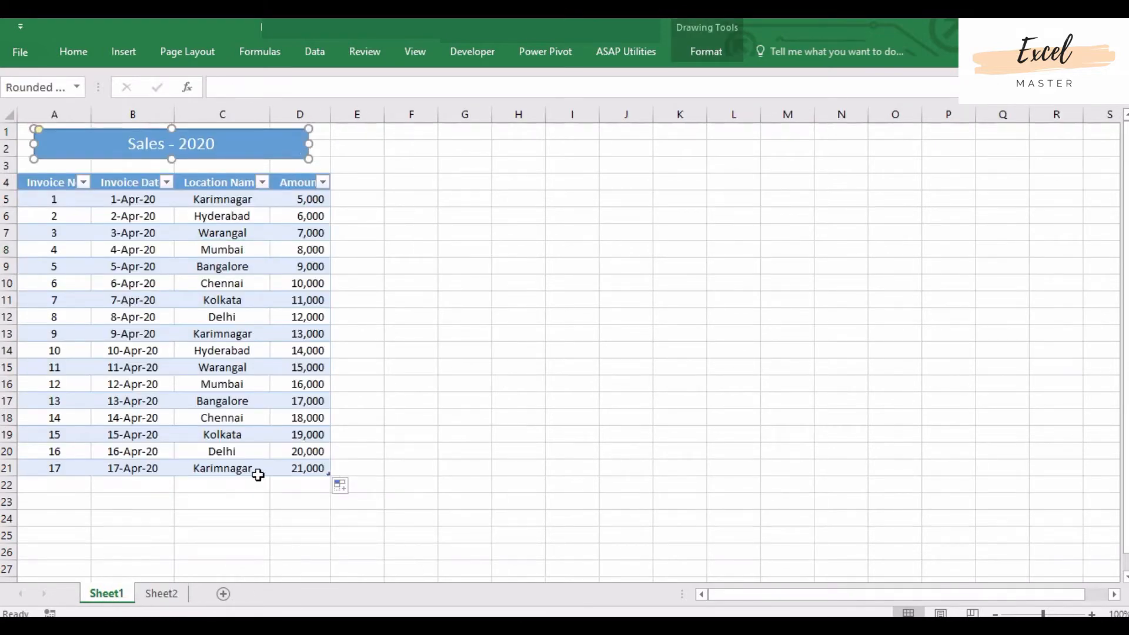
{"action": "left_click", "coordinate": [160, 593]}
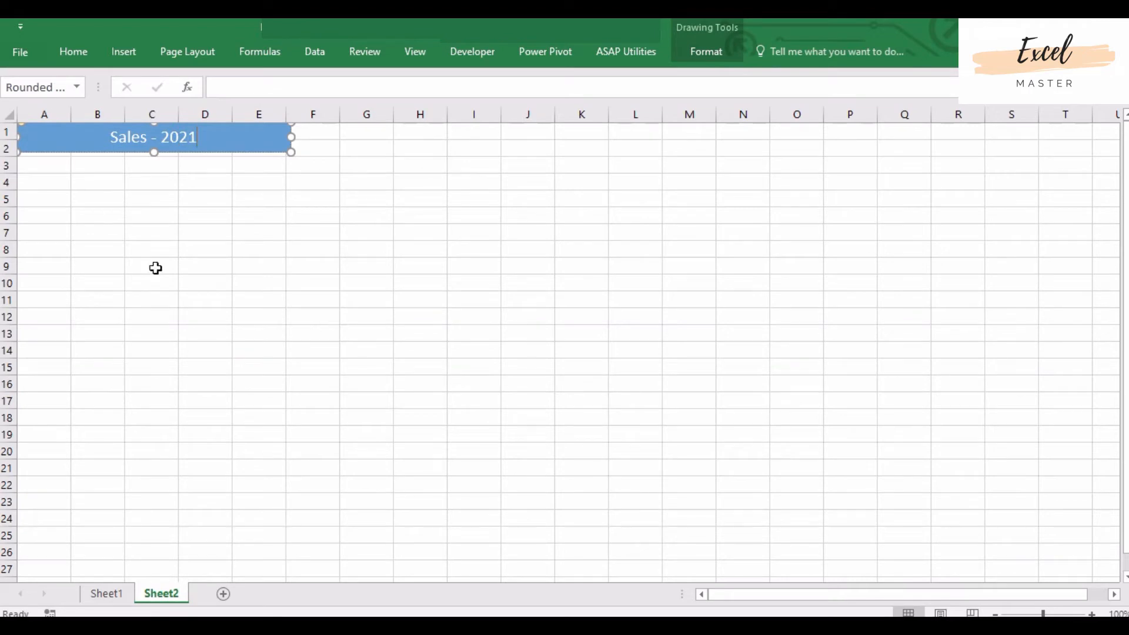
{"action": "left_click", "coordinate": [44, 181]}
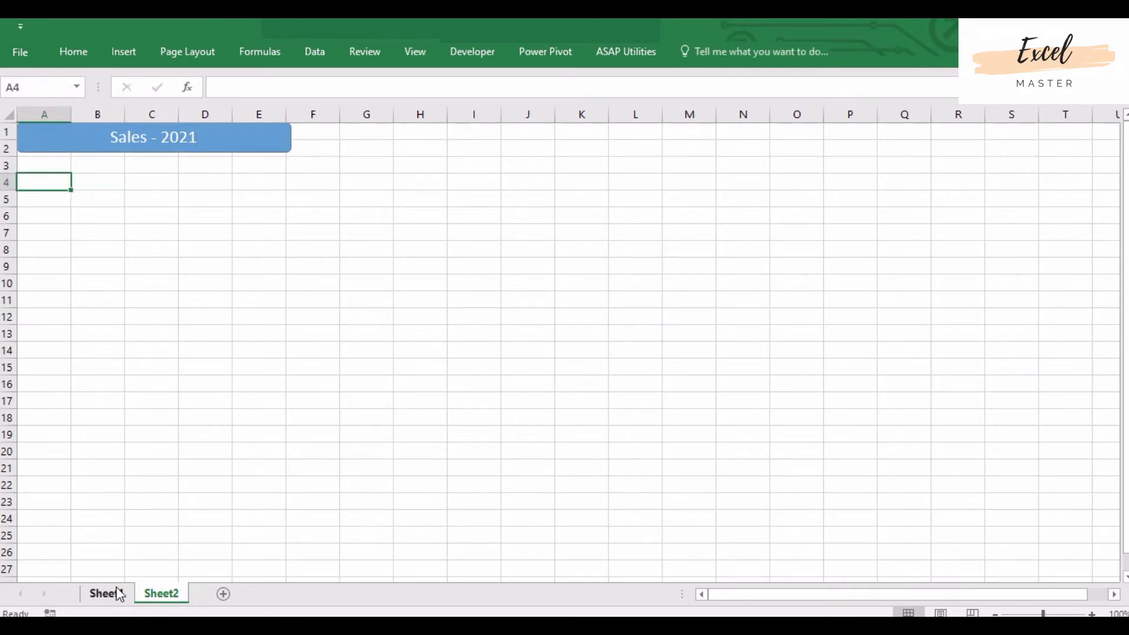
{"action": "left_click", "coordinate": [105, 593]}
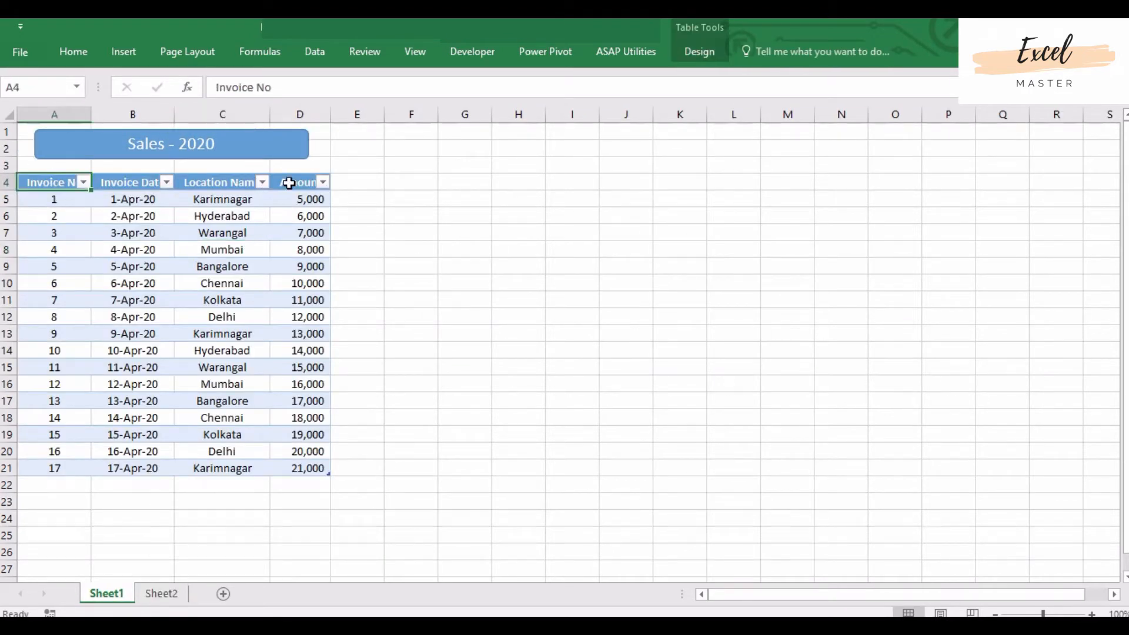
{"action": "left_click", "coordinate": [161, 593]}
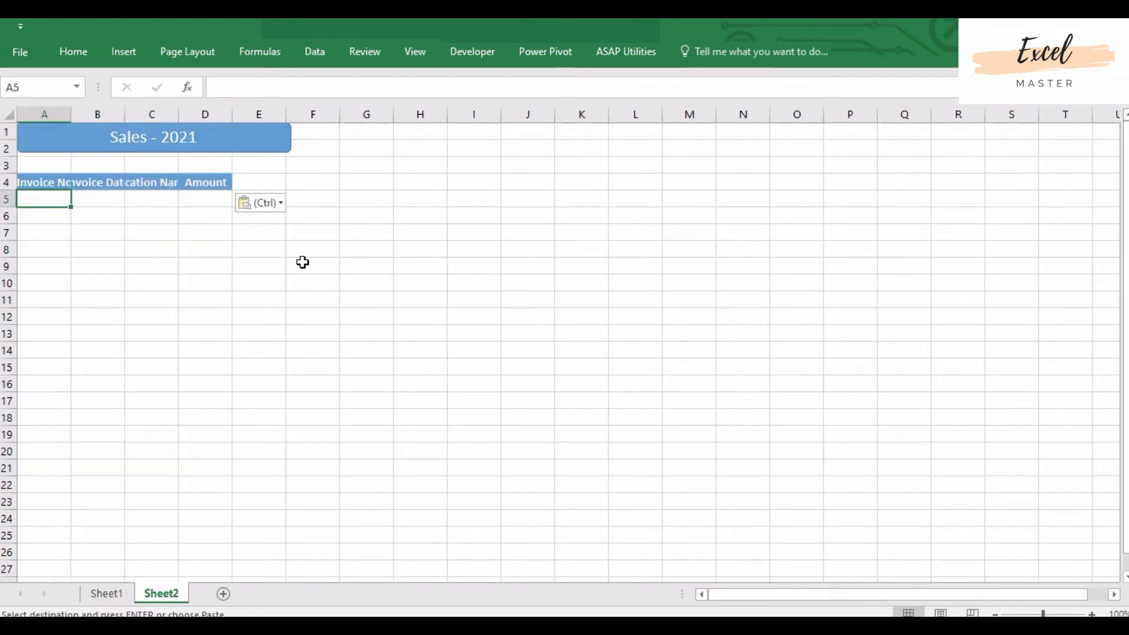
{"action": "mouse_move", "coordinate": [502, 206]}
{"action": "type", "text": "50"}
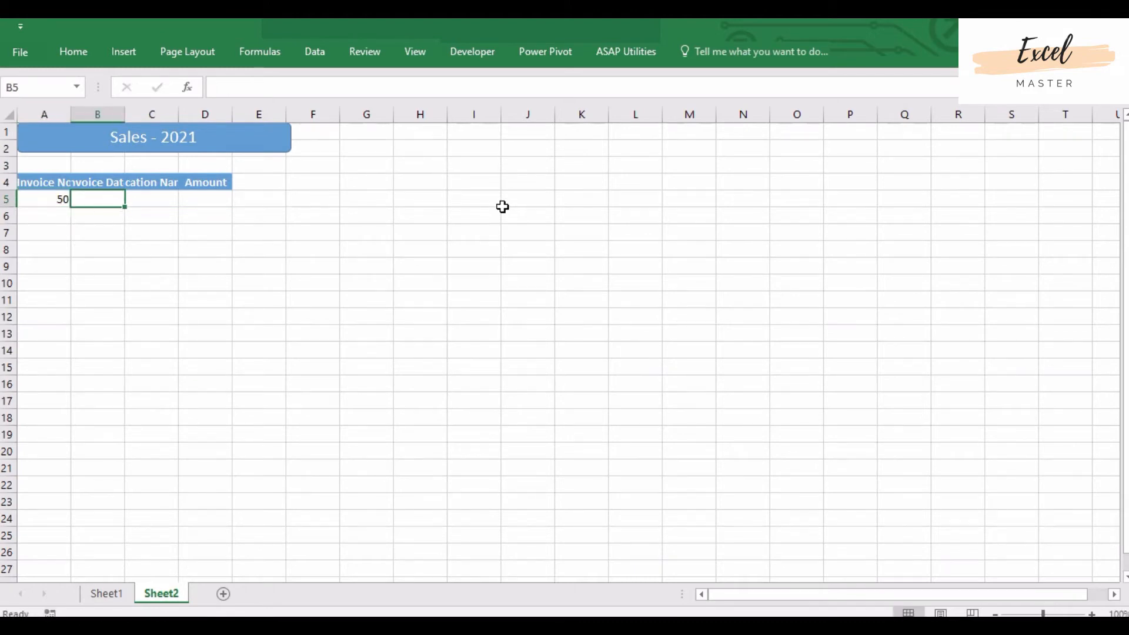
Step: Enter the first 2021 record: date 4/1/21 and location Hyderabad
{"action": "type", "text": "4/1/"}
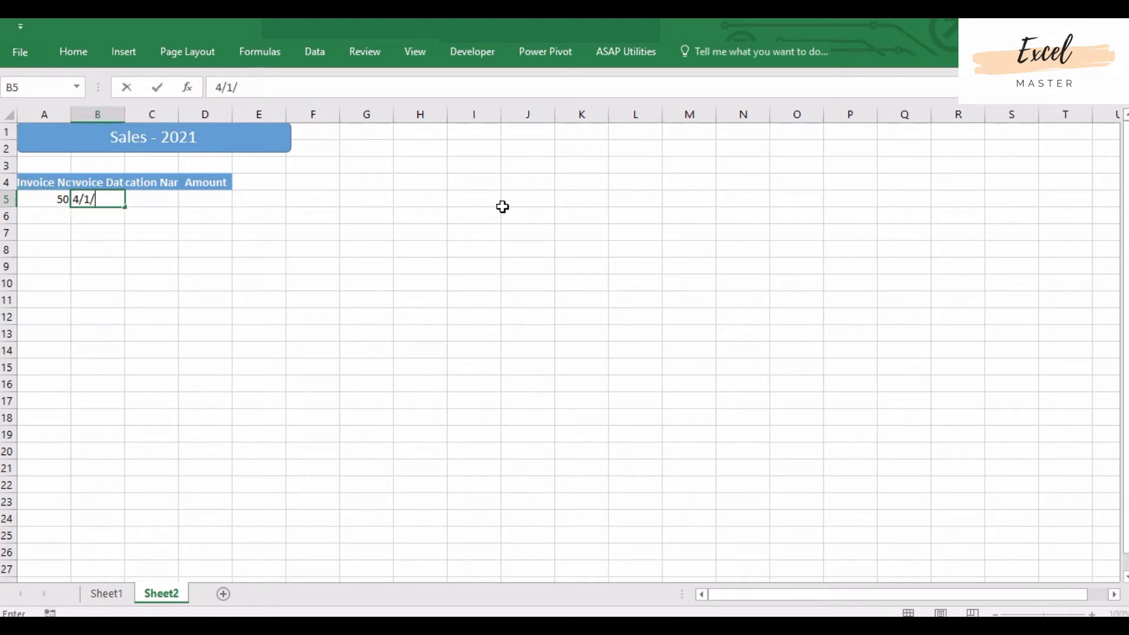
{"action": "type", "text": "21"}
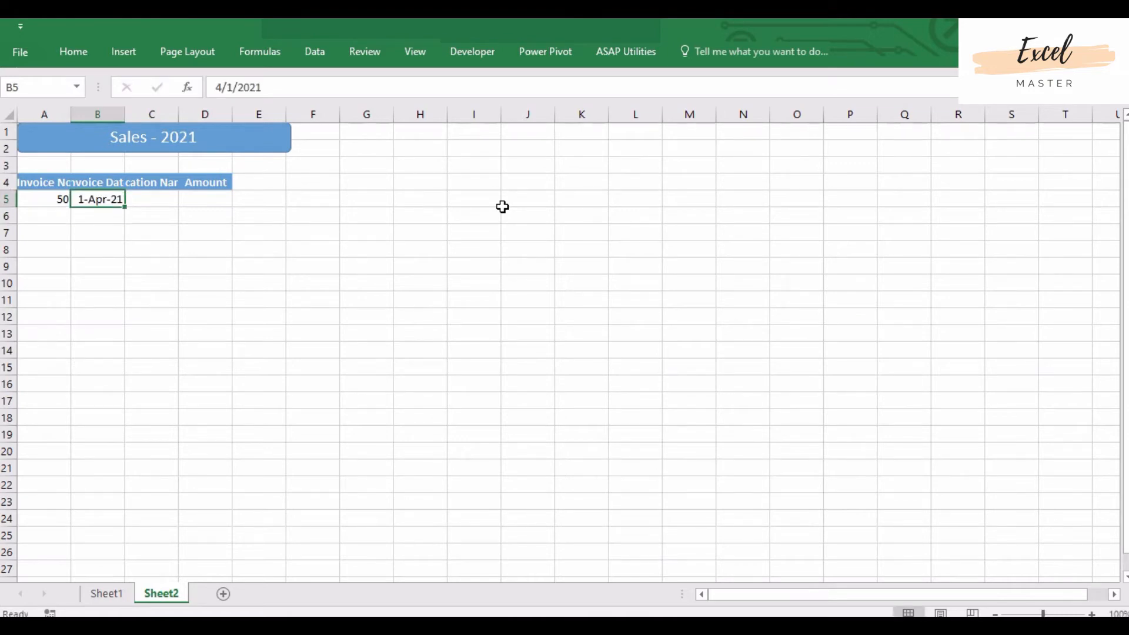
{"action": "type", "text": "Hyderaba"}
{"action": "left_click", "coordinate": [205, 199]}
{"action": "type", "text": "2000"}
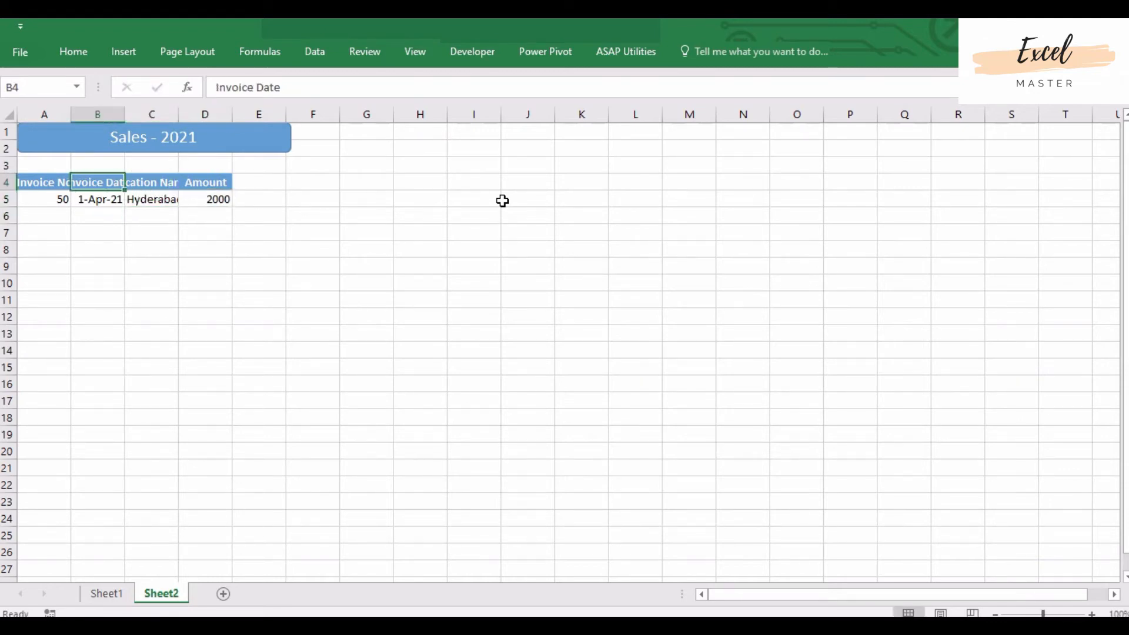
Step: Turn the 2021 headers and first row into a table, then centre and comma-format it
{"action": "left_click", "coordinate": [141, 199]}
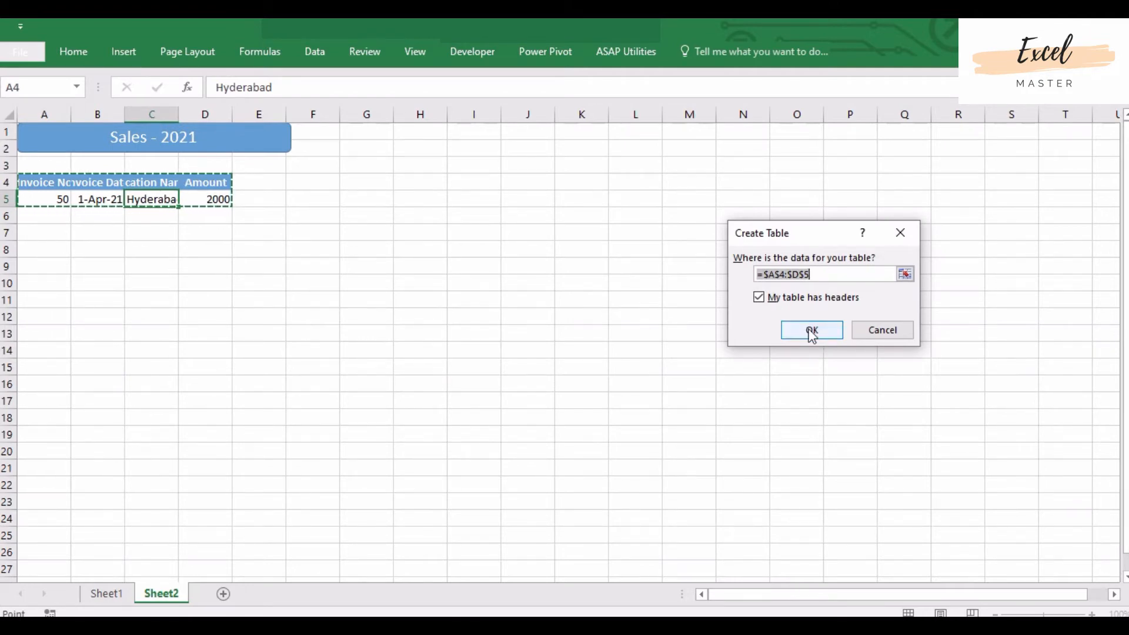
{"action": "left_click", "coordinate": [811, 330]}
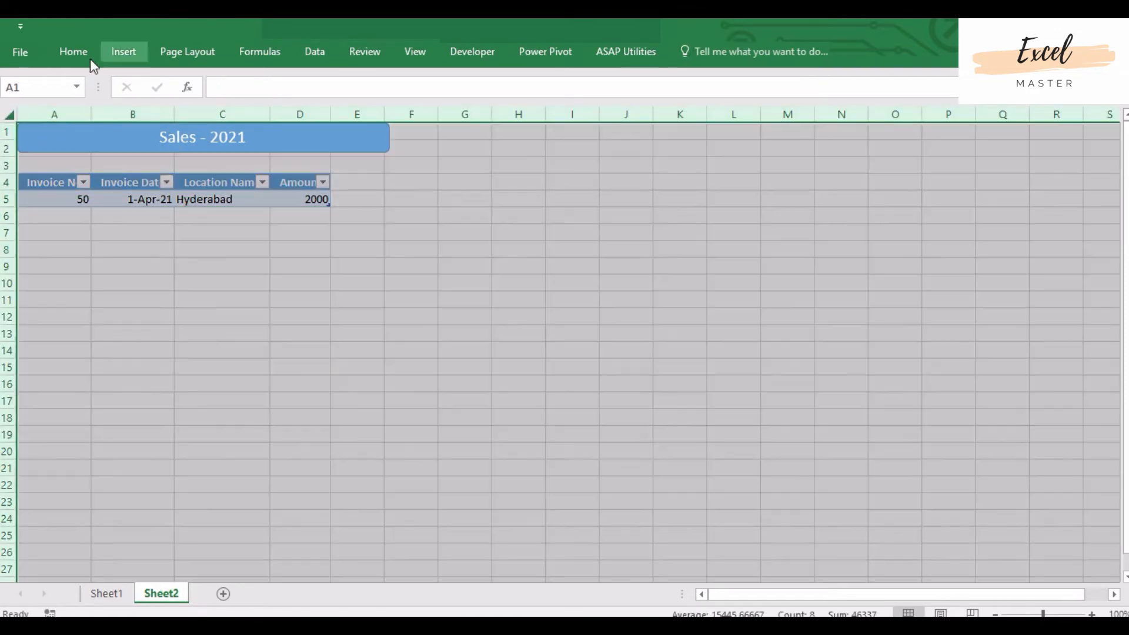
{"action": "left_click", "coordinate": [73, 51]}
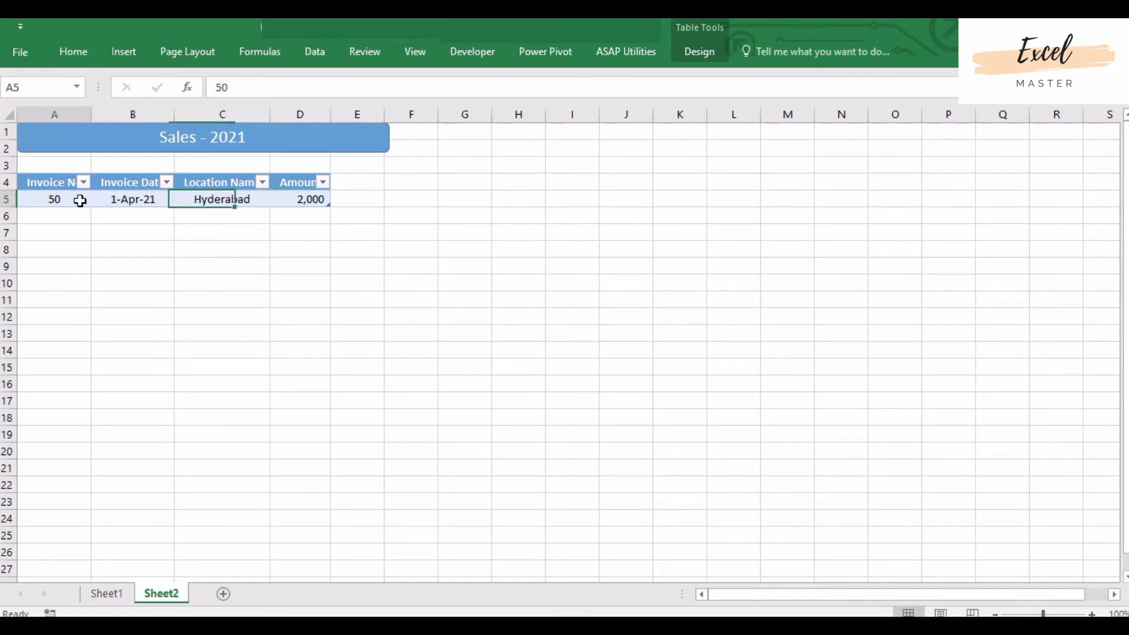
Step: Fill invoice numbers and dates down to row 18 and paste Sheet1's locations
{"action": "type", "text": "51"}
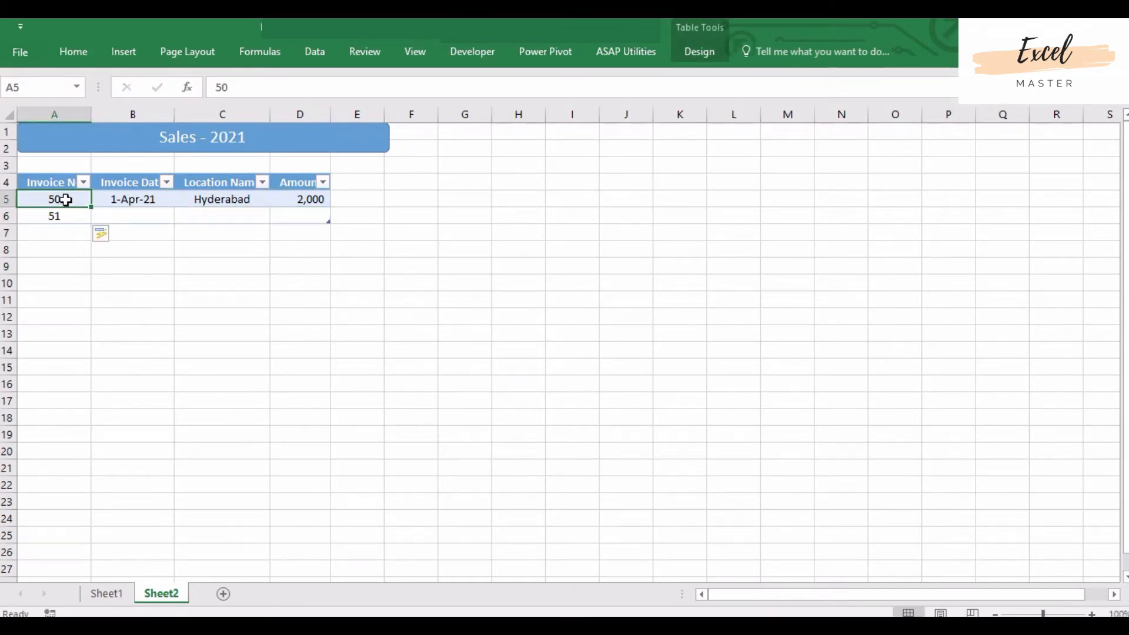
{"action": "left_click_drag", "start_coordinate": [65, 199], "coordinate": [64, 216]}
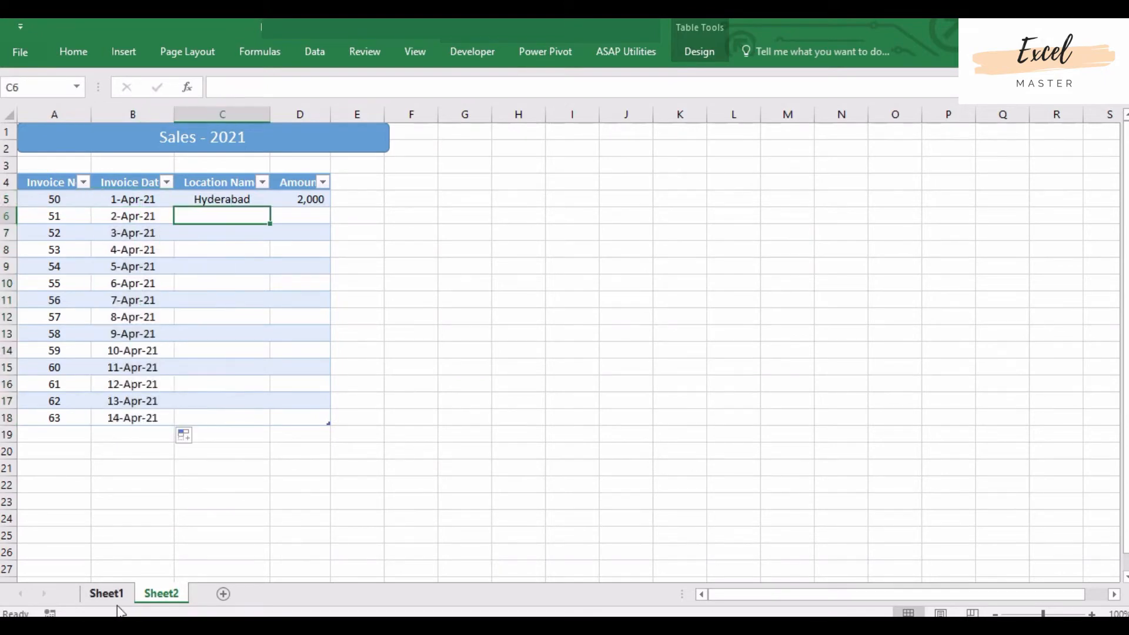
{"action": "left_click", "coordinate": [106, 593]}
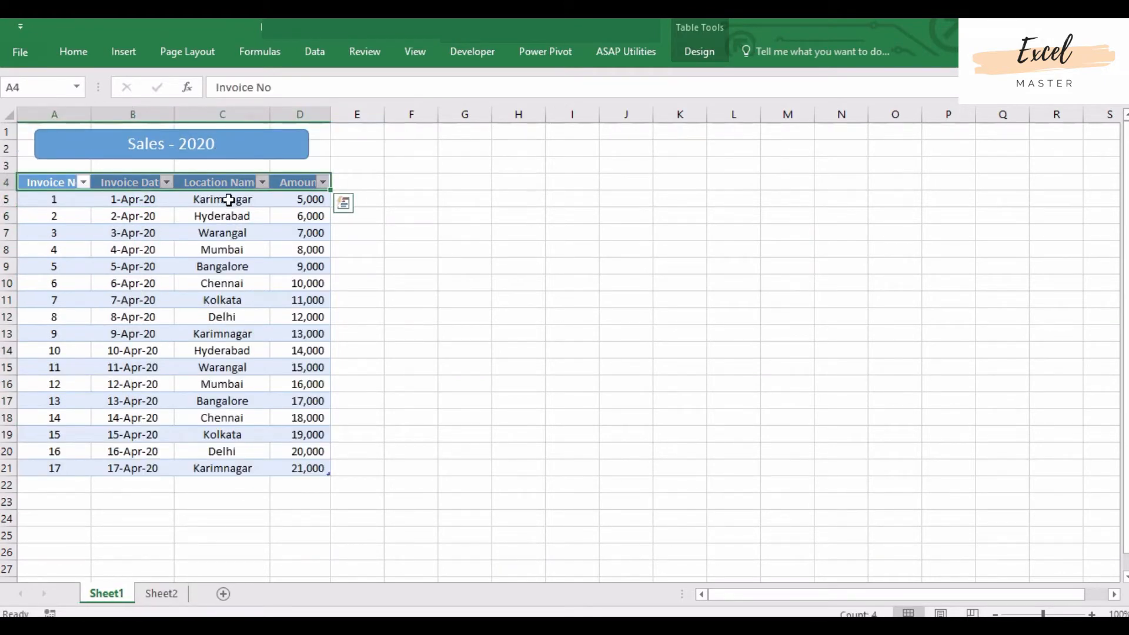
{"action": "left_click", "coordinate": [160, 593]}
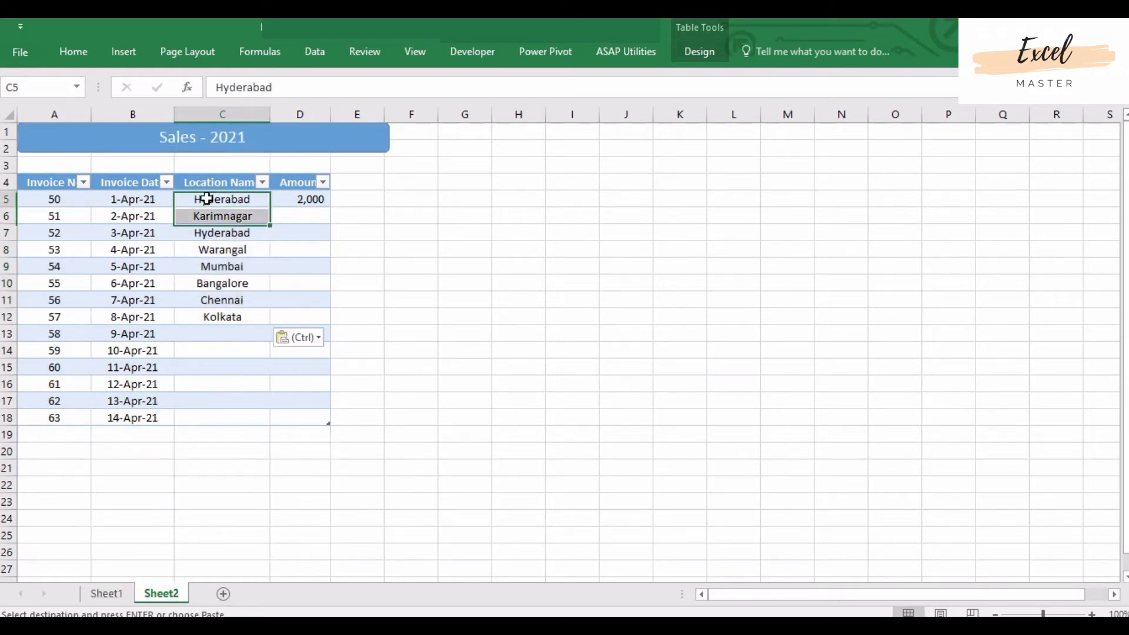
{"action": "left_click", "coordinate": [222, 333]}
{"action": "type", "text": "3"}
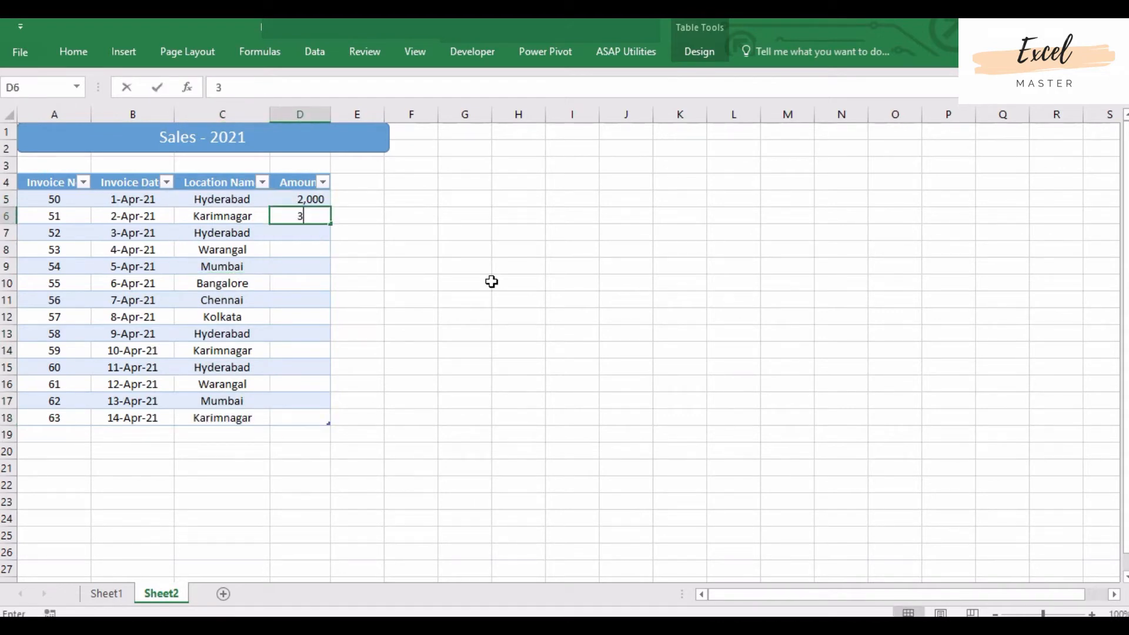
Step: Enter 3000 in D6 and fill amounts down to 15,000 at row 18
{"action": "key", "text": "Enter"}
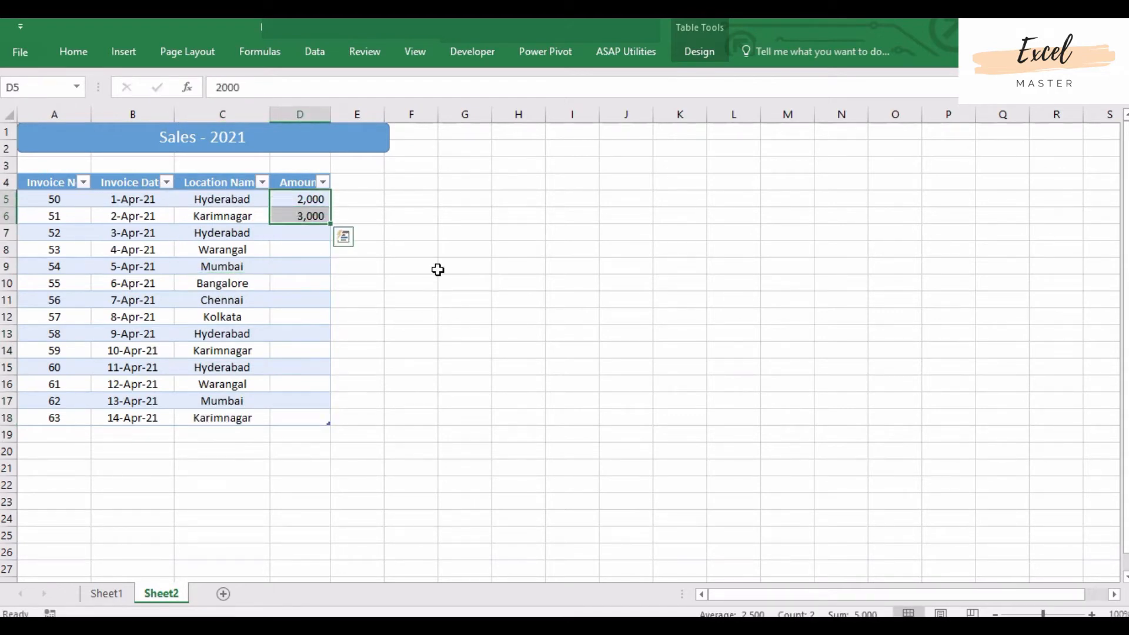
{"action": "left_click_drag", "start_coordinate": [327, 221], "coordinate": [302, 430]}
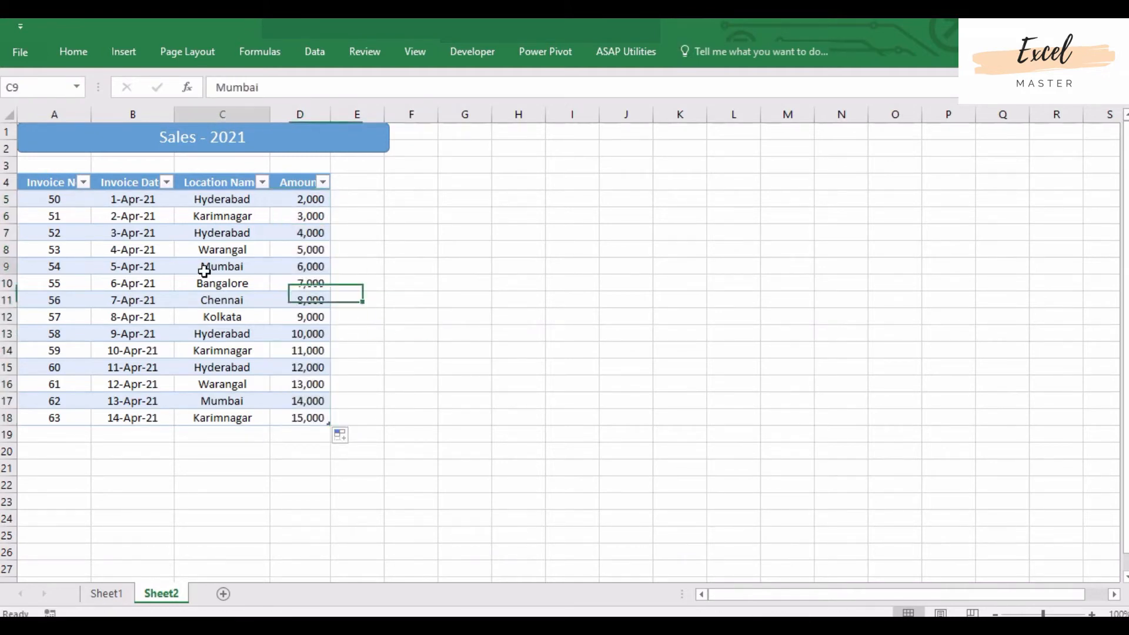
{"action": "left_click", "coordinate": [203, 137]}
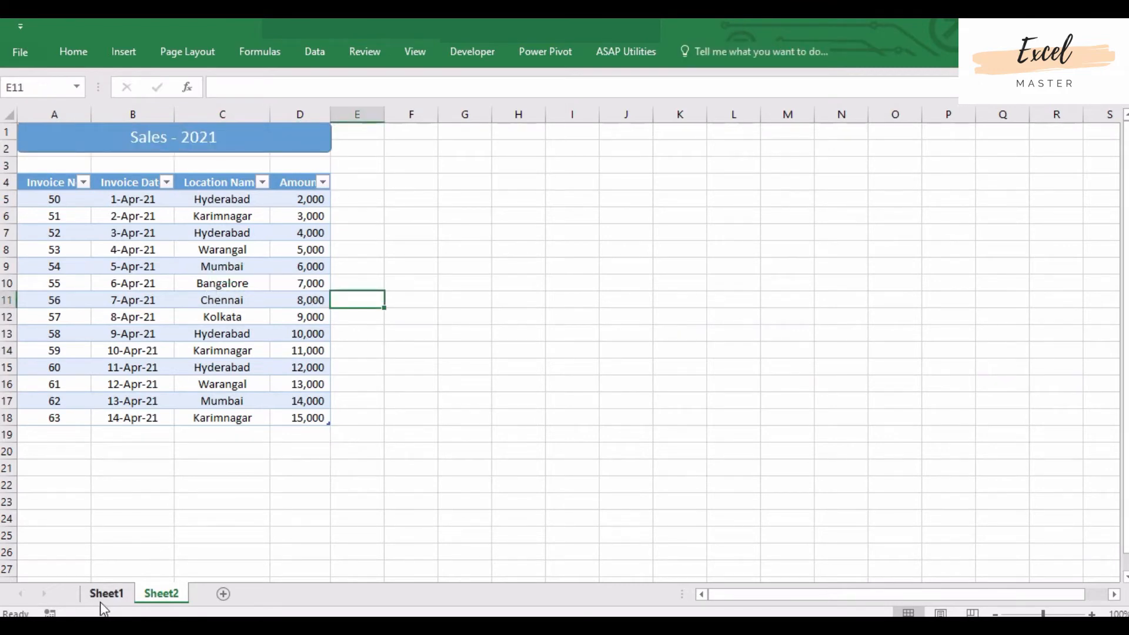
Step: Check the Sales 2020 and 2021 sheets, then add a blank Sheet3
{"action": "left_click", "coordinate": [107, 593]}
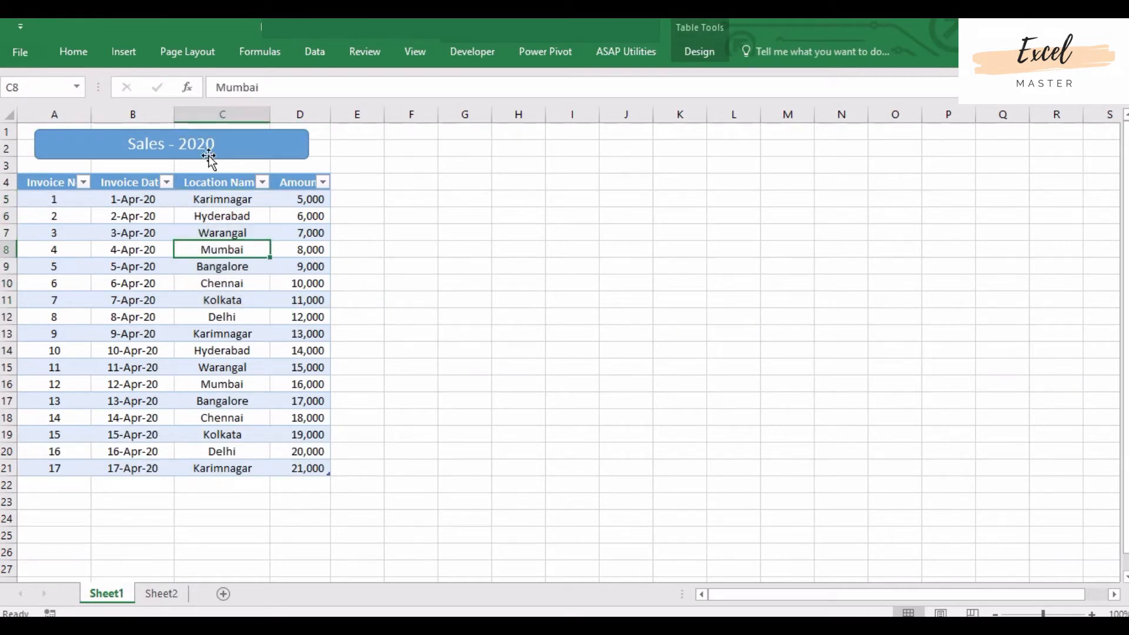
{"action": "left_click", "coordinate": [161, 594]}
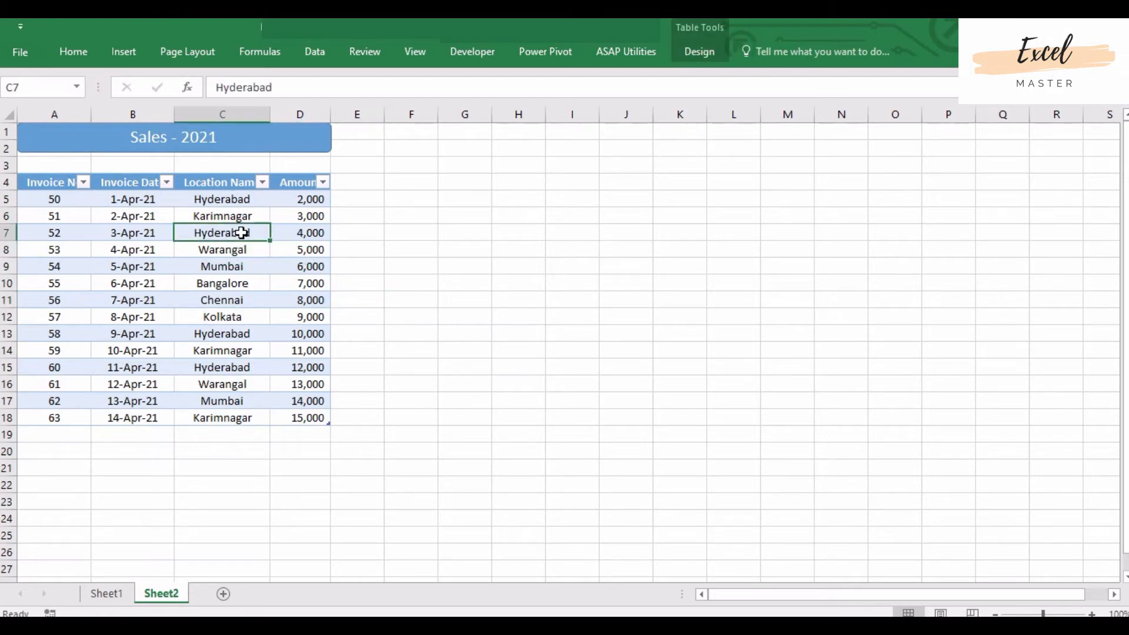
{"action": "mouse_move", "coordinate": [233, 305]}
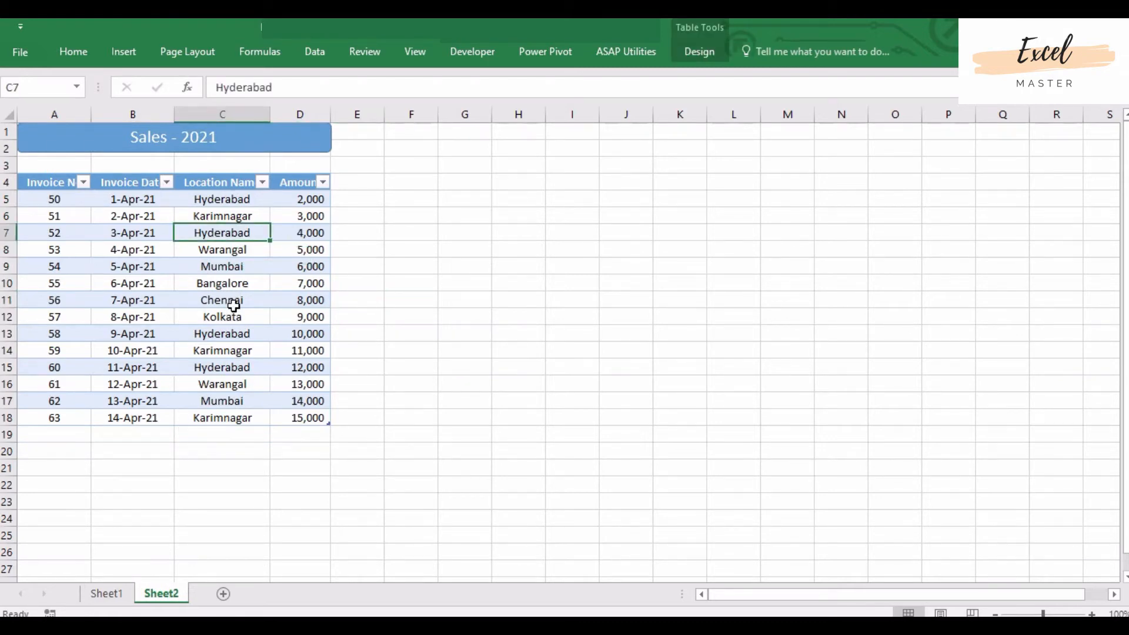
{"action": "mouse_move", "coordinate": [300, 259]}
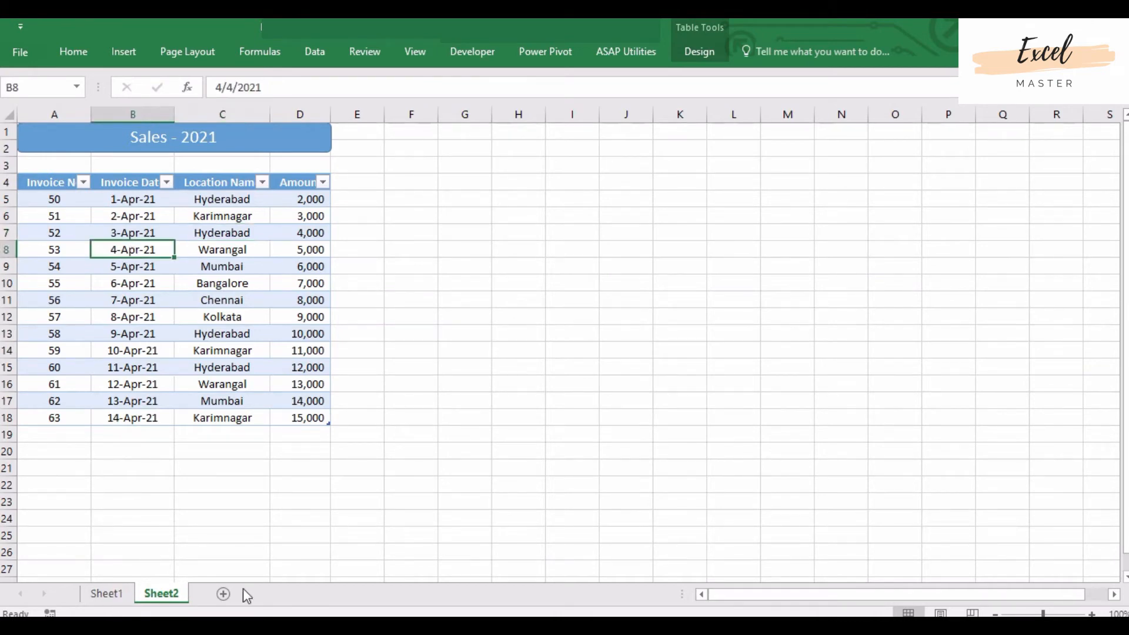
{"action": "left_click", "coordinate": [222, 593]}
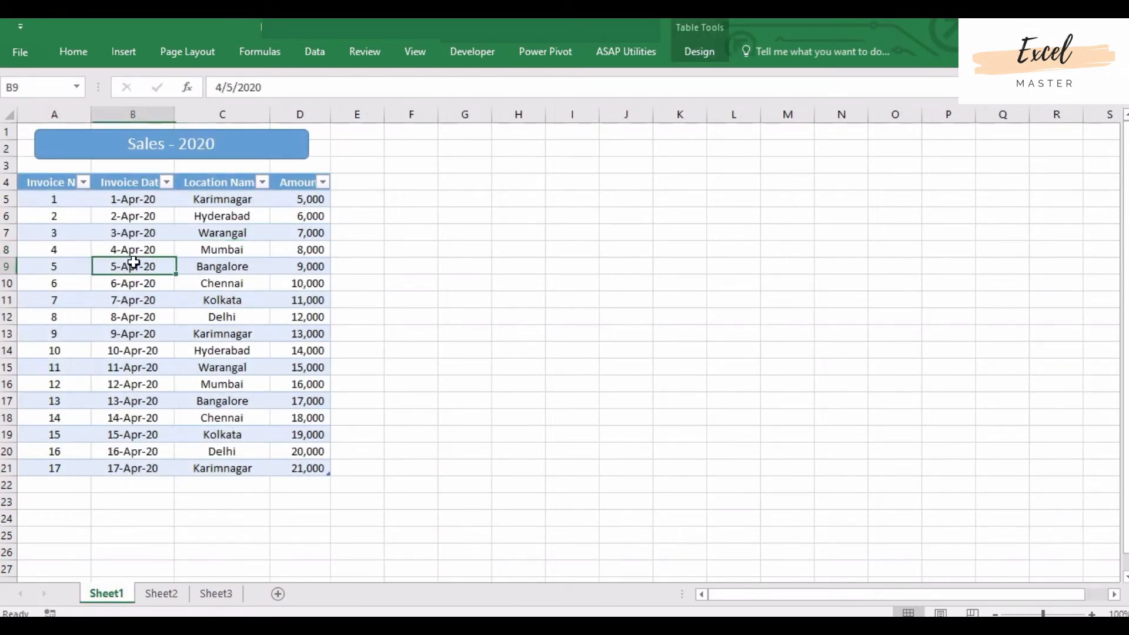
{"action": "mouse_move", "coordinate": [223, 317]}
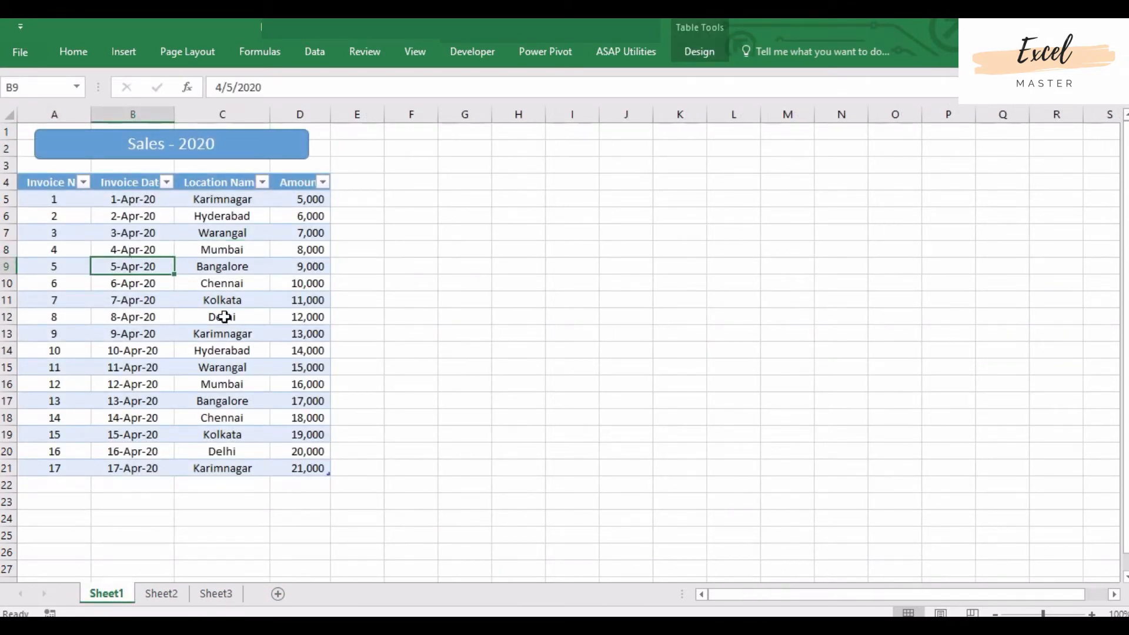
{"action": "mouse_move", "coordinate": [318, 62]}
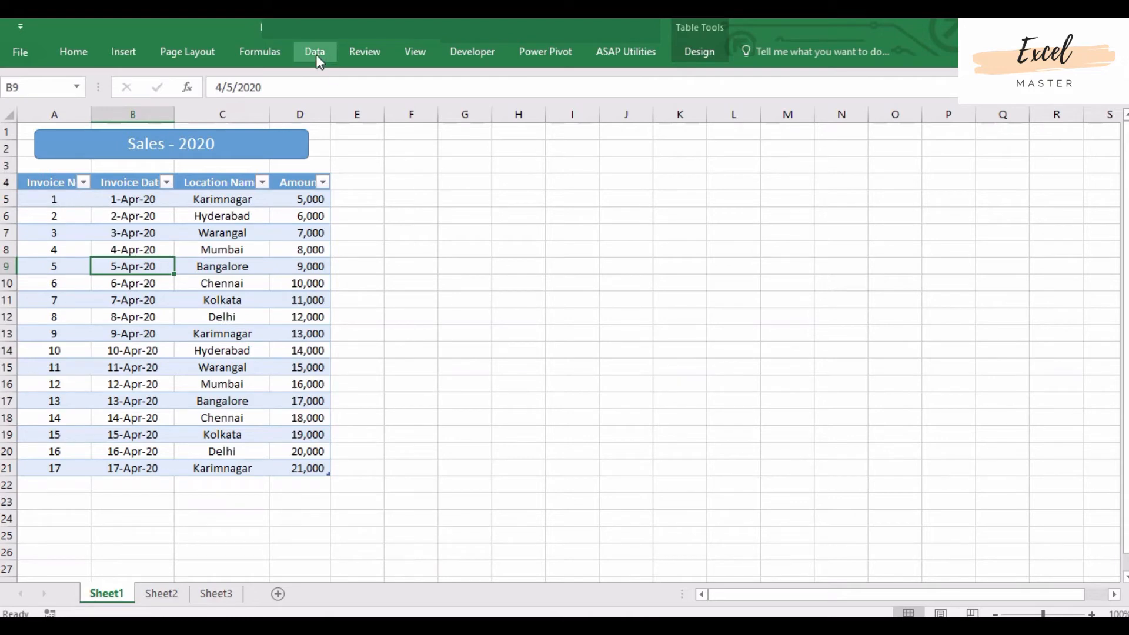
Step: Browse the Data tab's New Query dropdown from the Sales 2020 sheet, then dismiss it
{"action": "left_click", "coordinate": [314, 51]}
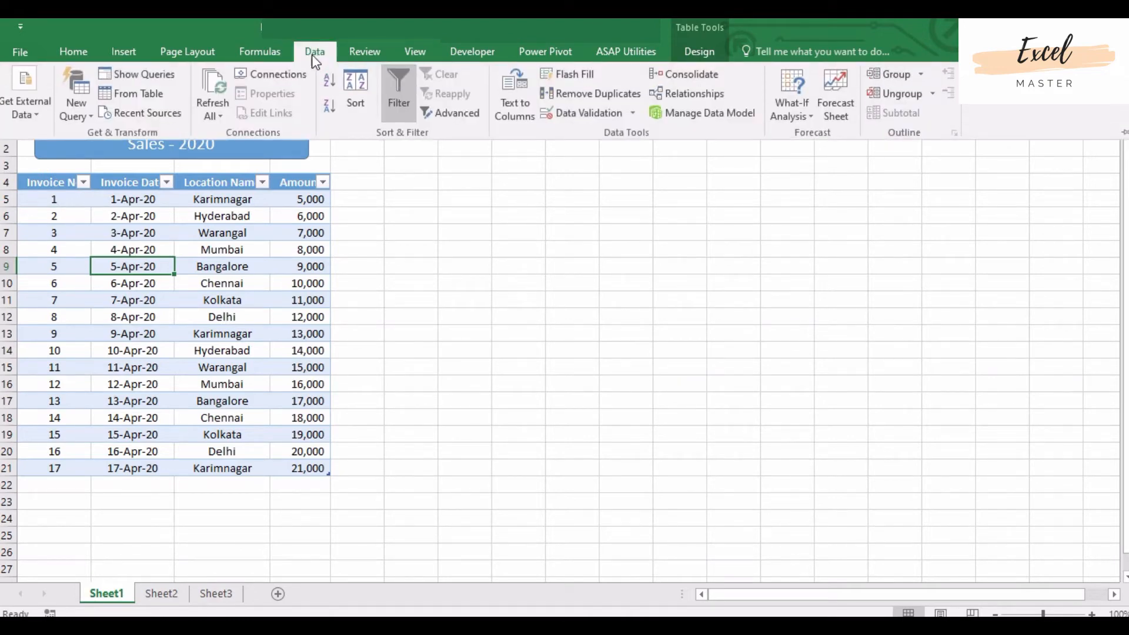
{"action": "mouse_move", "coordinate": [76, 107]}
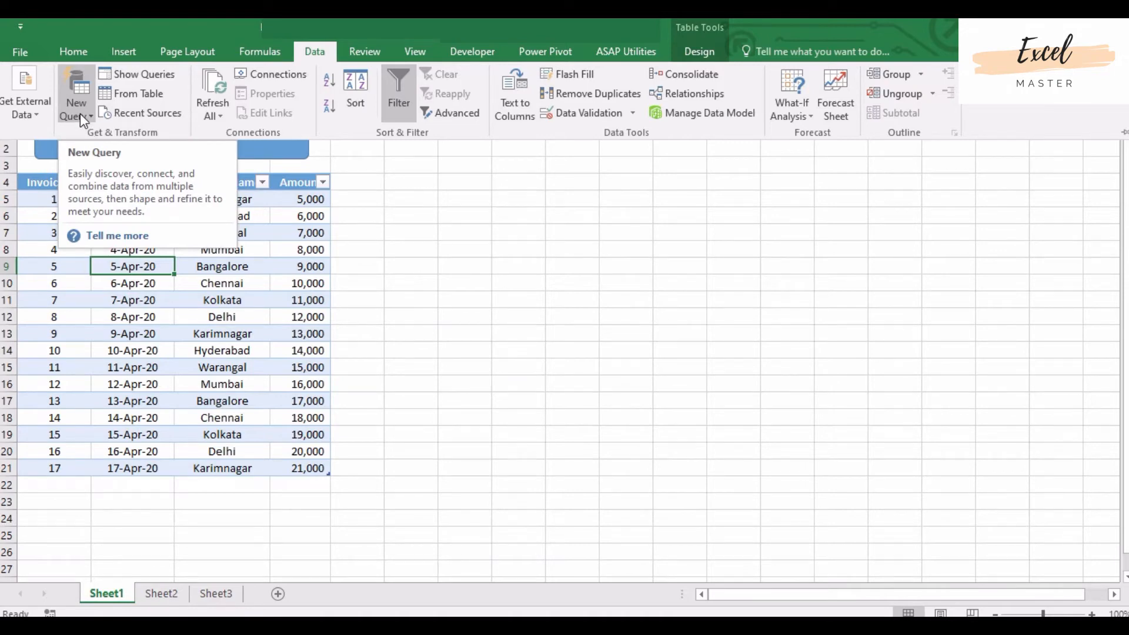
{"action": "left_click", "coordinate": [75, 94]}
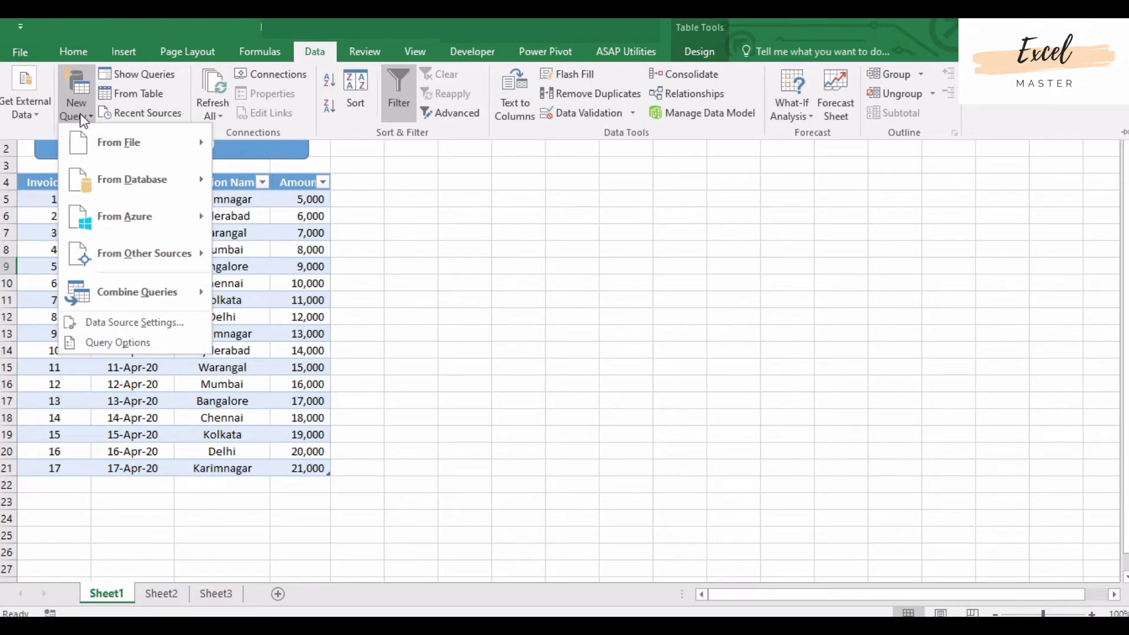
{"action": "left_click", "coordinate": [233, 342]}
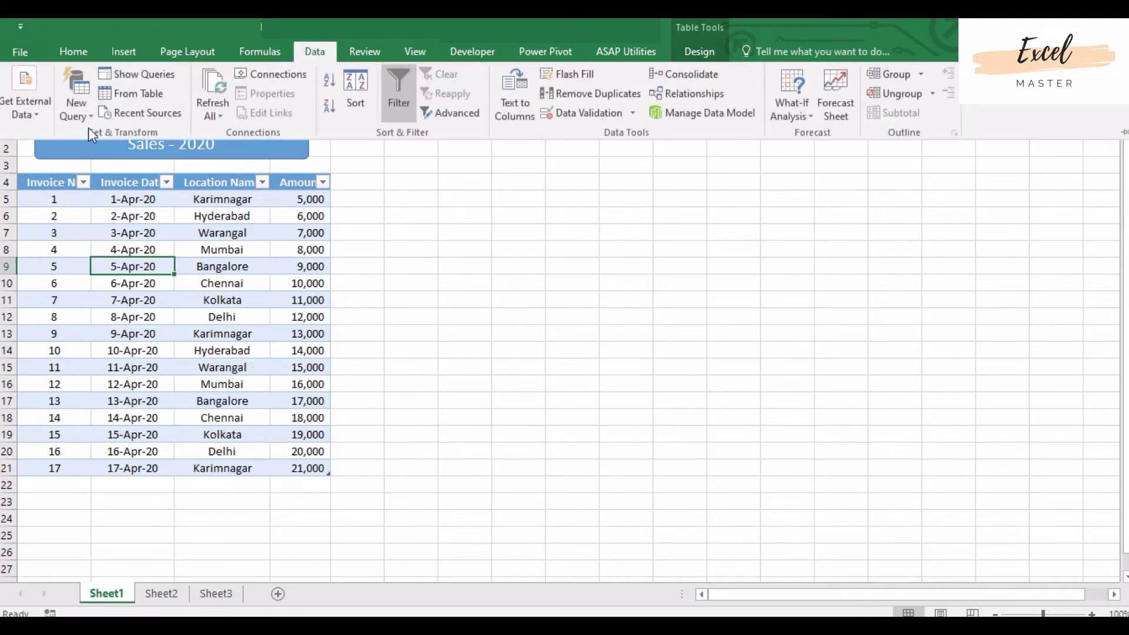
{"action": "mouse_move", "coordinate": [139, 94]}
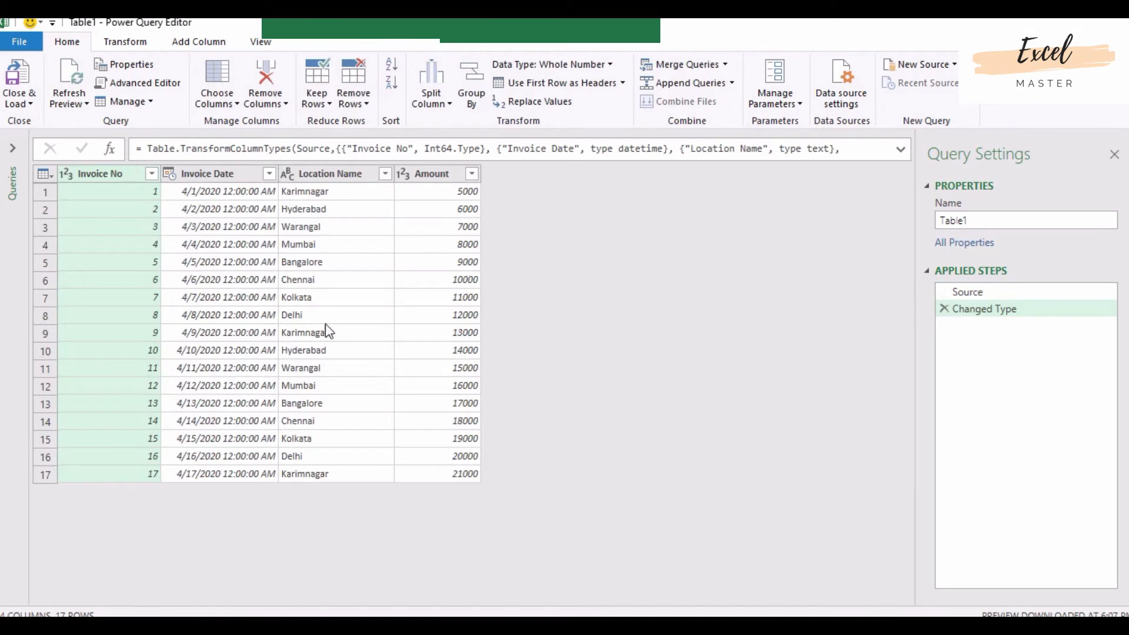
Step: Convert Table1's Invoice Date column to the Date type, replacing the current conversion
{"action": "left_click", "coordinate": [207, 173]}
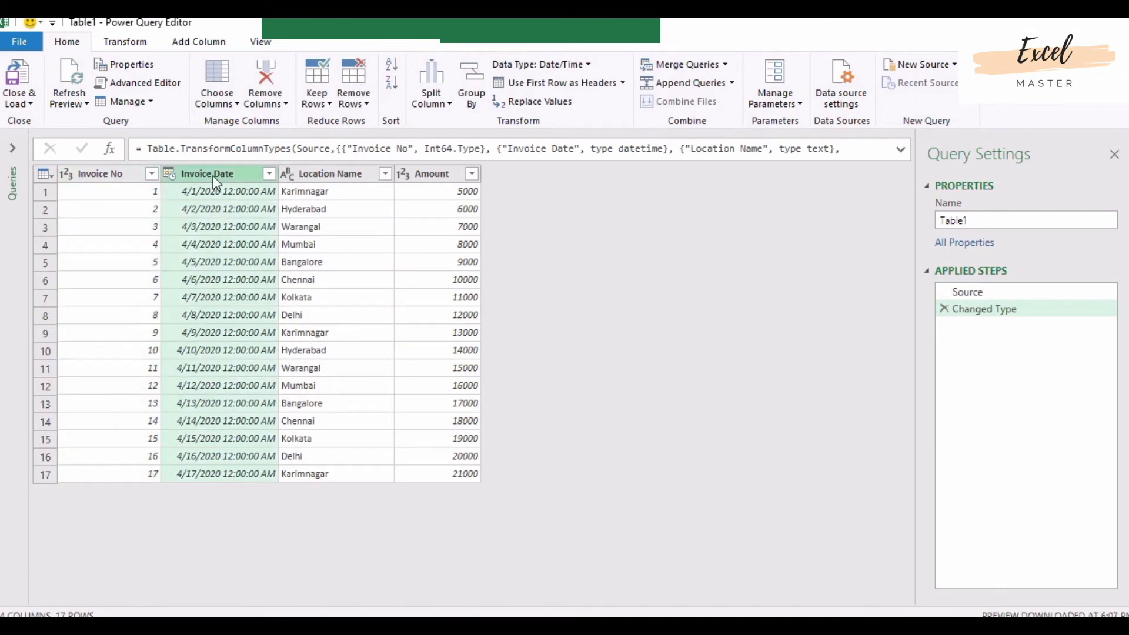
{"action": "mouse_move", "coordinate": [236, 320]}
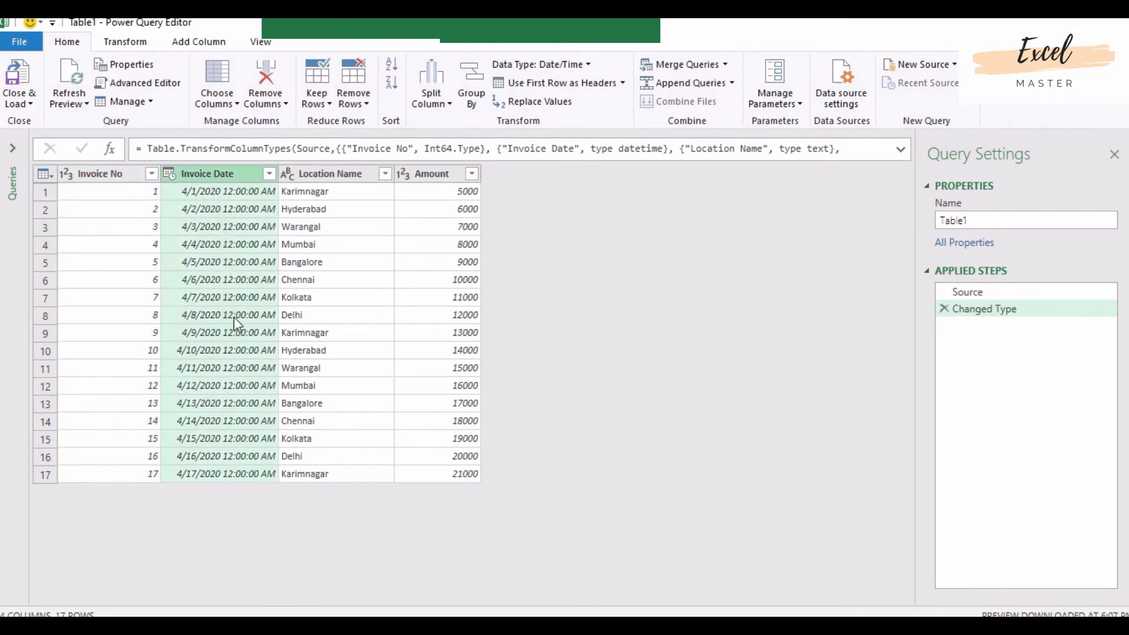
{"action": "left_click", "coordinate": [124, 41]}
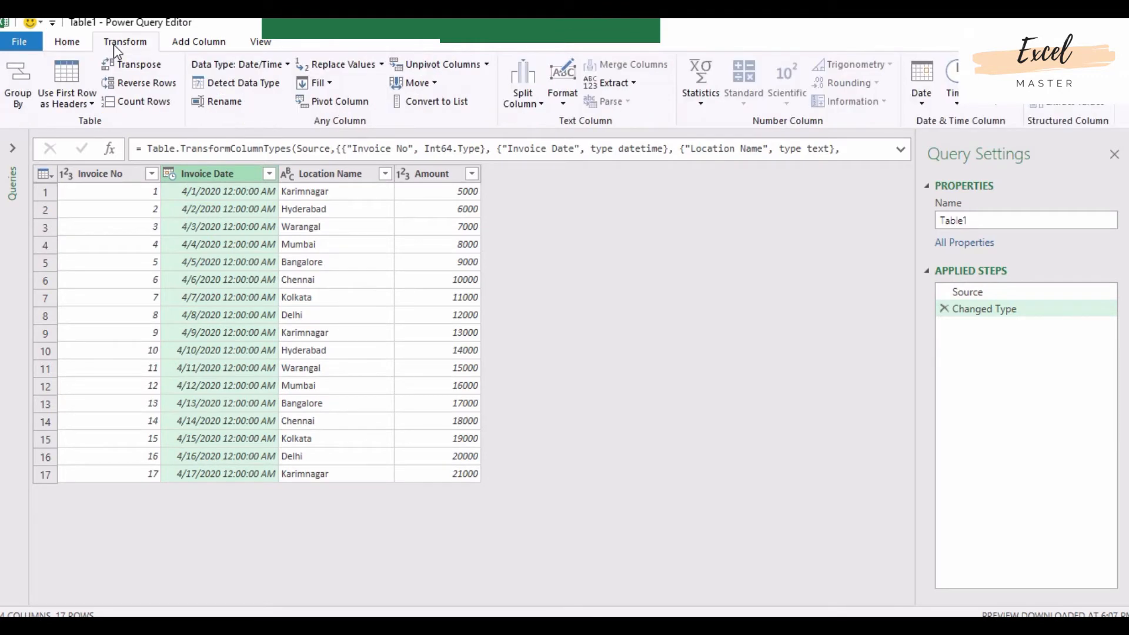
{"action": "mouse_move", "coordinate": [220, 65]}
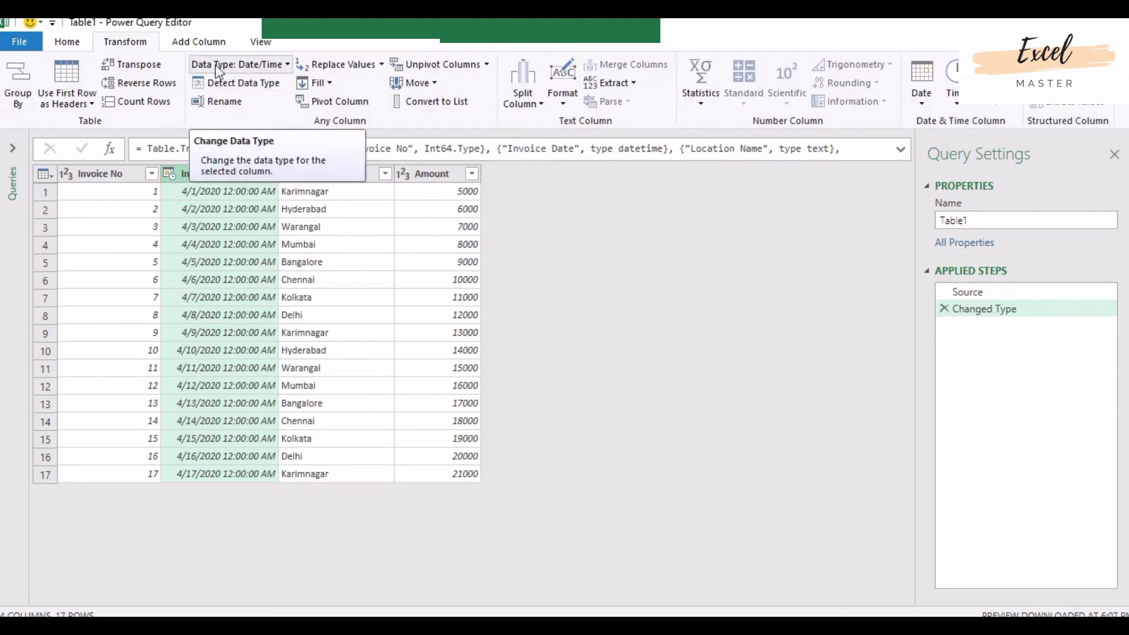
{"action": "left_click", "coordinate": [239, 64]}
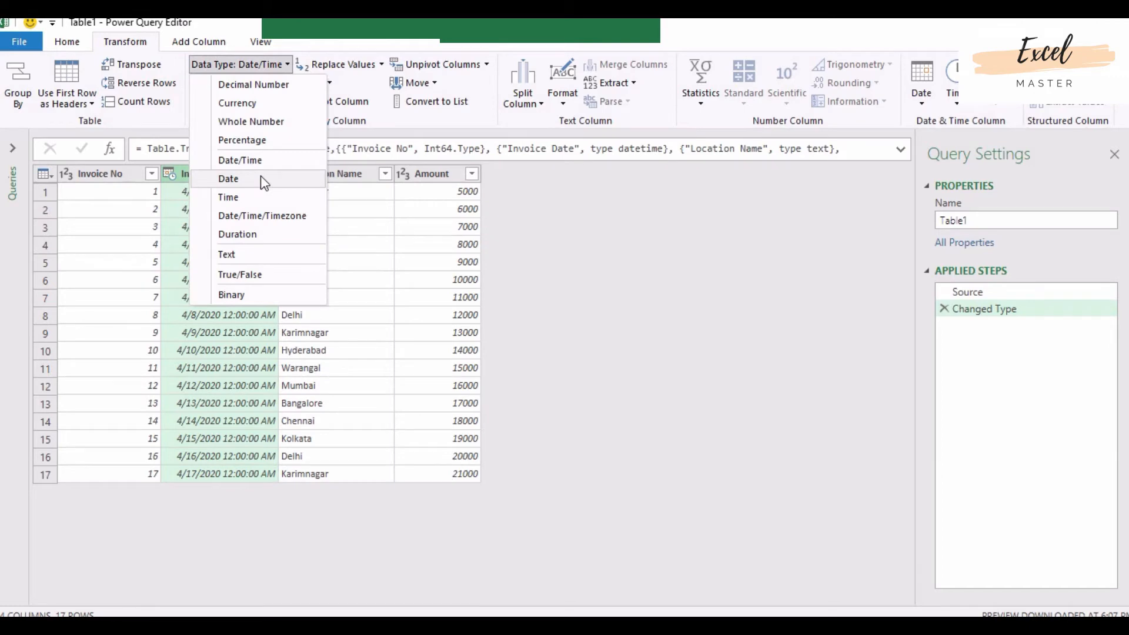
{"action": "left_click", "coordinate": [227, 178]}
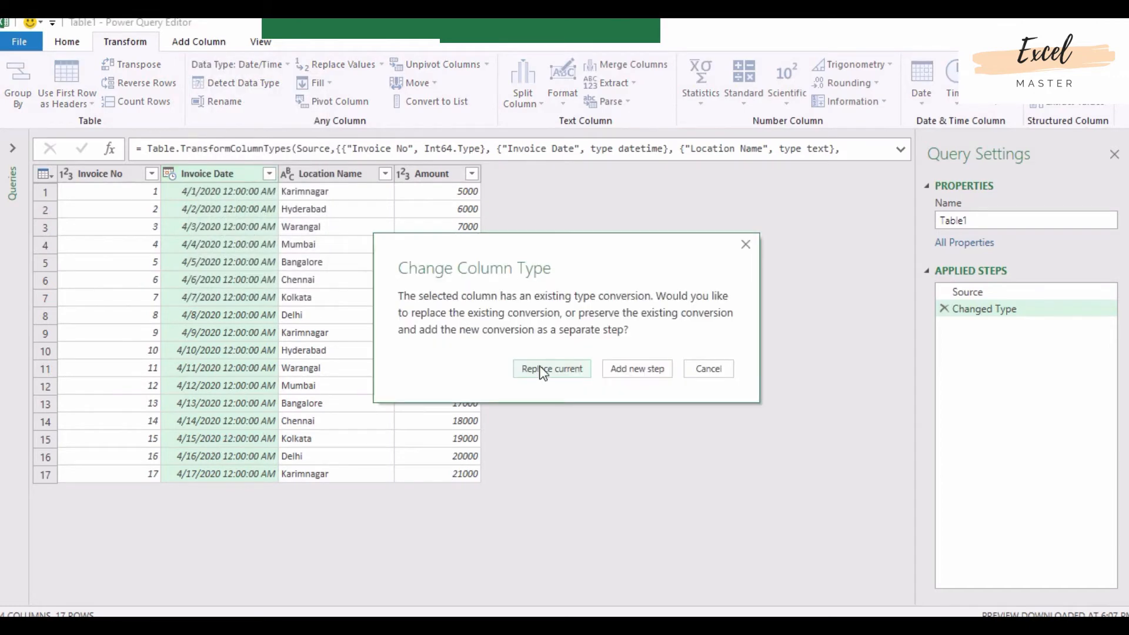
{"action": "left_click", "coordinate": [552, 369]}
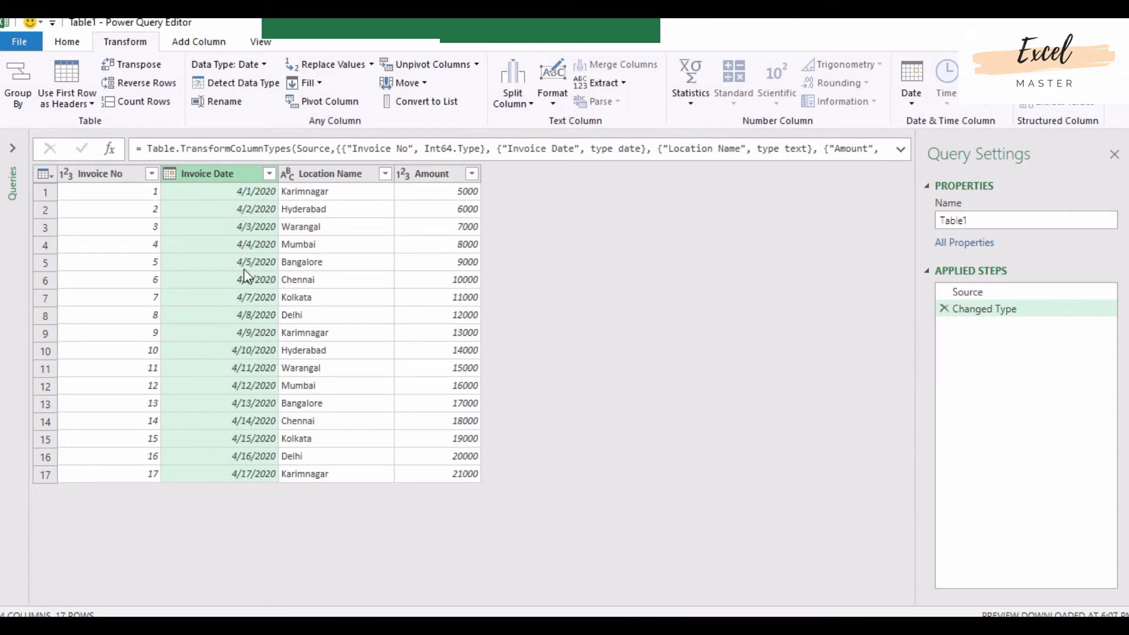
{"action": "left_click", "coordinate": [243, 244]}
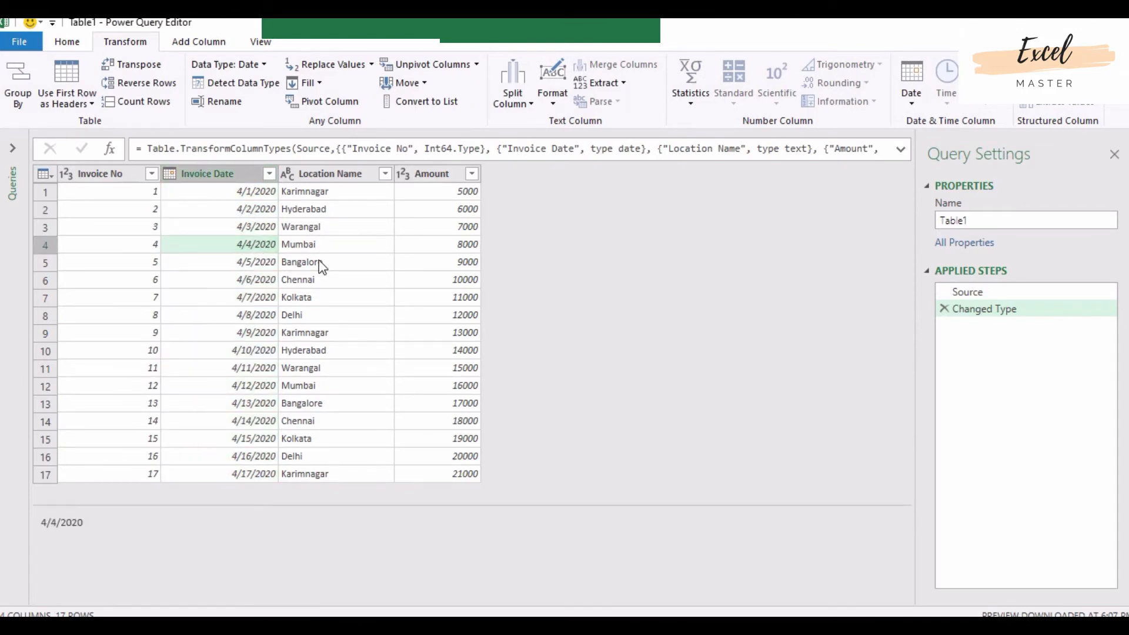
{"action": "left_click", "coordinate": [66, 41]}
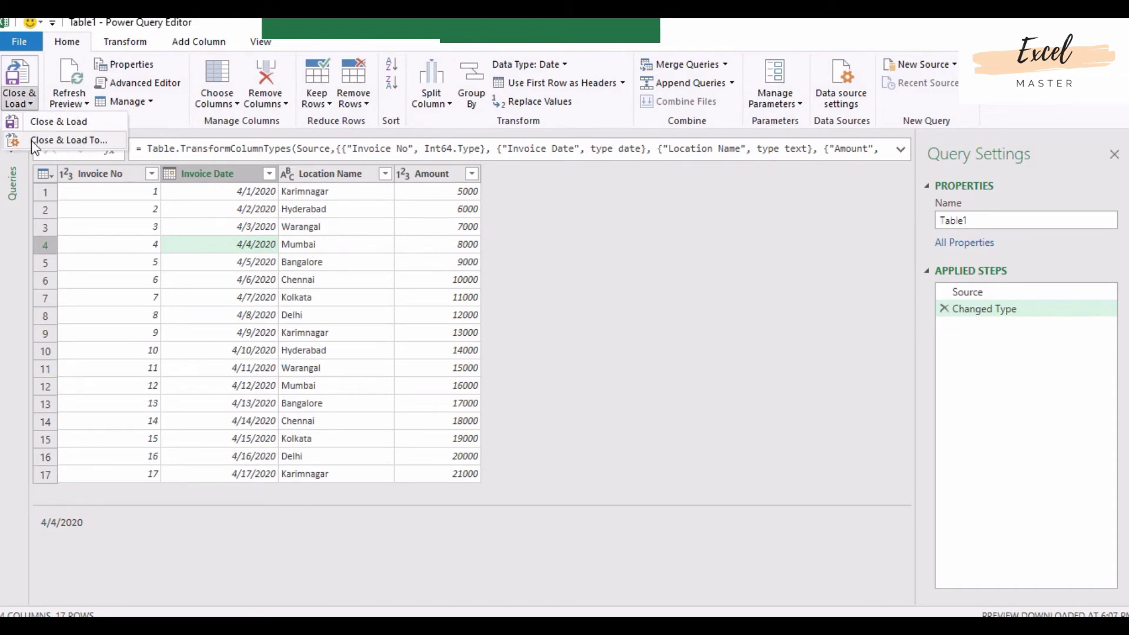
Step: Load Table1 with Close & Load To as an Only Create Connection query
{"action": "left_click", "coordinate": [57, 122]}
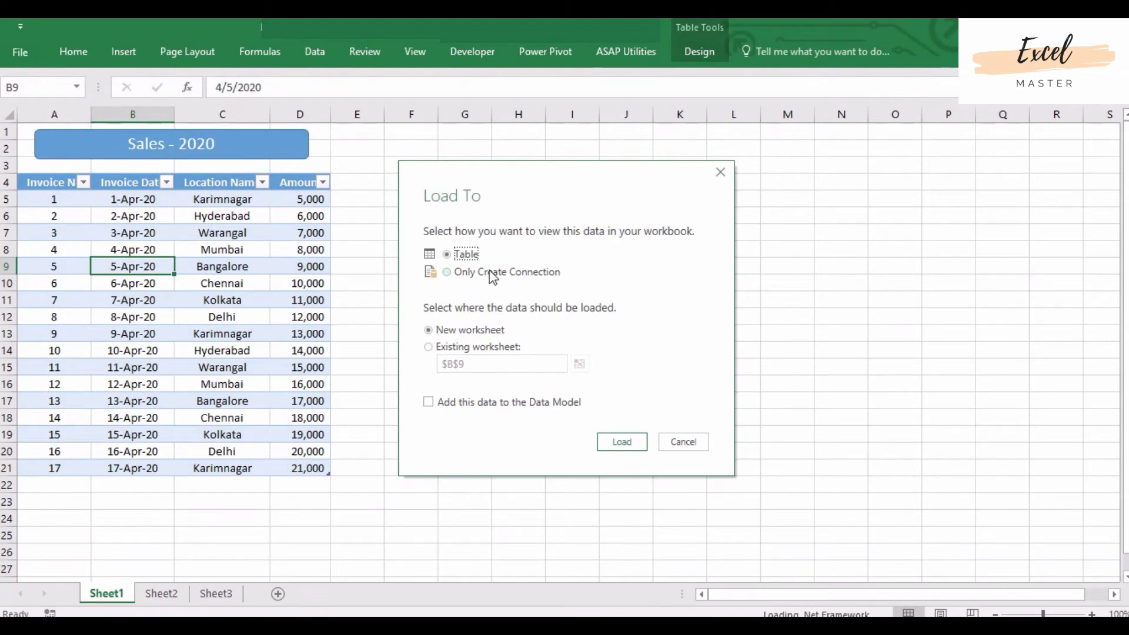
{"action": "mouse_move", "coordinate": [493, 289]}
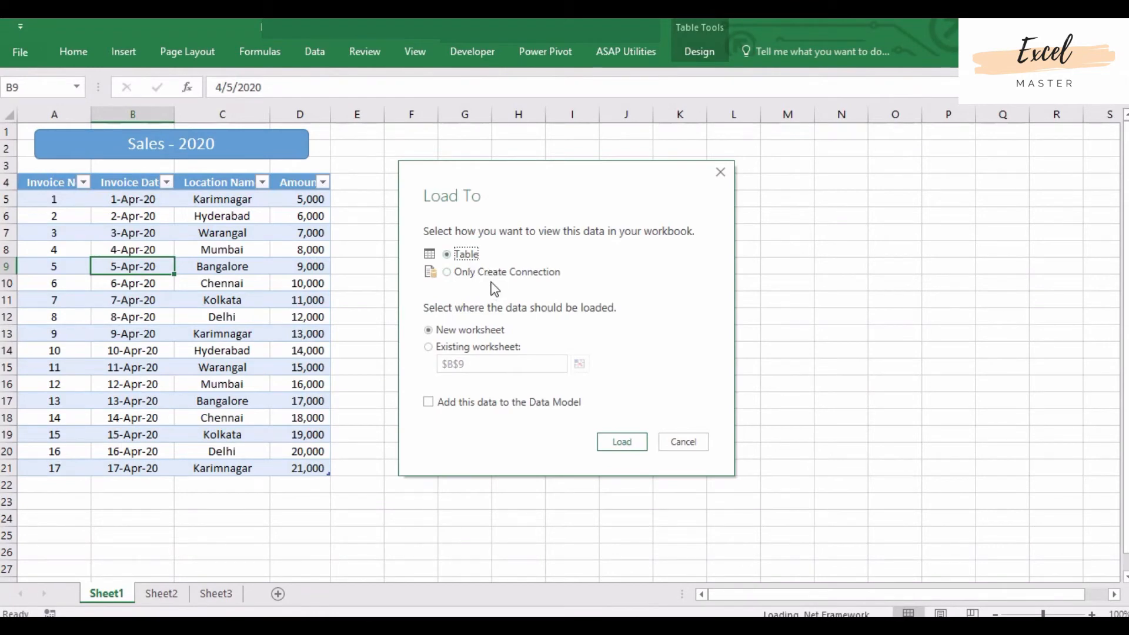
{"action": "mouse_move", "coordinate": [495, 278]}
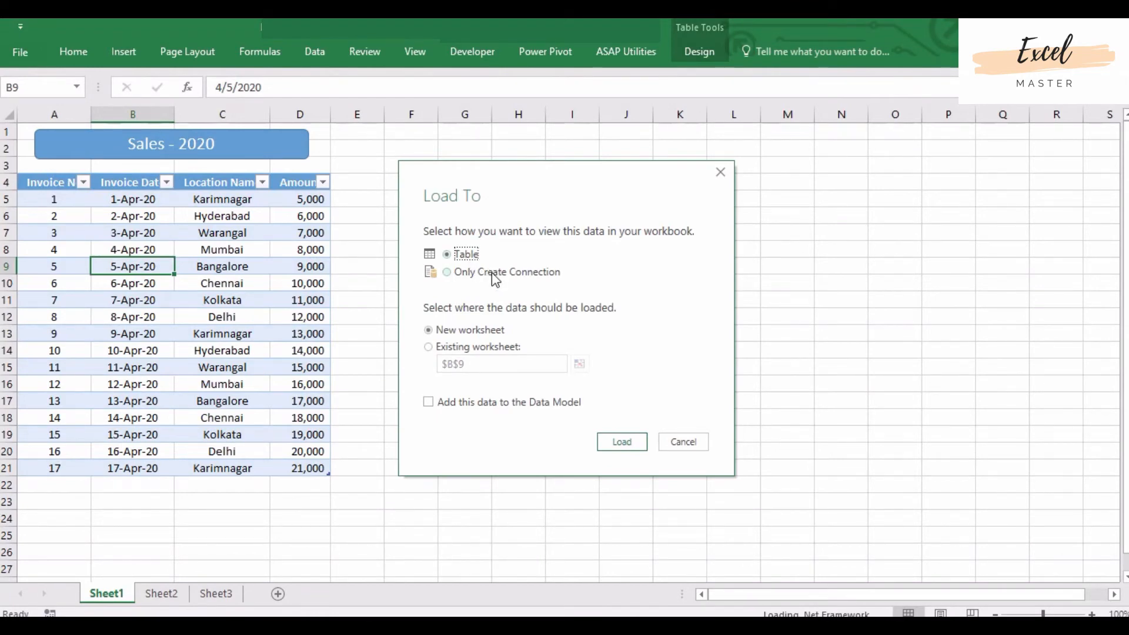
{"action": "left_click", "coordinate": [445, 272]}
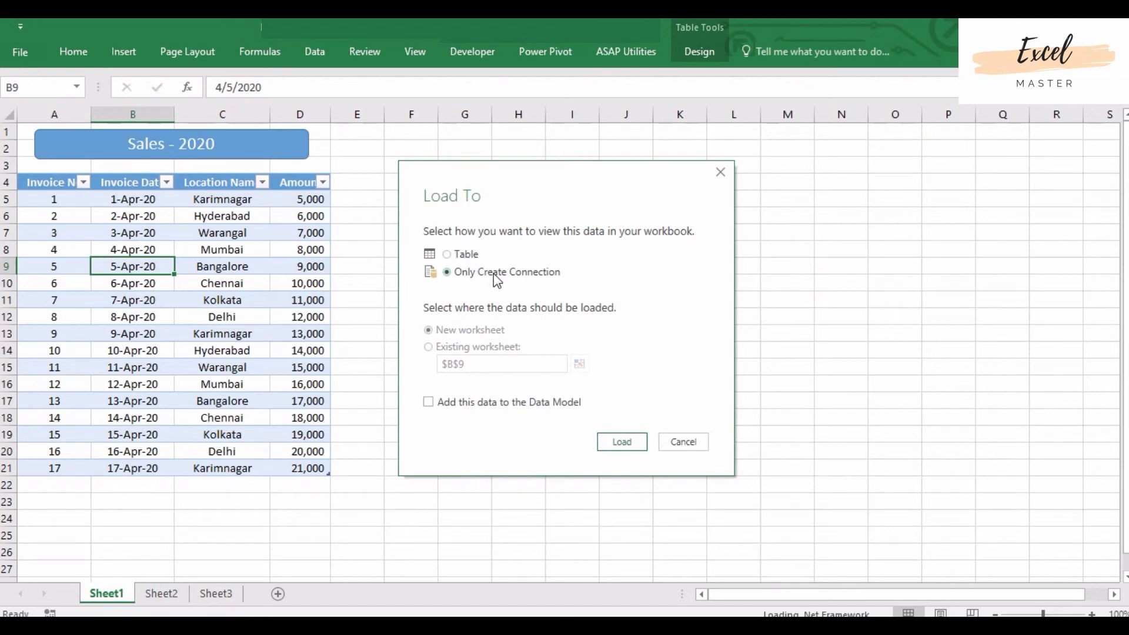
{"action": "mouse_move", "coordinate": [453, 281]}
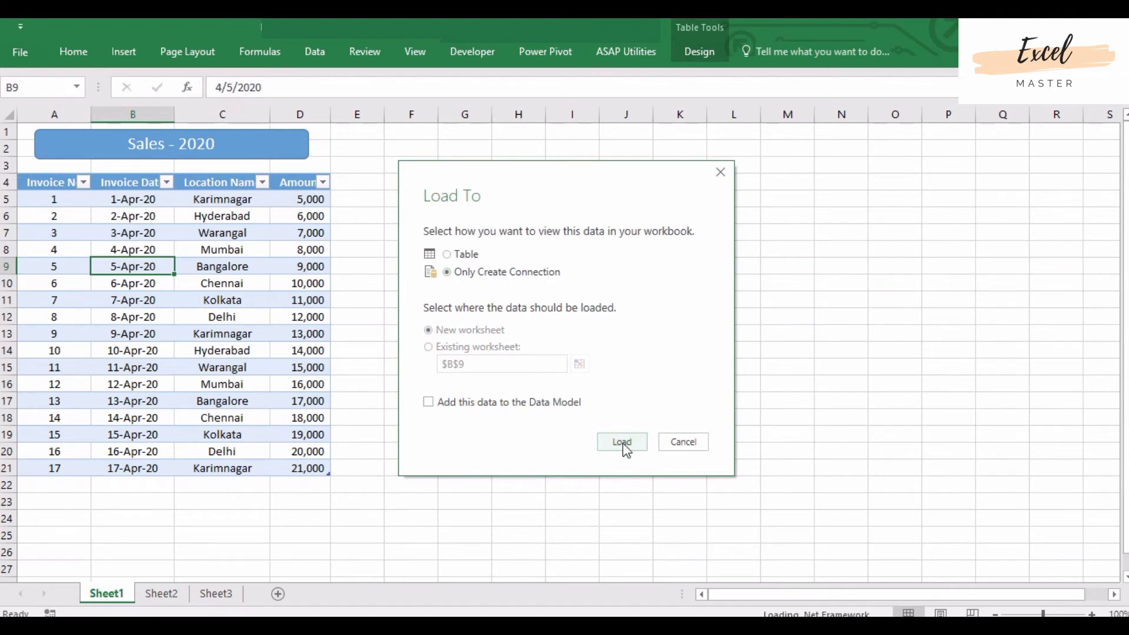
{"action": "left_click", "coordinate": [621, 442]}
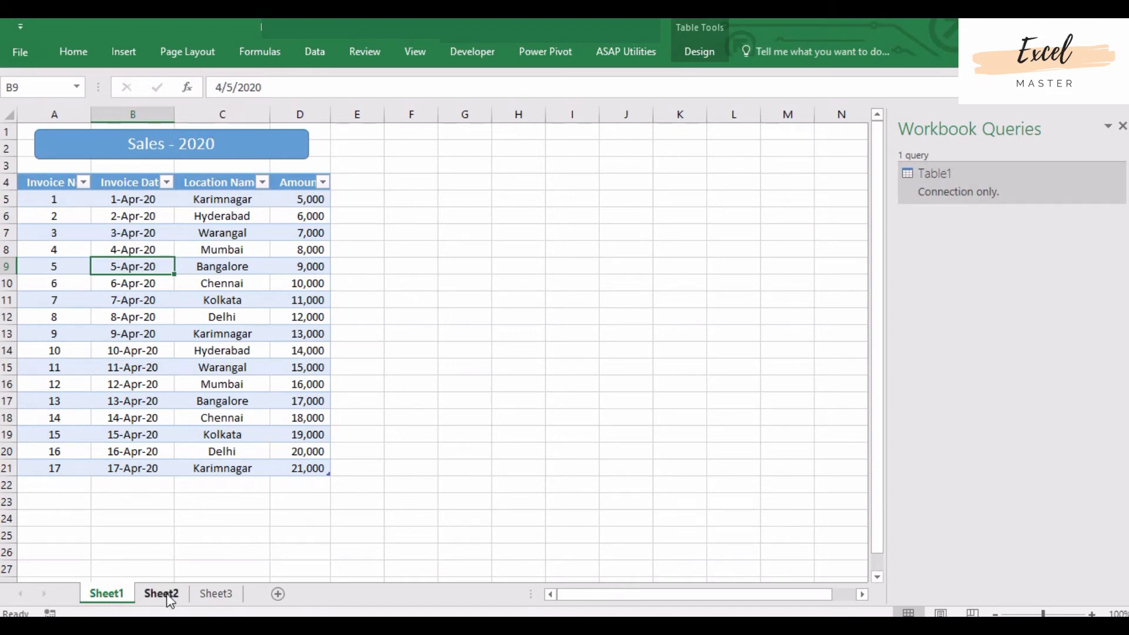
Step: Create the Table2 query from Sheet2's Sales 2021 table with Data > From Table
{"action": "left_click", "coordinate": [160, 593]}
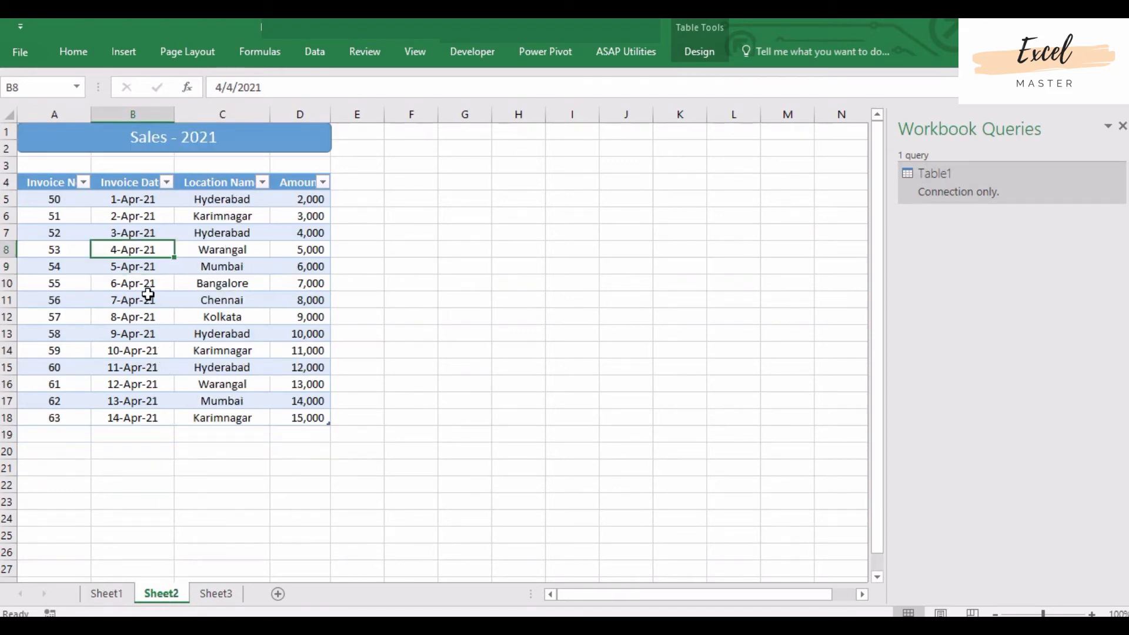
{"action": "mouse_move", "coordinate": [163, 259]}
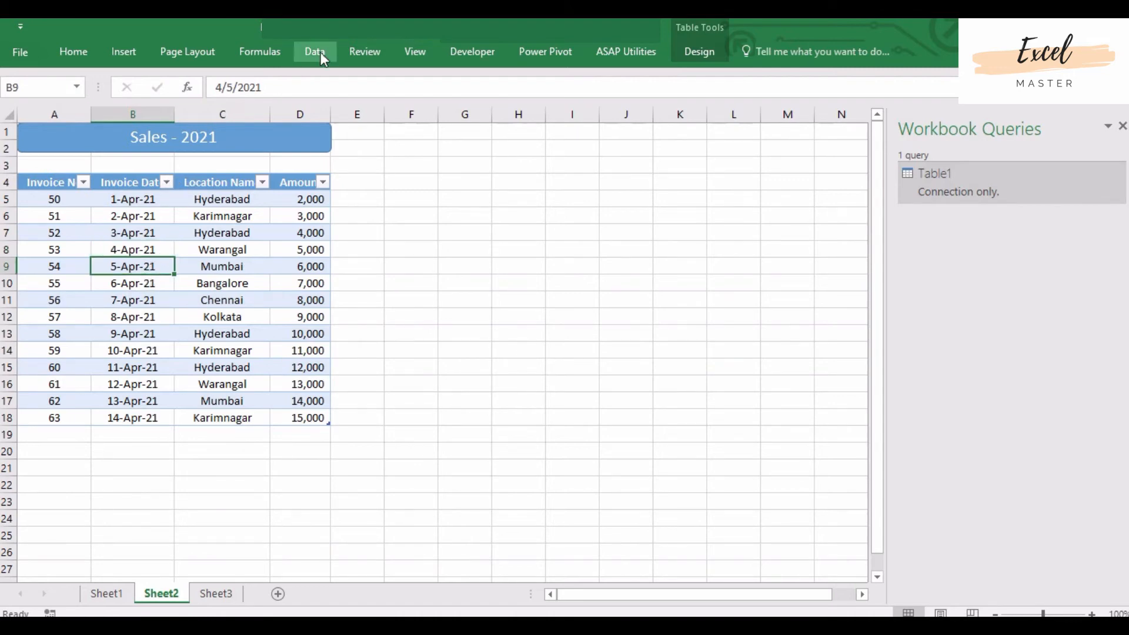
{"action": "left_click", "coordinate": [315, 52]}
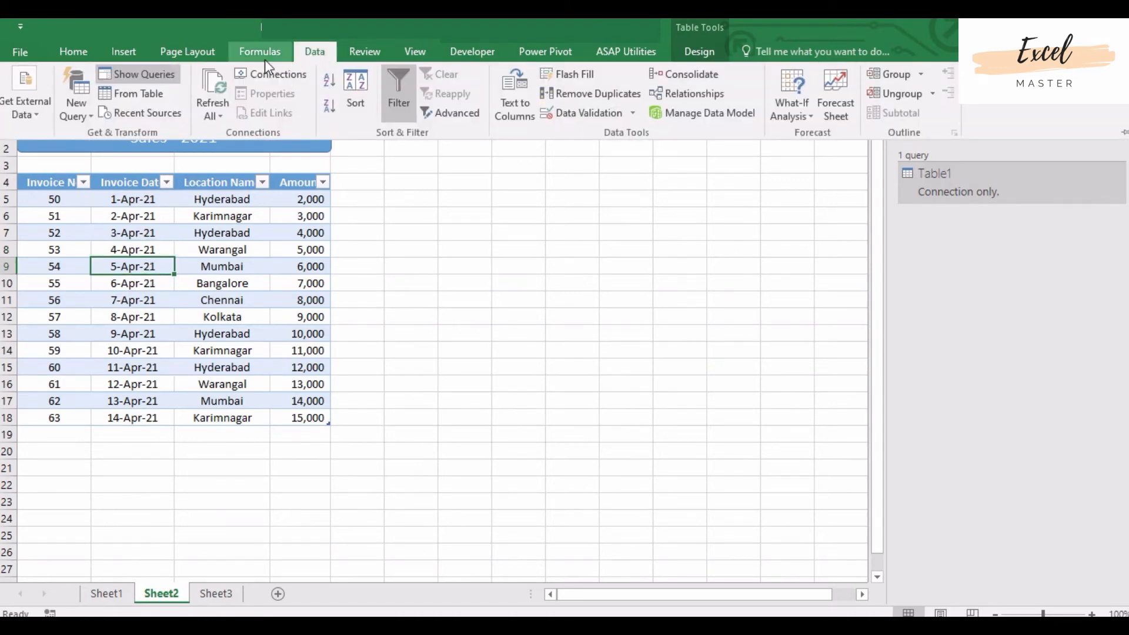
{"action": "mouse_move", "coordinate": [132, 94]}
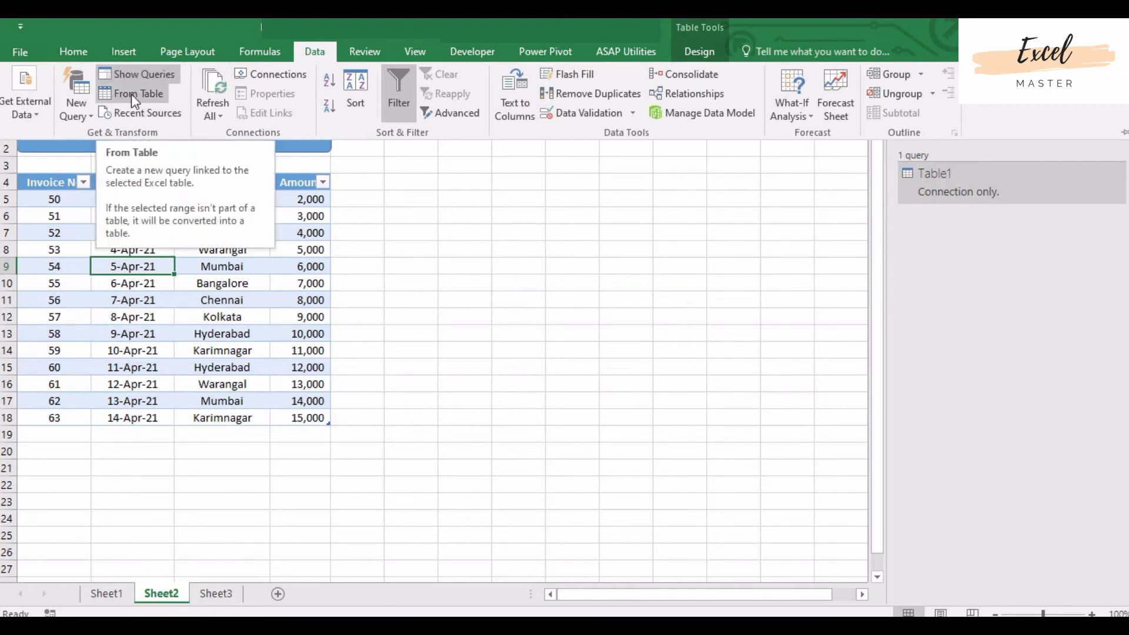
{"action": "left_click", "coordinate": [140, 94]}
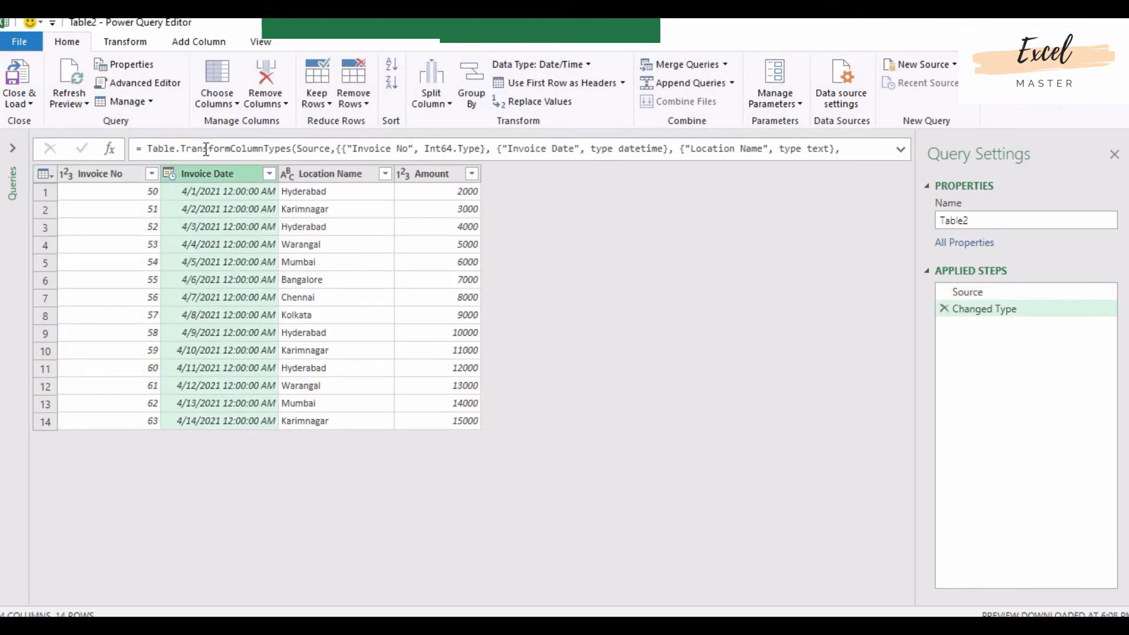
Step: Change Table2's Invoice Date column to the Date type, replacing the current conversion
{"action": "left_click", "coordinate": [124, 42]}
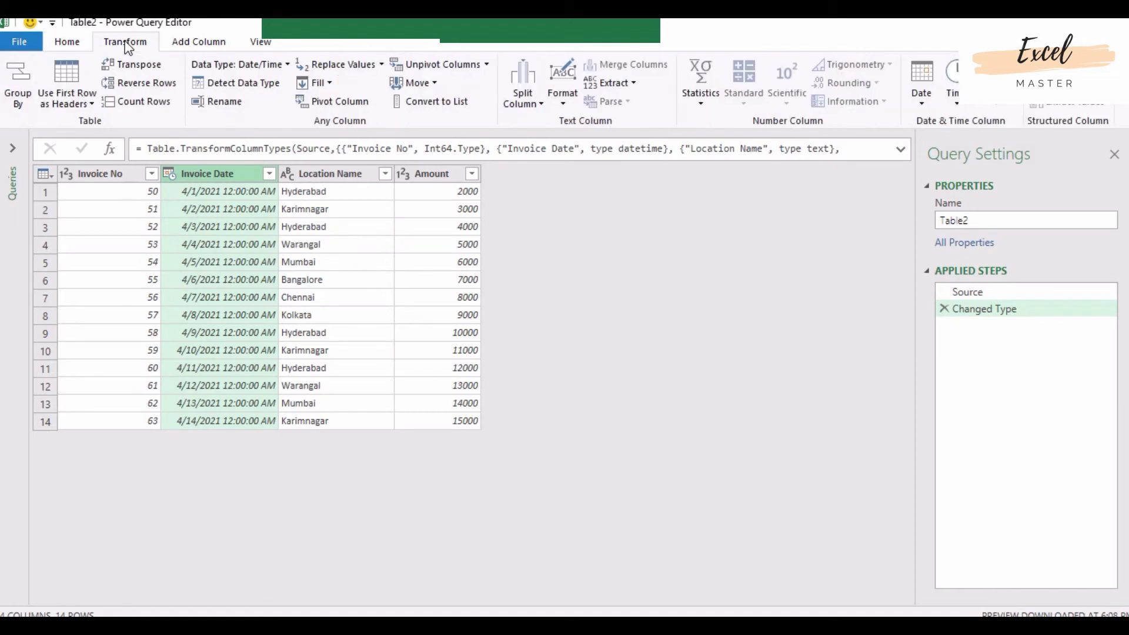
{"action": "left_click", "coordinate": [264, 64]}
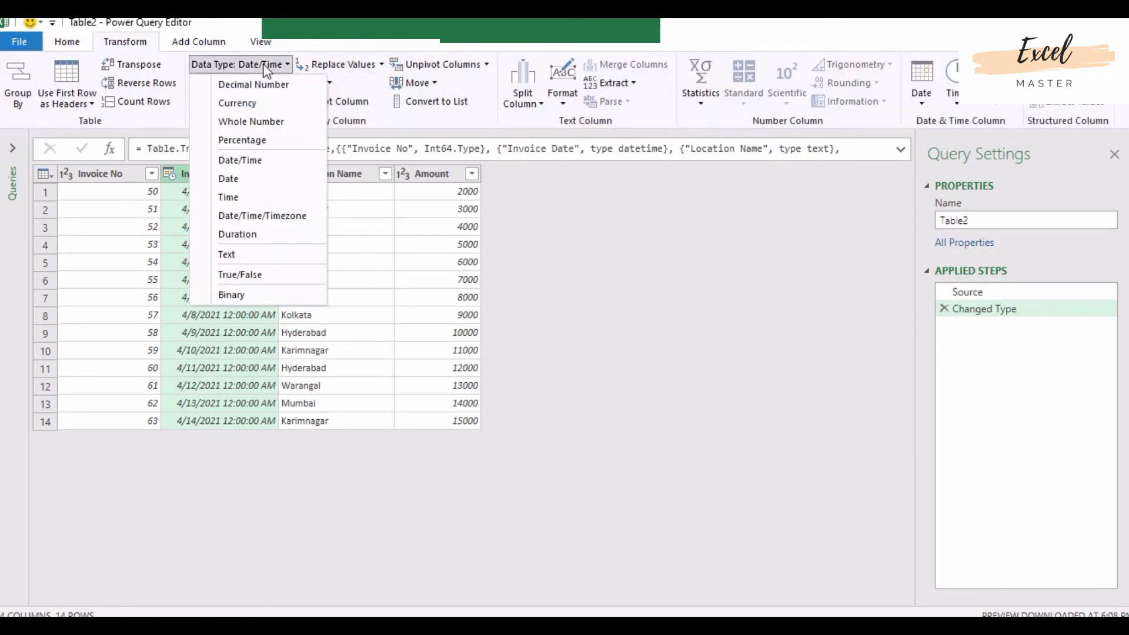
{"action": "left_click", "coordinate": [228, 178]}
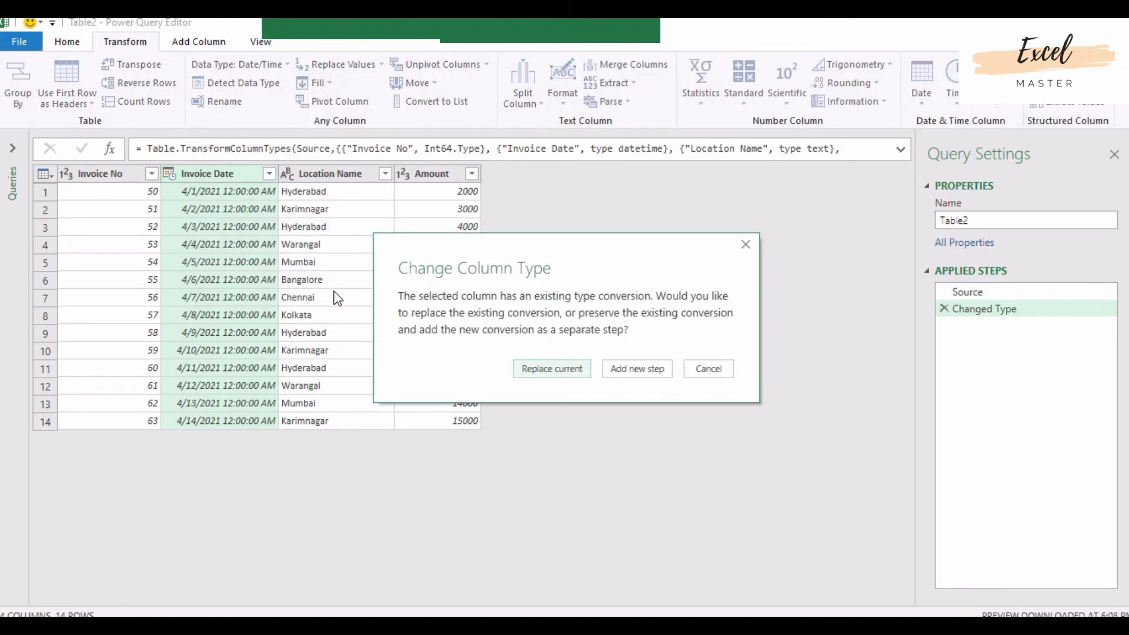
{"action": "left_click", "coordinate": [551, 368]}
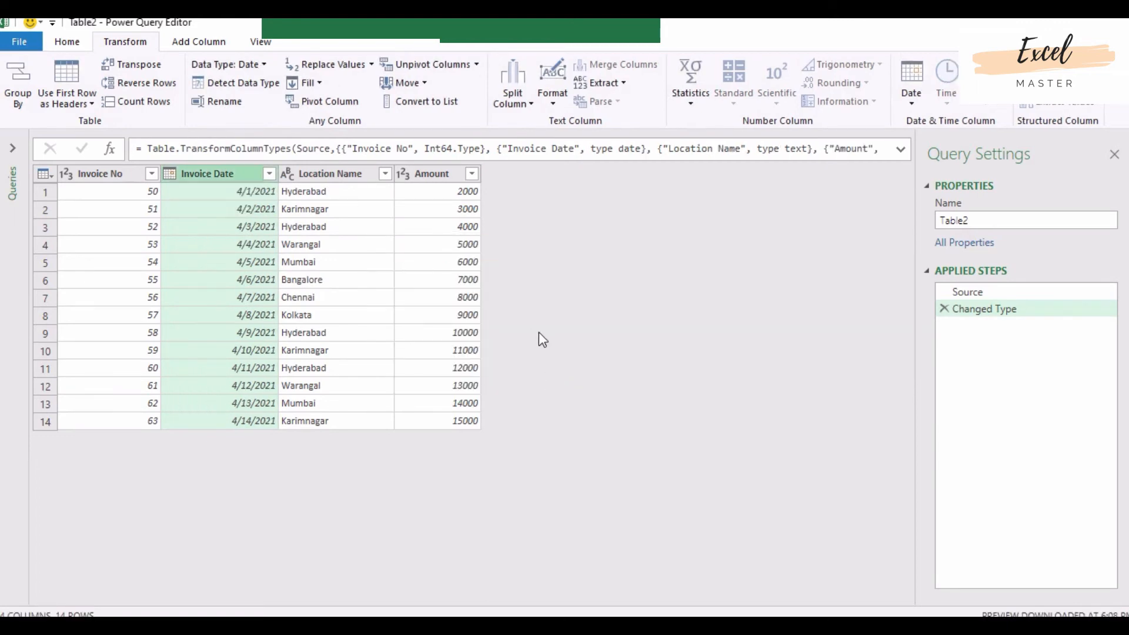
{"action": "left_click", "coordinate": [66, 41]}
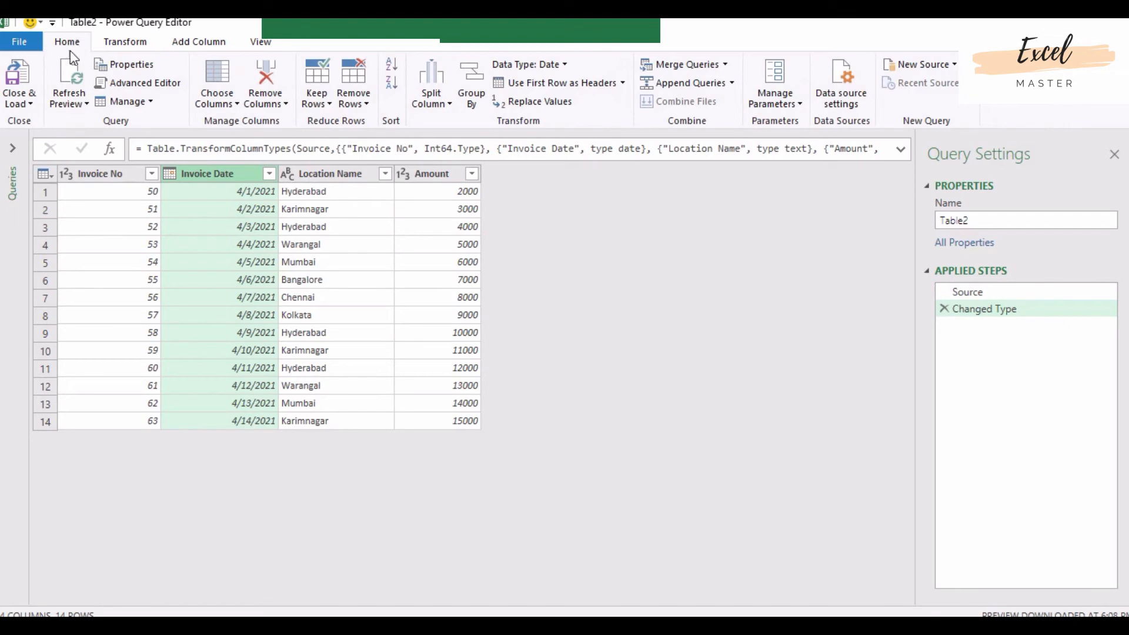
{"action": "left_click", "coordinate": [19, 80]}
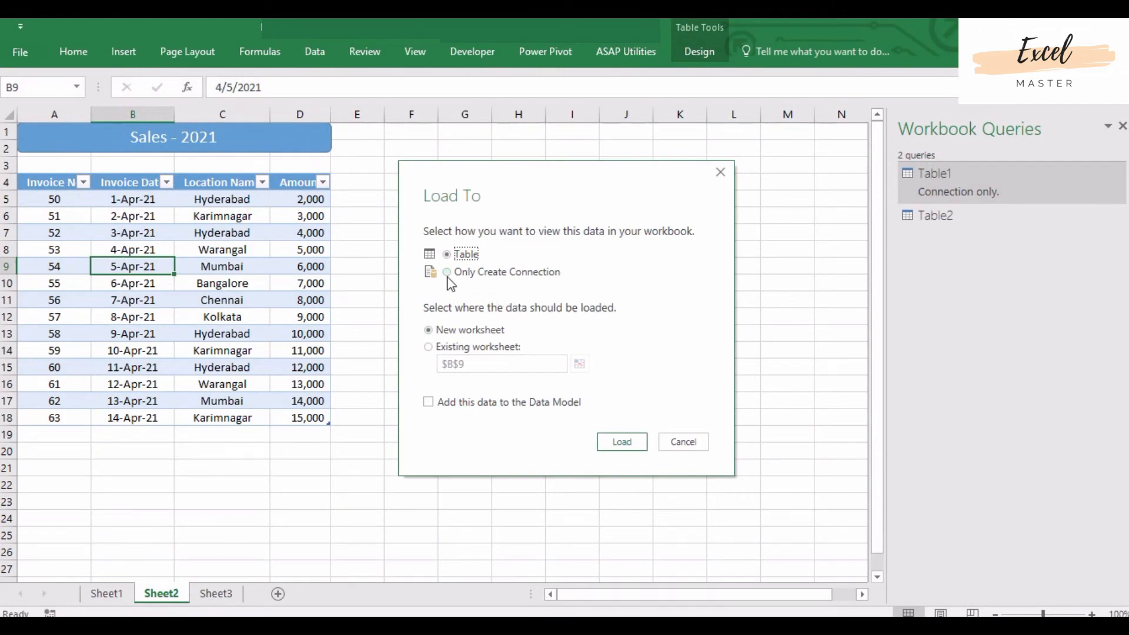
Step: Load Table2 as connection only, then move to the blank Sheet3
{"action": "left_click", "coordinate": [446, 272]}
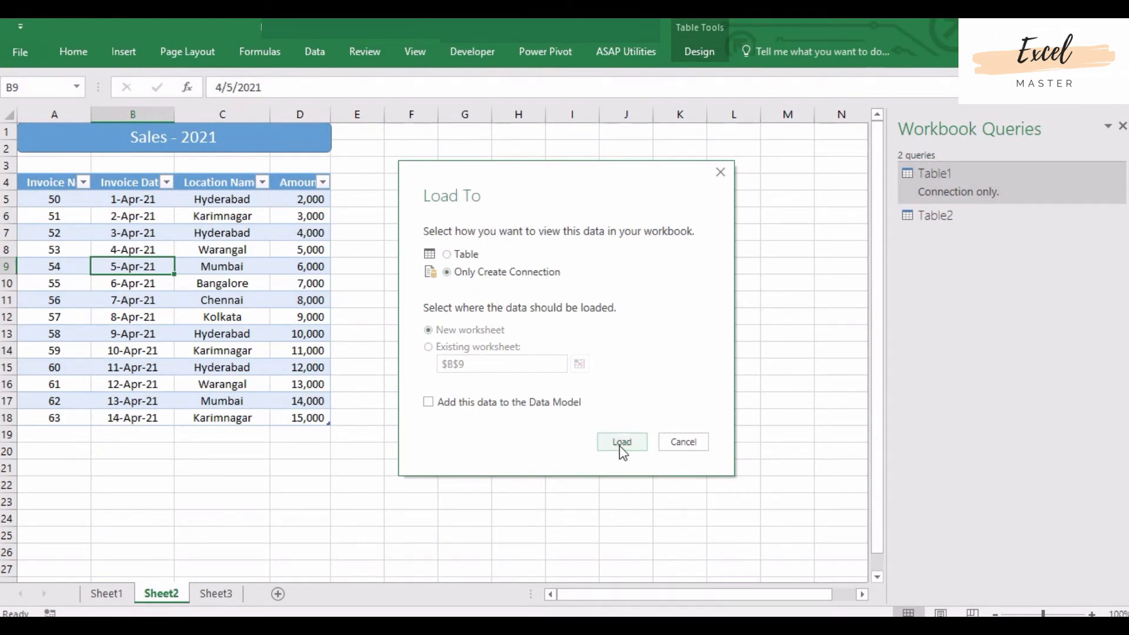
{"action": "left_click", "coordinate": [621, 441]}
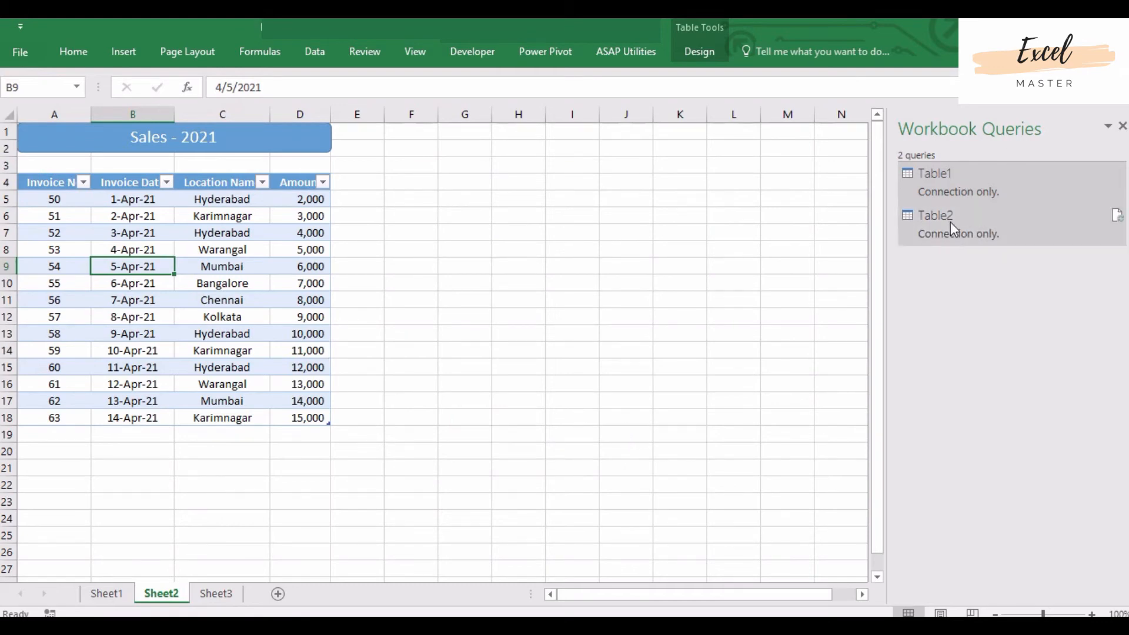
{"action": "left_click", "coordinate": [411, 485]}
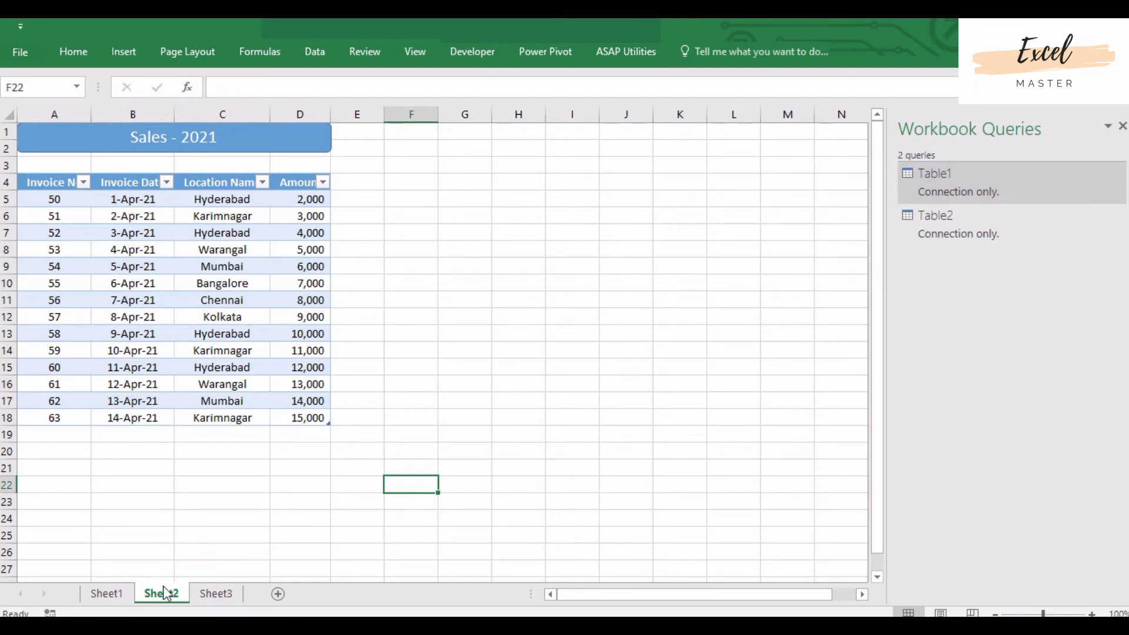
{"action": "left_click", "coordinate": [216, 593]}
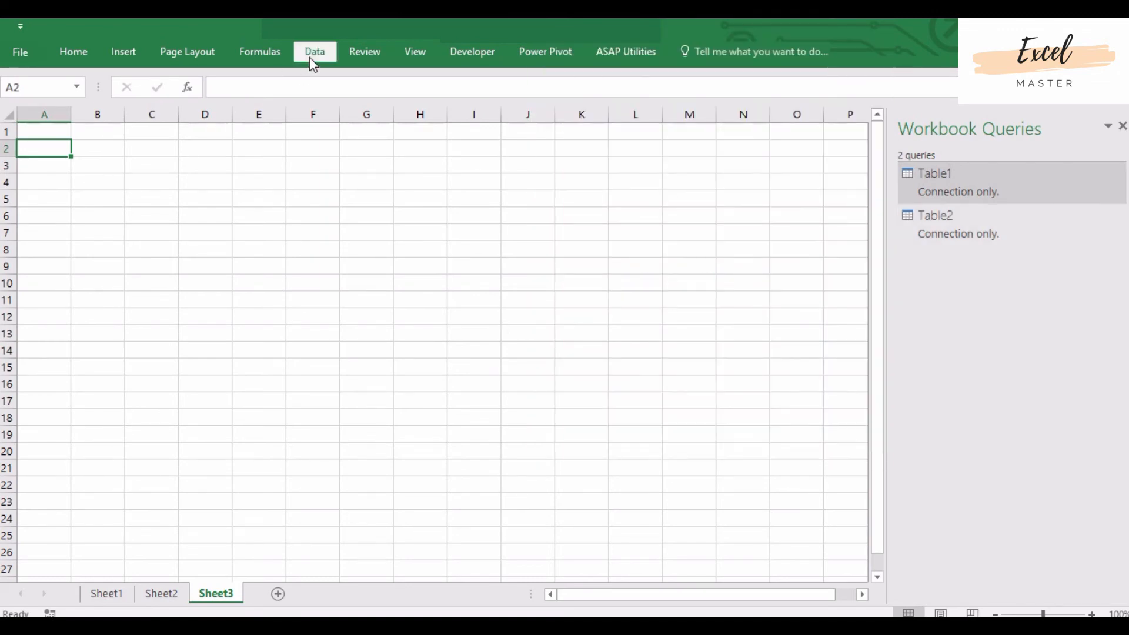
Step: Append Table2 onto primary Table1 through New Query > Combine Queries > Append
{"action": "left_click", "coordinate": [314, 51]}
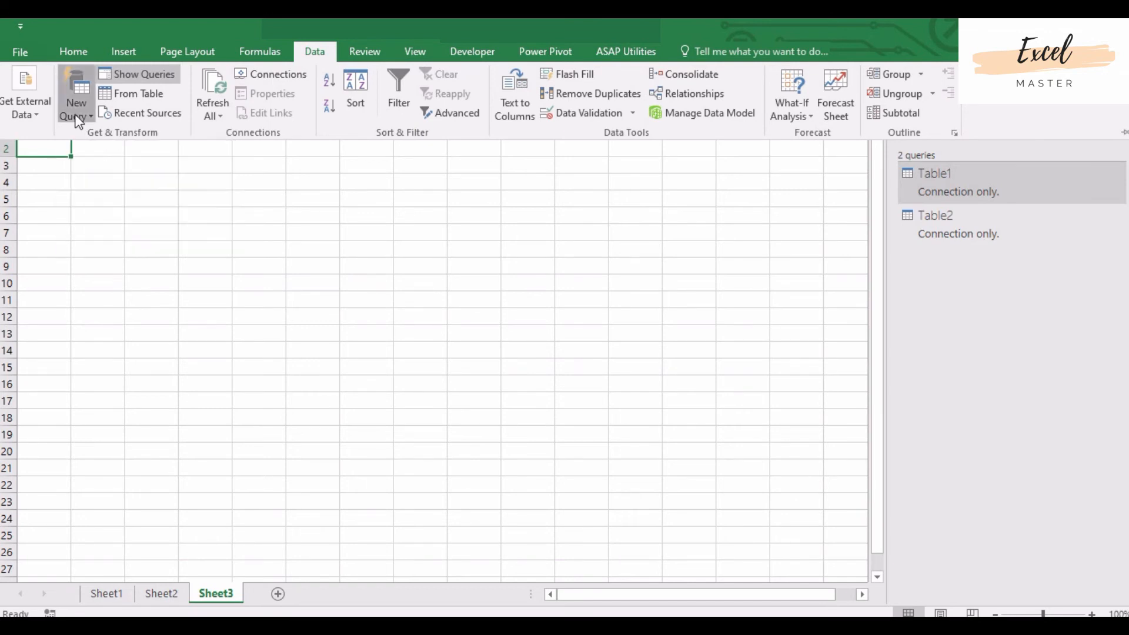
{"action": "left_click", "coordinate": [76, 103]}
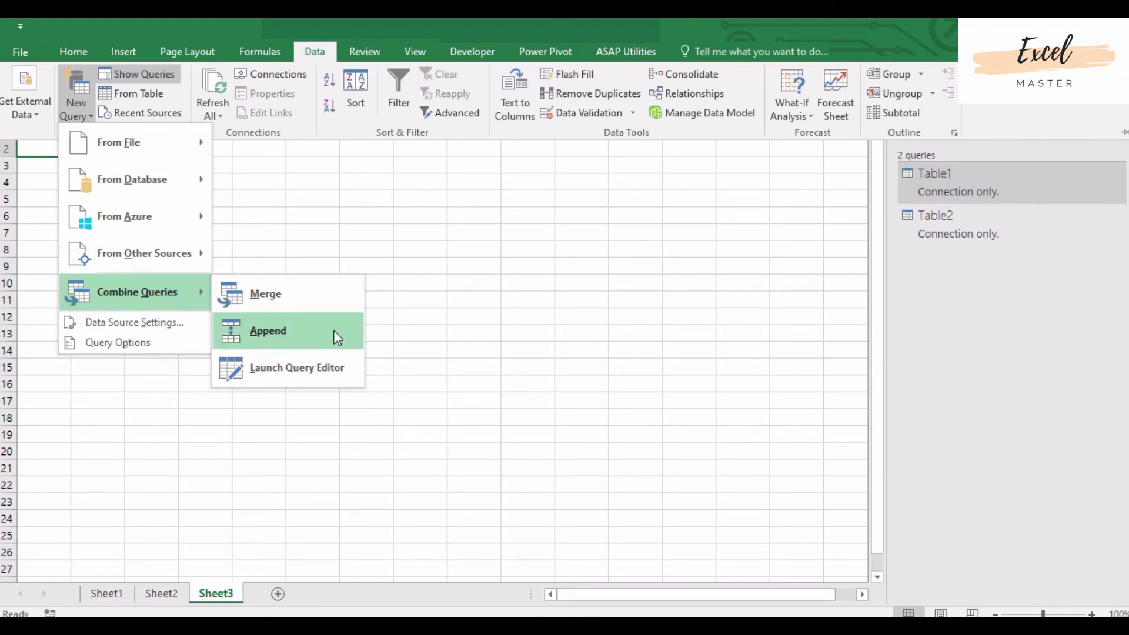
{"action": "mouse_move", "coordinate": [294, 343]}
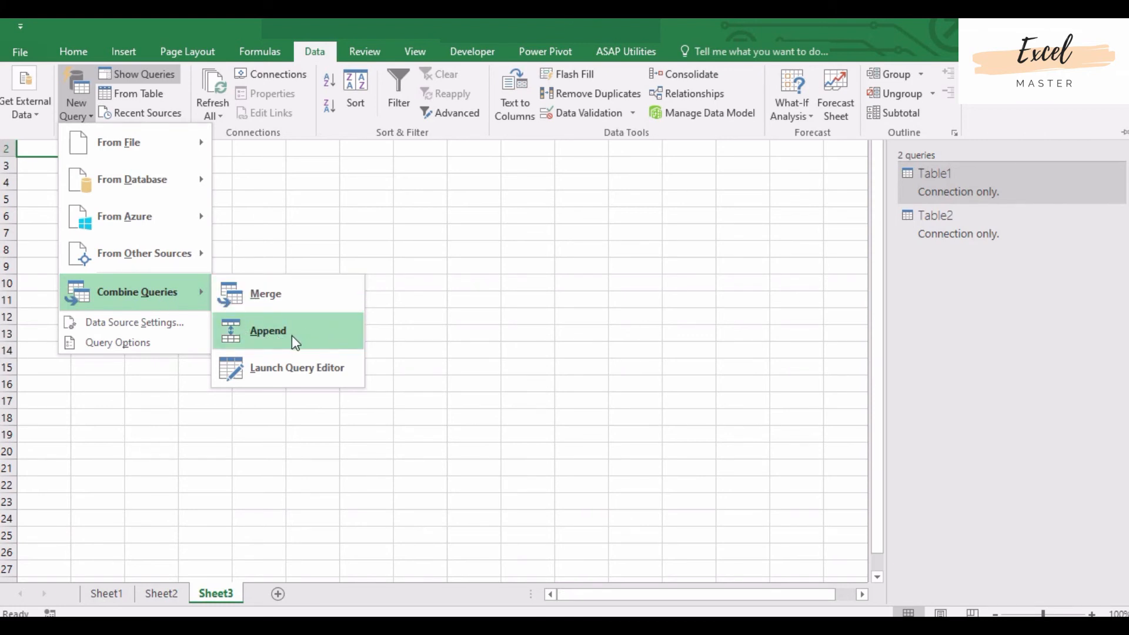
{"action": "left_click", "coordinate": [268, 331]}
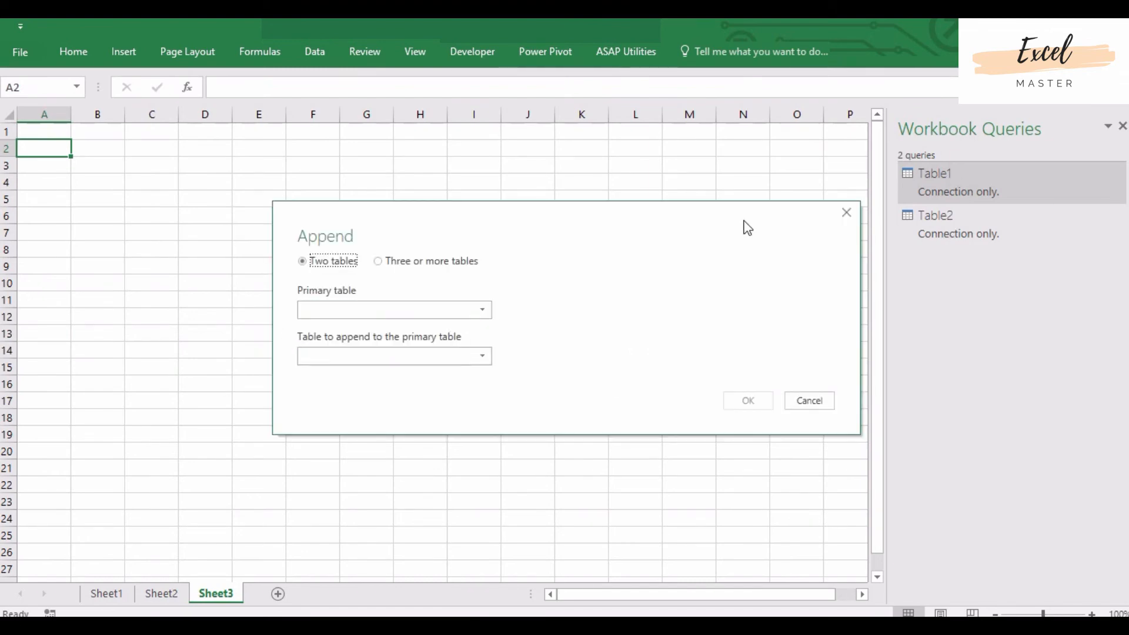
{"action": "mouse_move", "coordinate": [382, 274]}
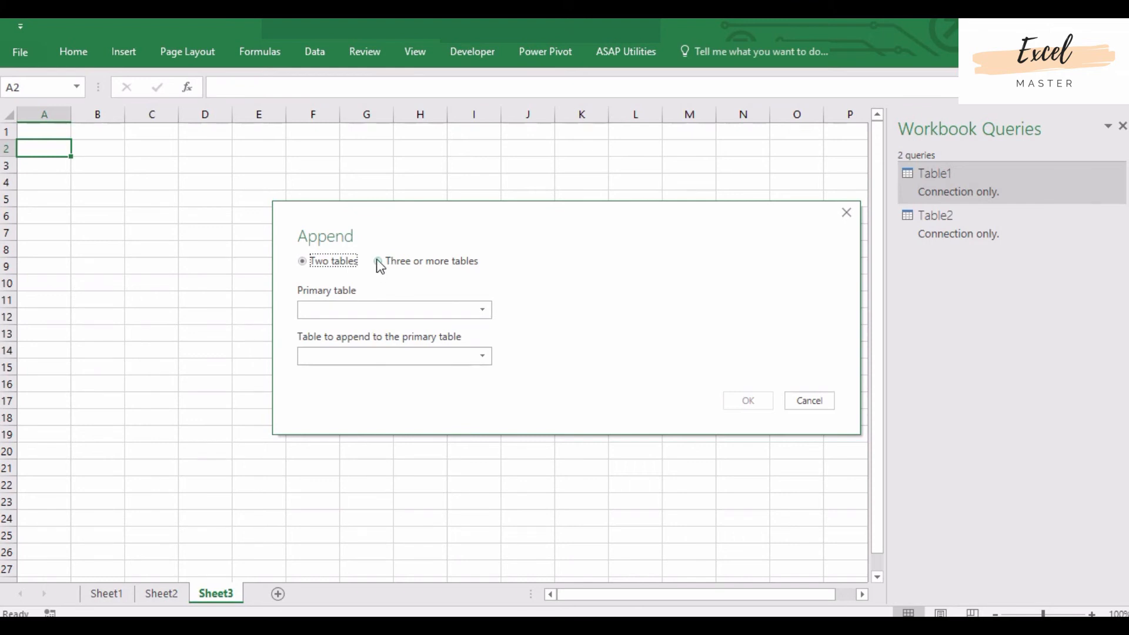
{"action": "left_click", "coordinate": [377, 261]}
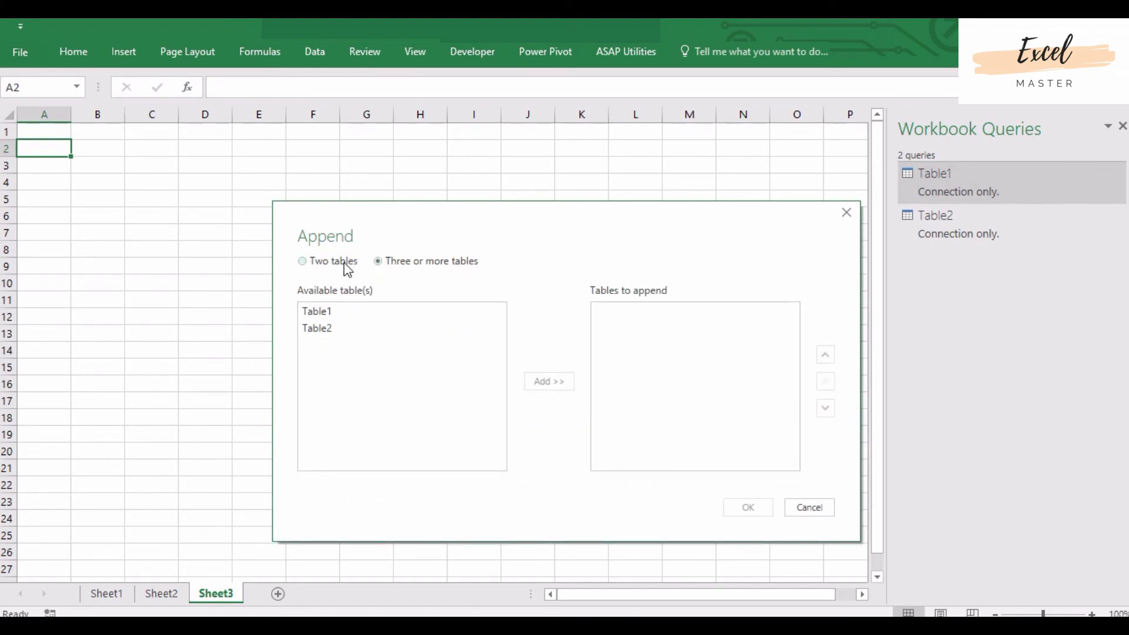
{"action": "left_click", "coordinate": [302, 261]}
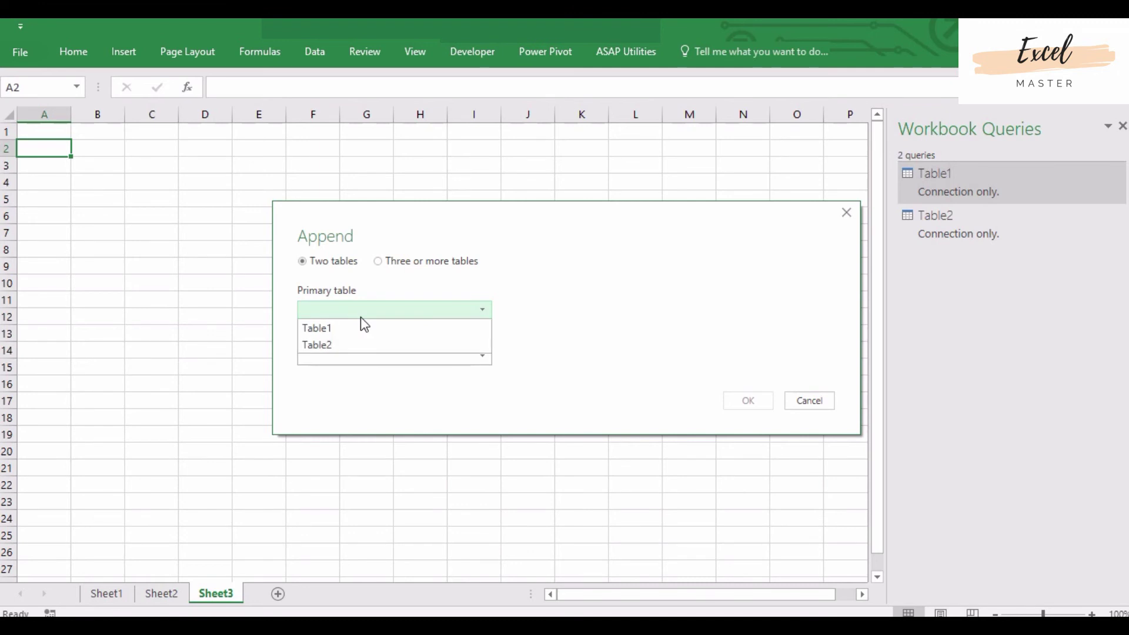
{"action": "left_click", "coordinate": [317, 328]}
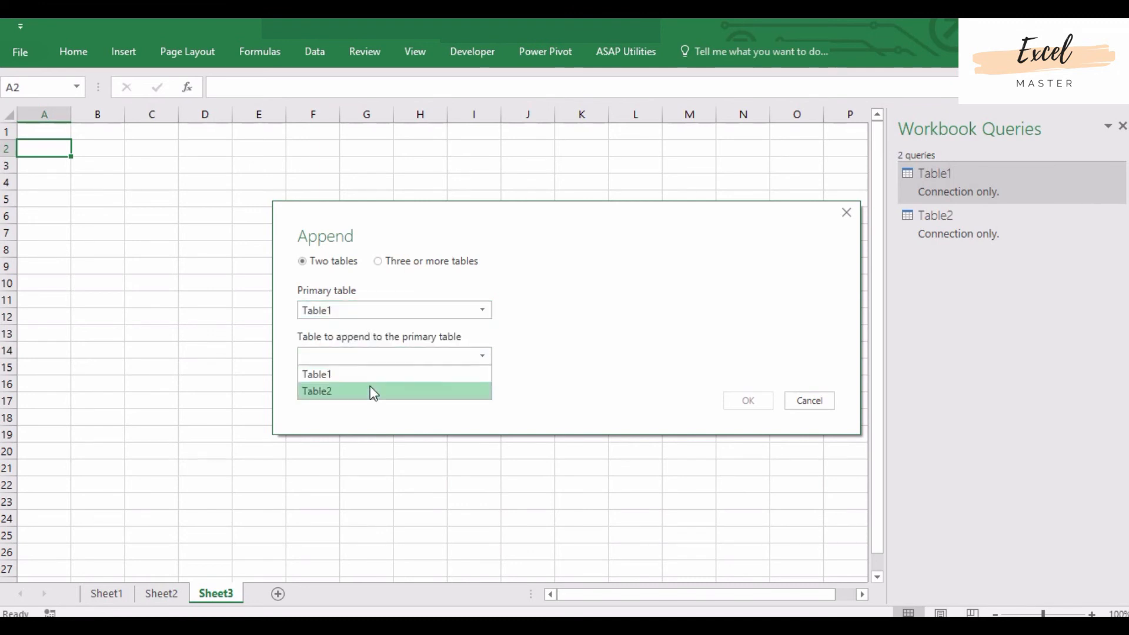
{"action": "left_click", "coordinate": [340, 391]}
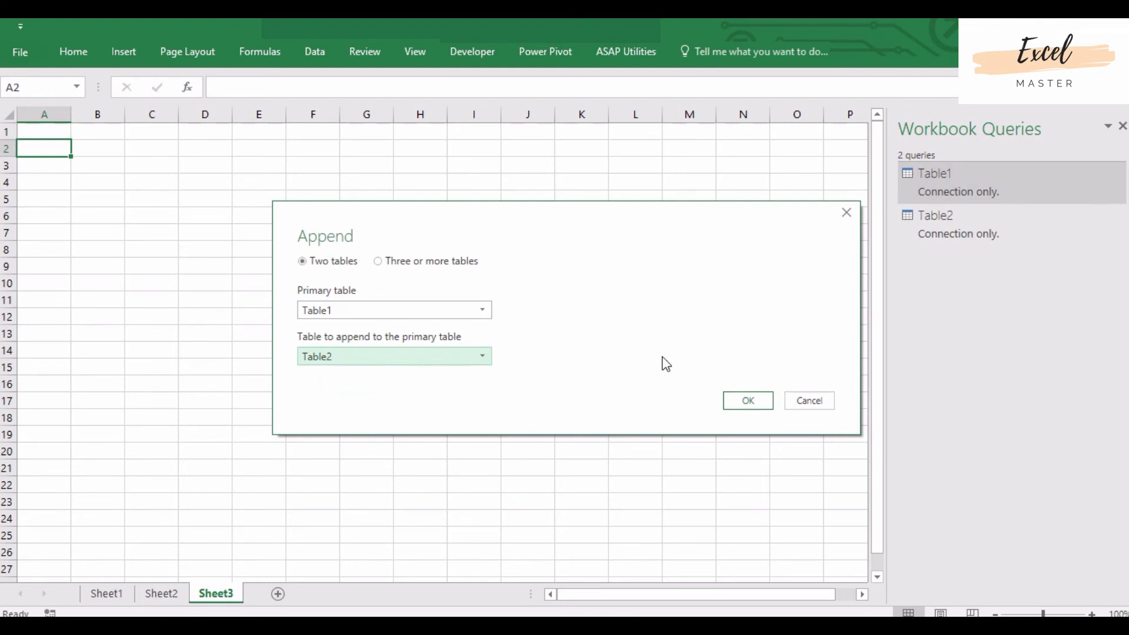
{"action": "left_click", "coordinate": [748, 400]}
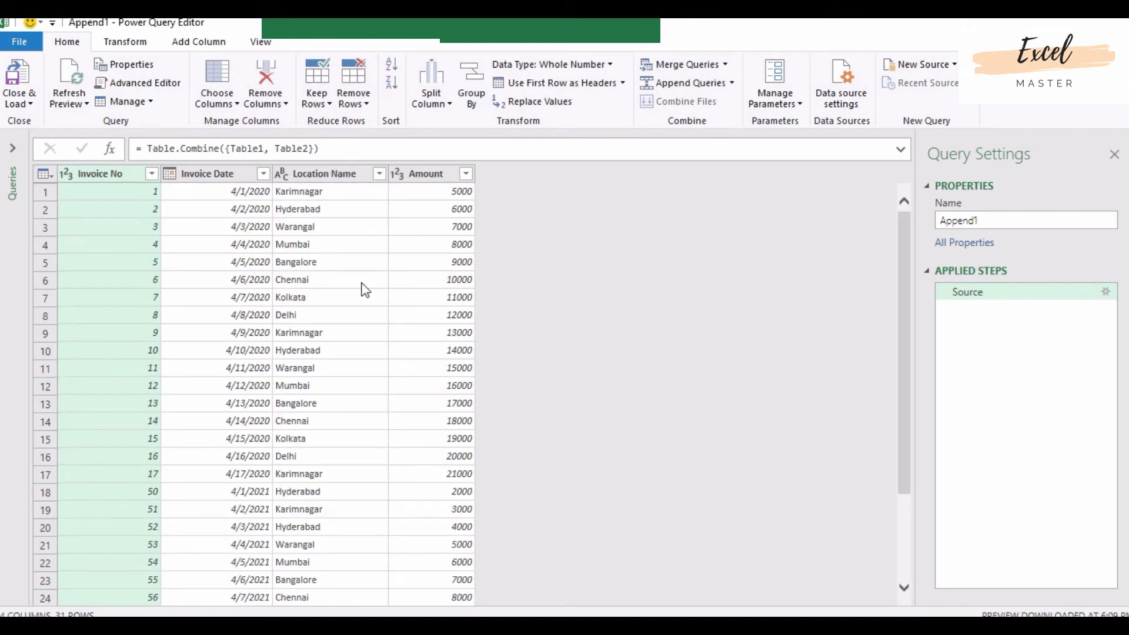
{"action": "mouse_move", "coordinate": [255, 192]}
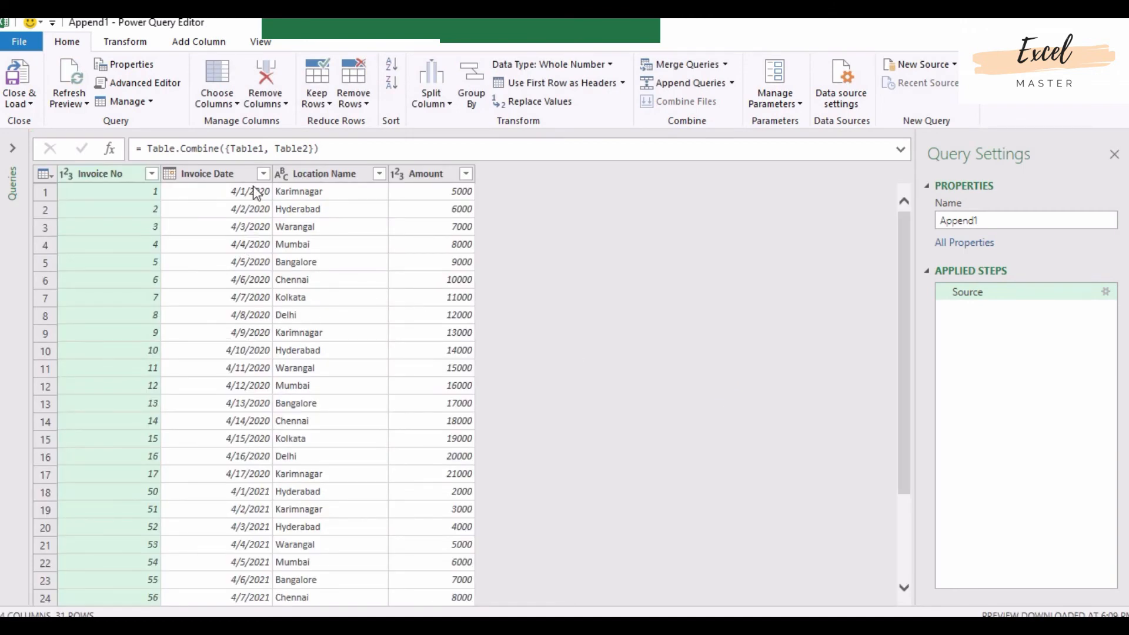
Step: Review the Append1 preview and Close & Load it into the workbook
{"action": "scroll", "scroll_direction": "down", "scroll_amount": 3}
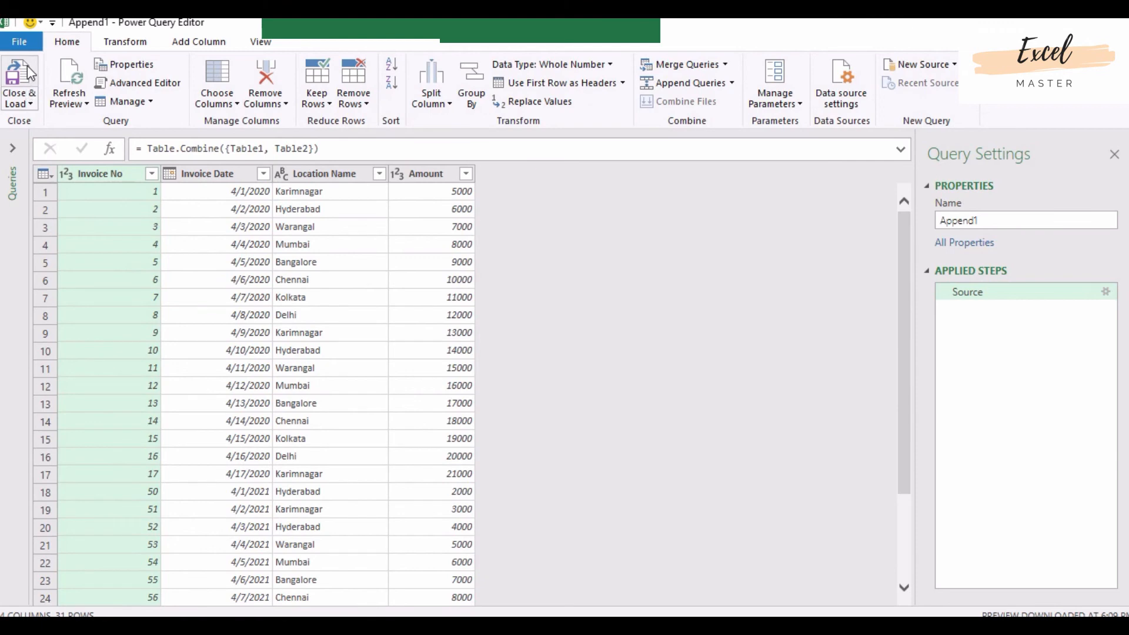
{"action": "mouse_move", "coordinate": [27, 76]}
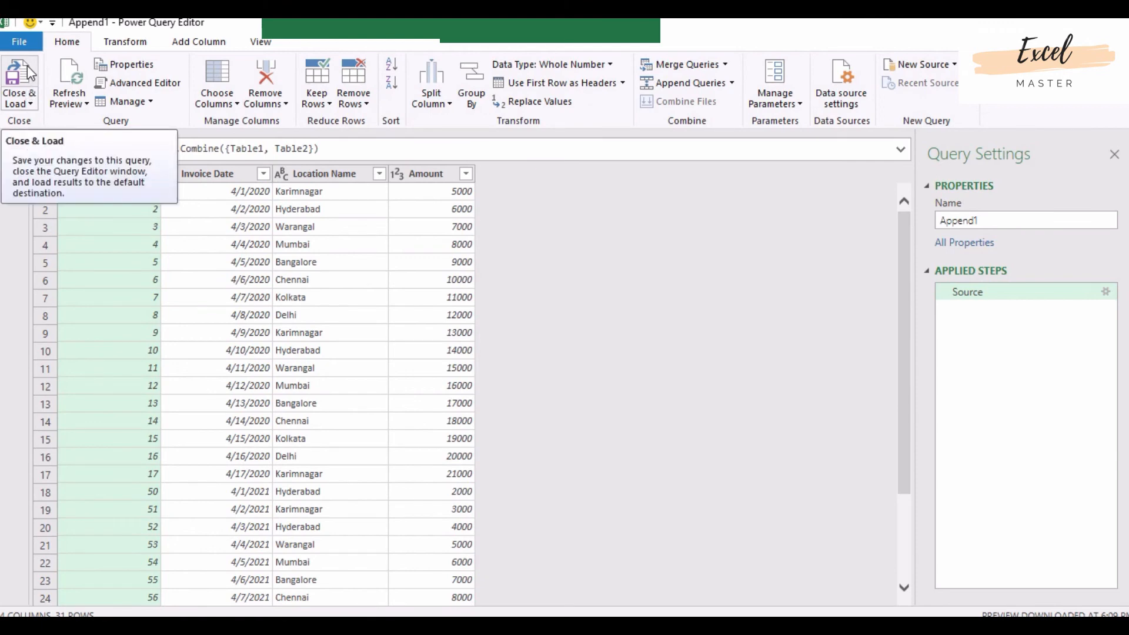
{"action": "left_click", "coordinate": [19, 71]}
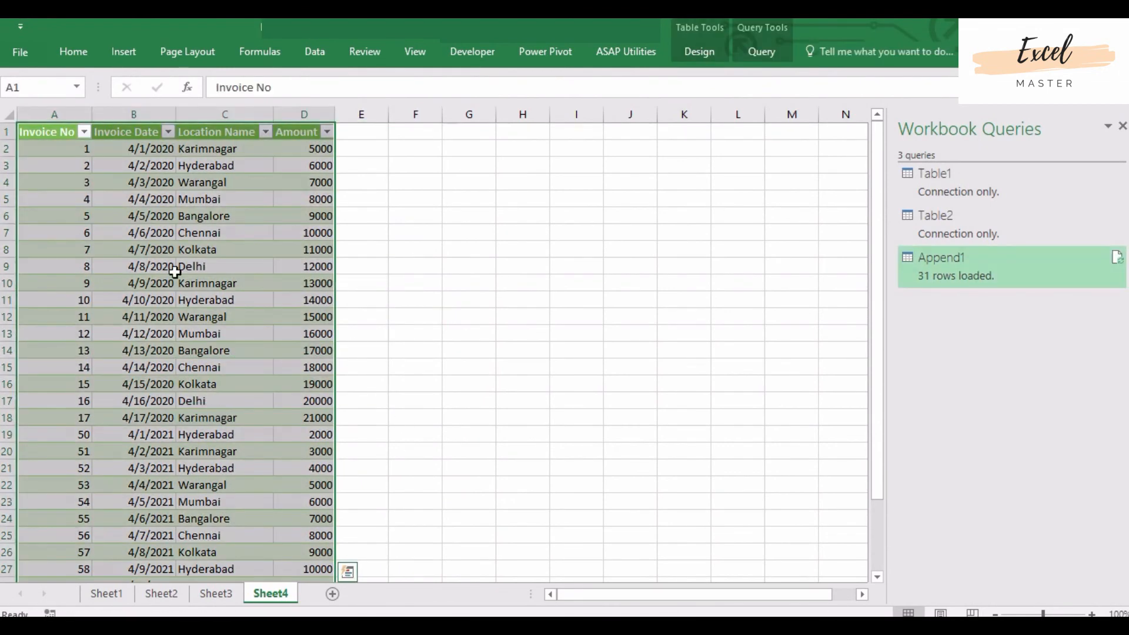
Step: Select Sheet4's Invoice Date column, then delete the empty Sheet3
{"action": "left_click", "coordinate": [133, 148]}
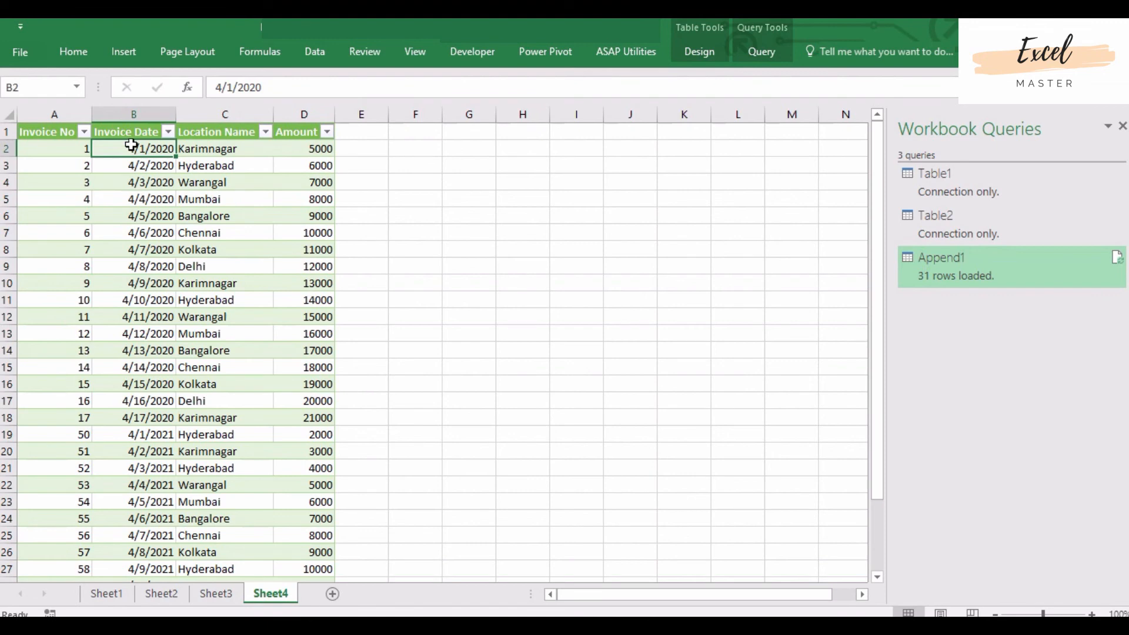
{"action": "left_click", "coordinate": [132, 114]}
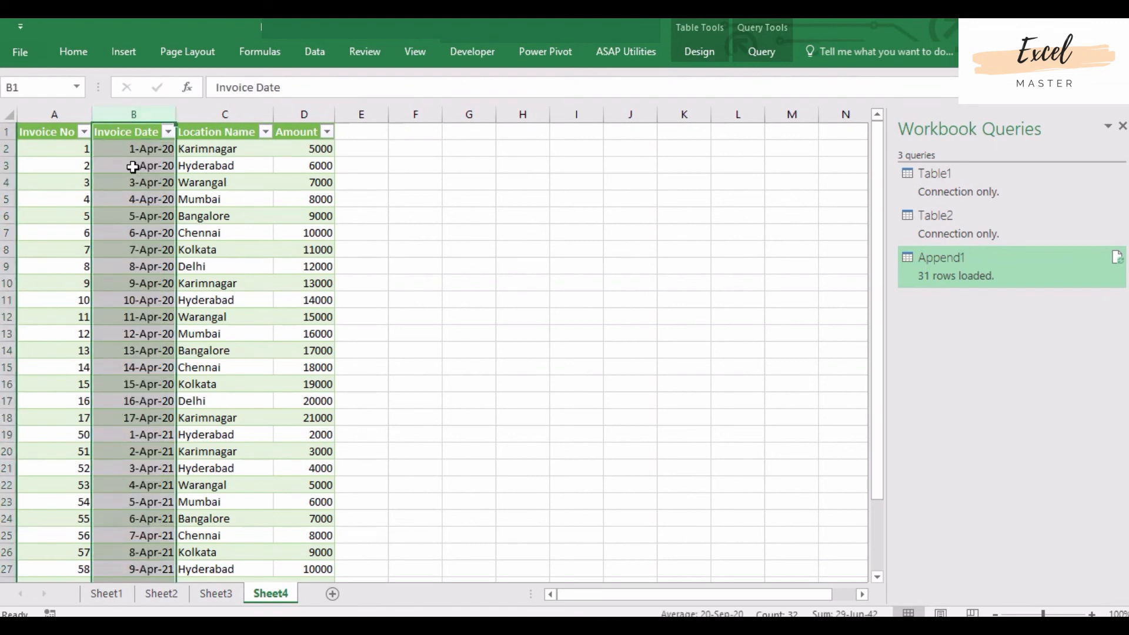
{"action": "left_click", "coordinate": [206, 282]}
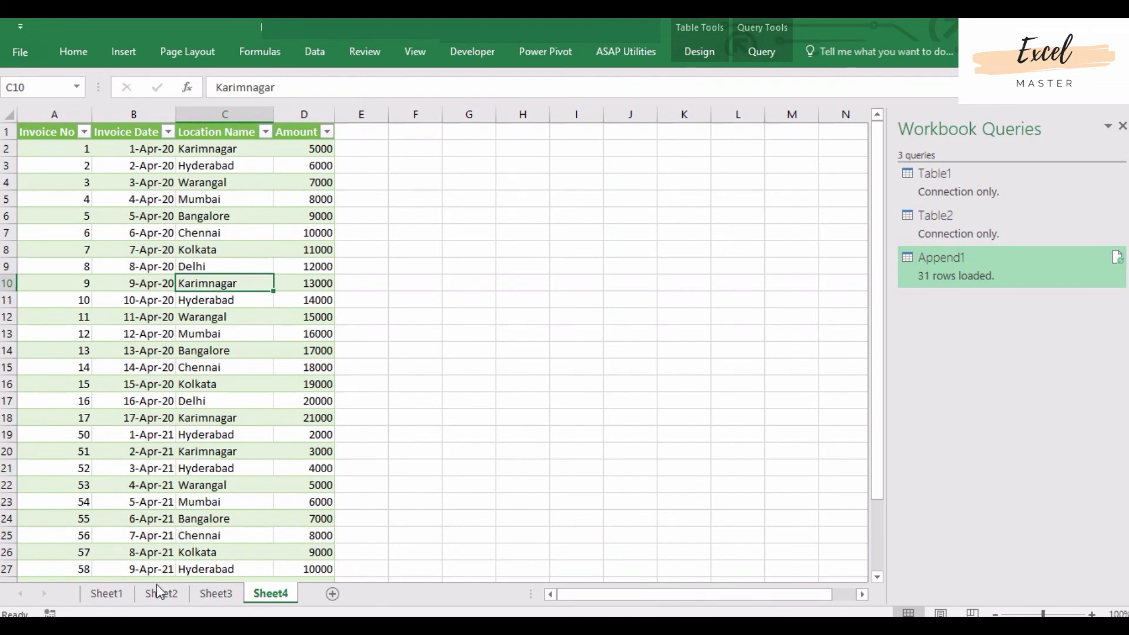
{"action": "left_click", "coordinate": [106, 593]}
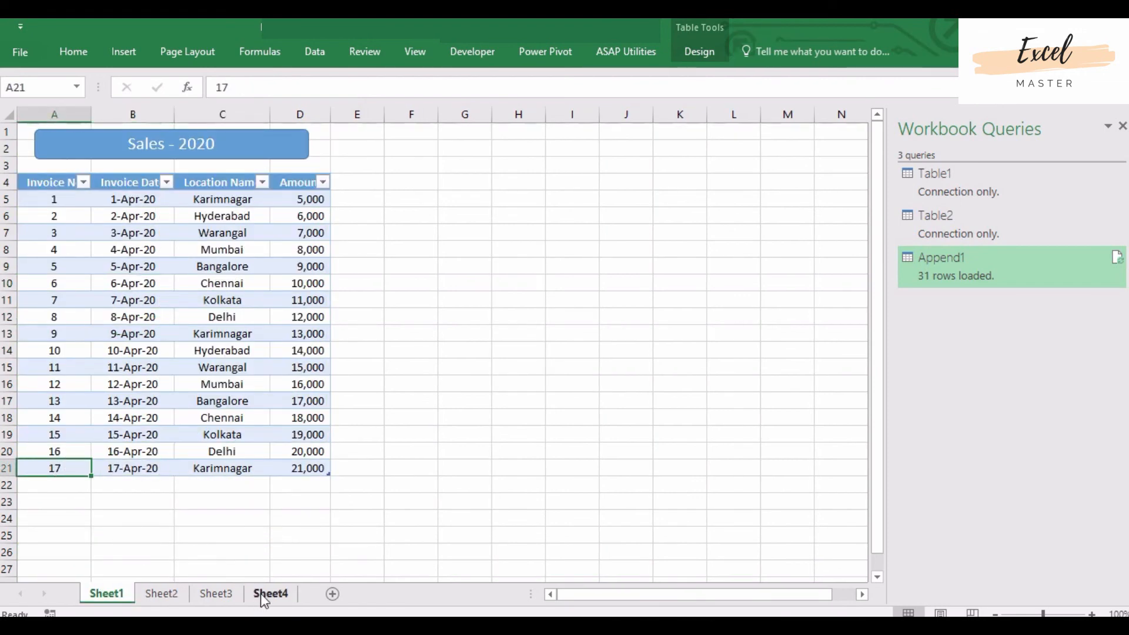
{"action": "right_click", "coordinate": [269, 593]}
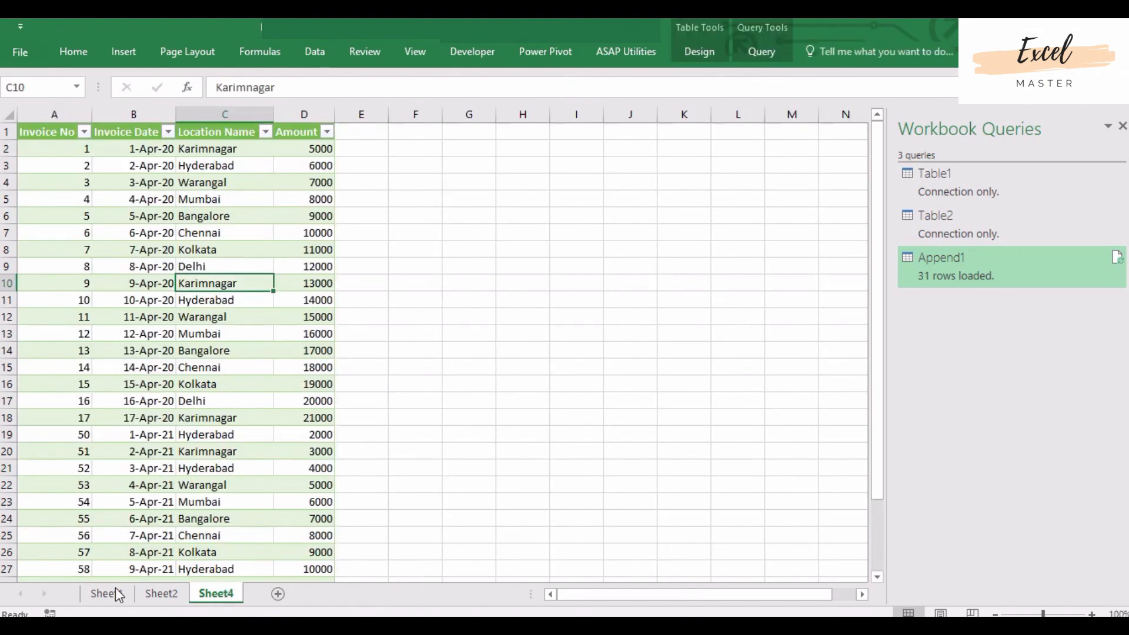
Step: Compare Sheet4's combined table against the Sales 2020 and Sales 2021 source sheets
{"action": "left_click", "coordinate": [104, 593]}
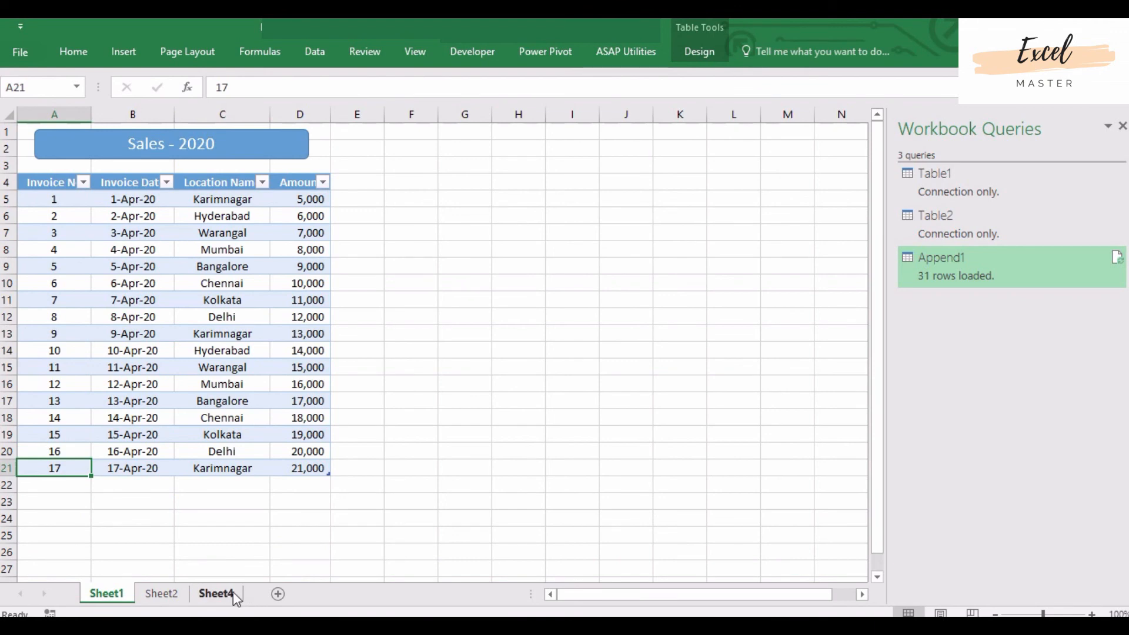
{"action": "left_click", "coordinate": [216, 594]}
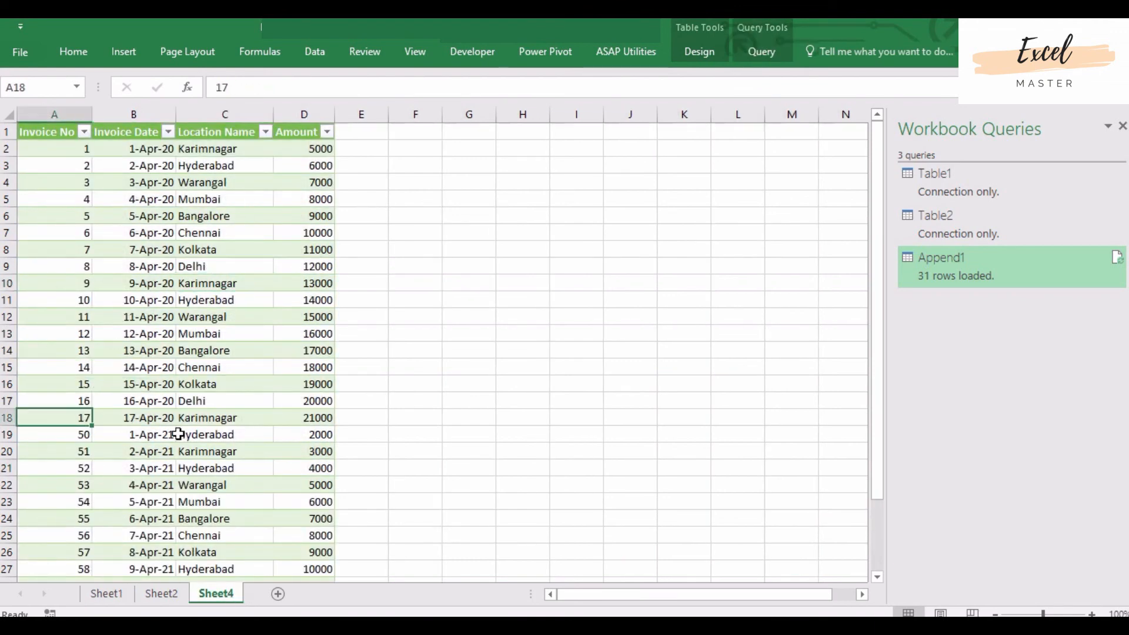
{"action": "mouse_move", "coordinate": [140, 418]}
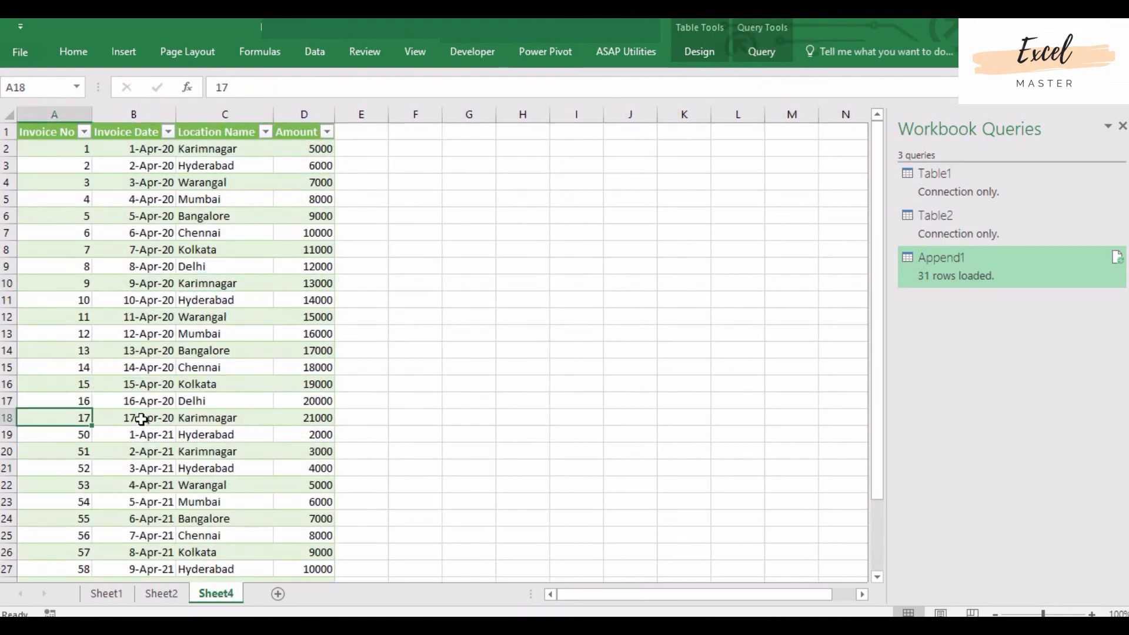
{"action": "left_click", "coordinate": [161, 593]}
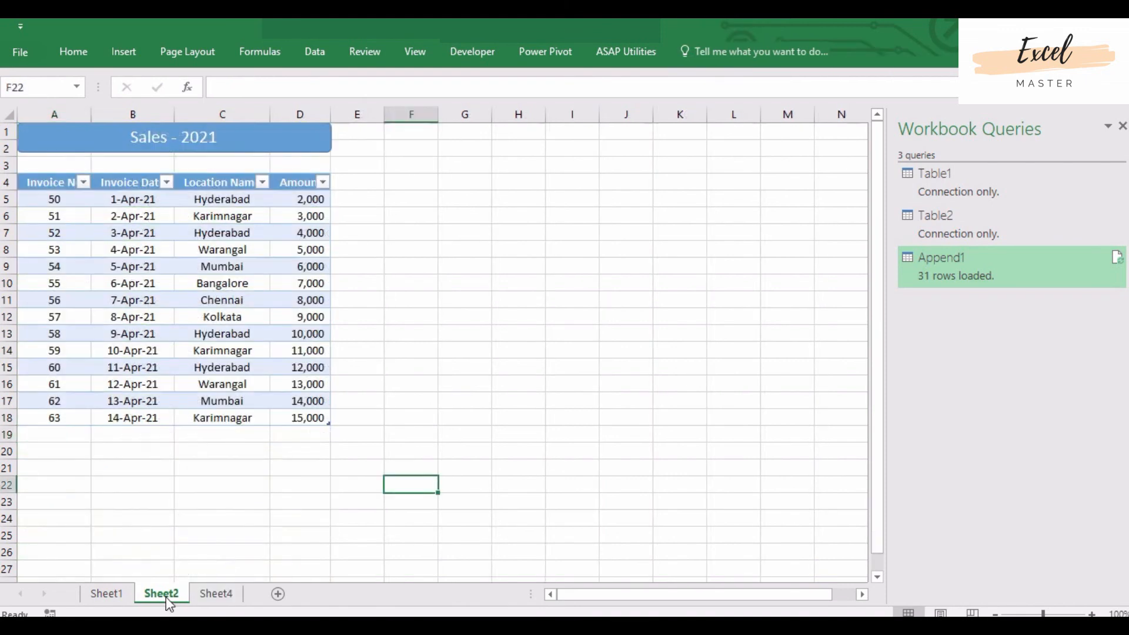
{"action": "left_click", "coordinate": [215, 593]}
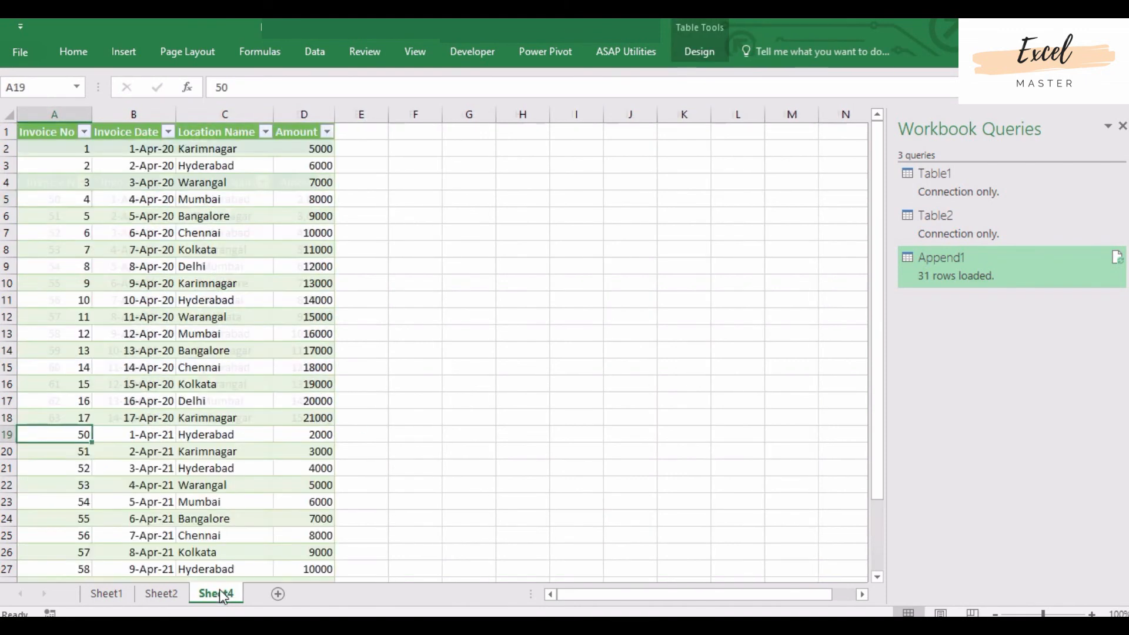
{"action": "left_click", "coordinate": [142, 435]}
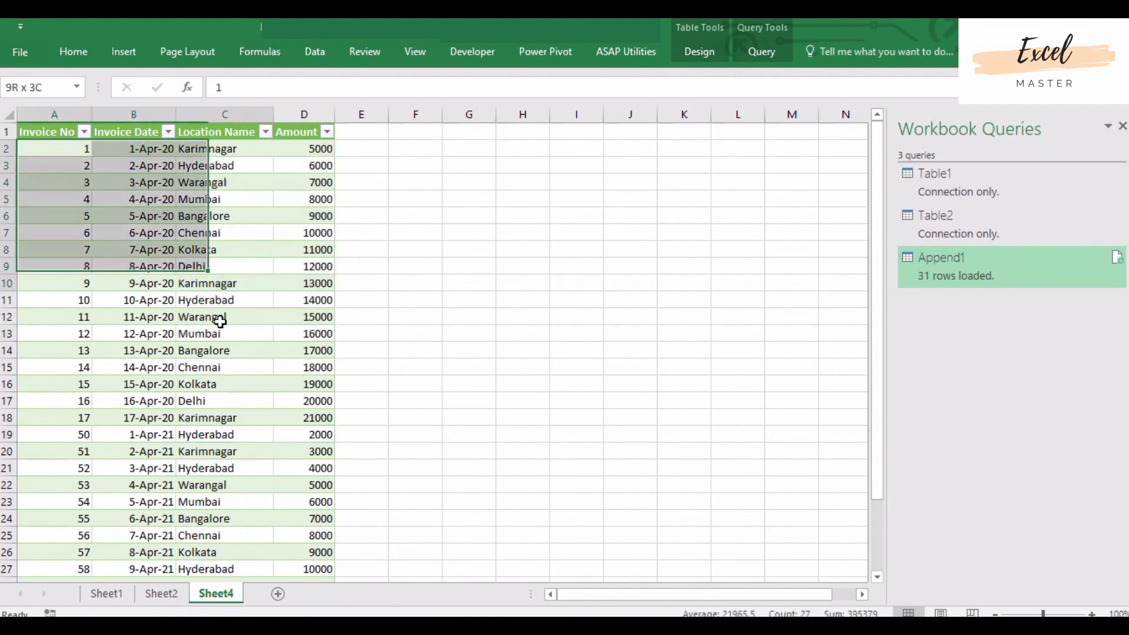
{"action": "scroll", "scroll_direction": "down", "scroll_amount": 3}
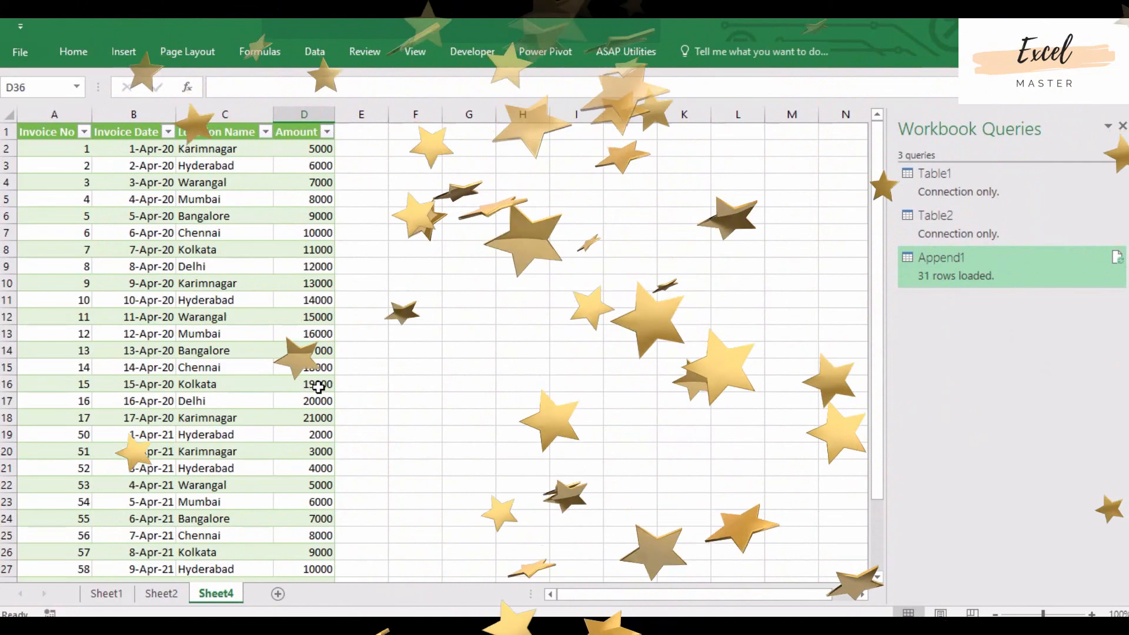
{"action": "left_click", "coordinate": [207, 485]}
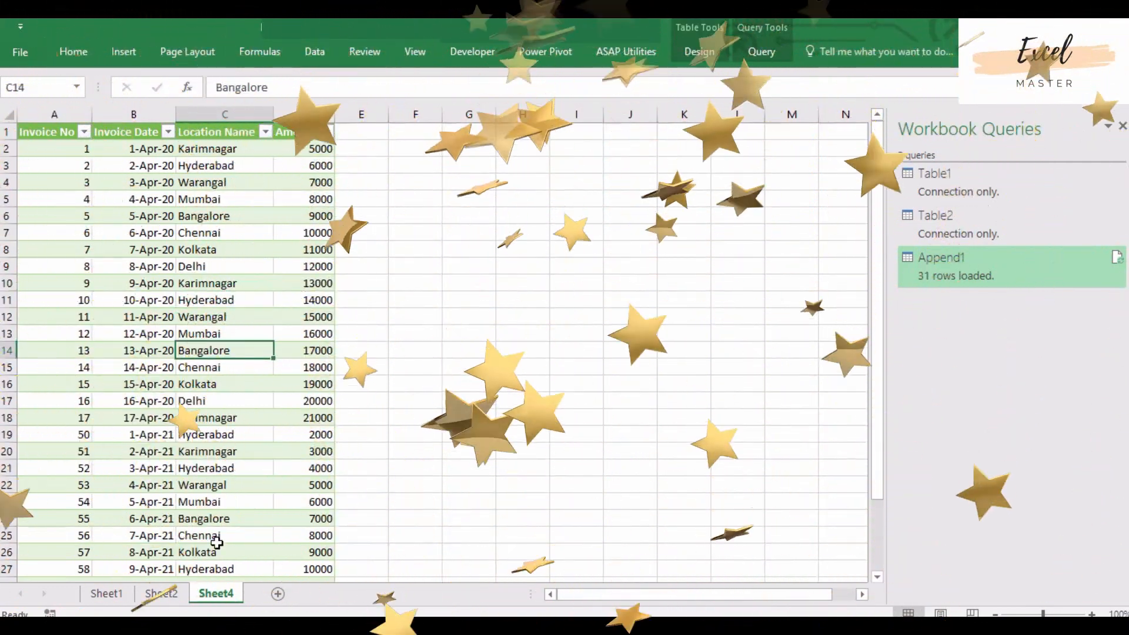
{"action": "left_click", "coordinate": [197, 367]}
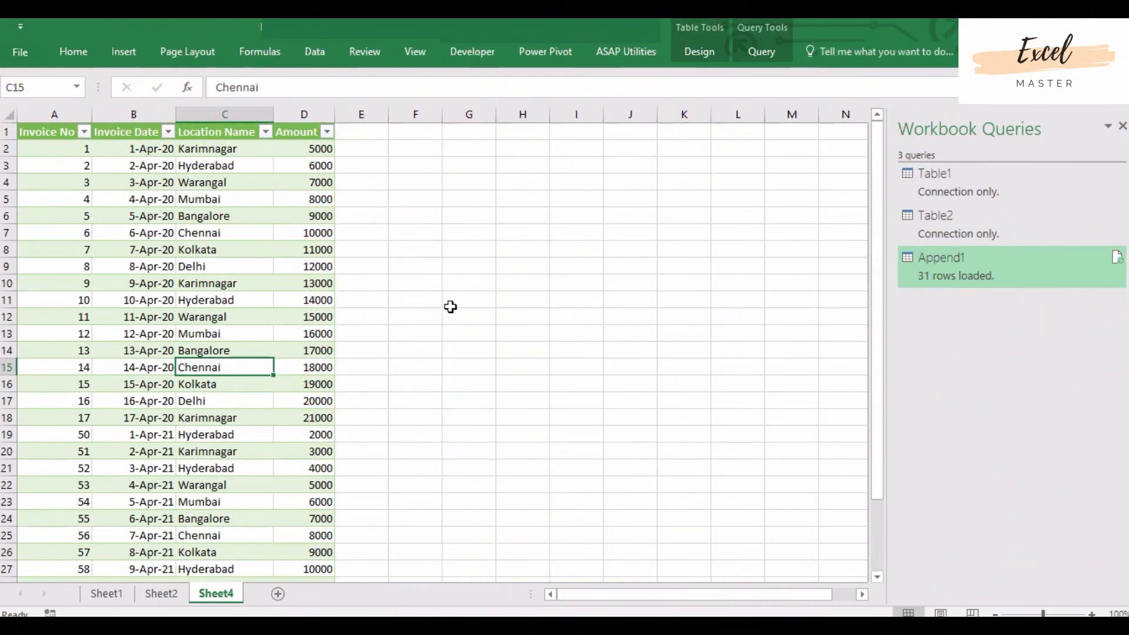
{"action": "left_click", "coordinate": [468, 300]}
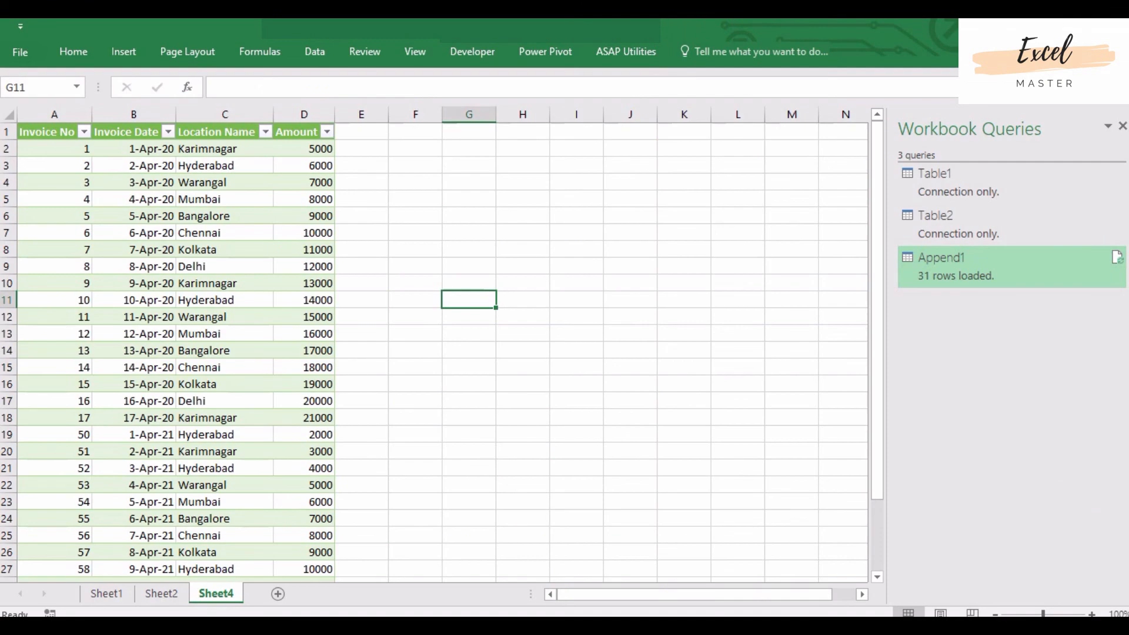